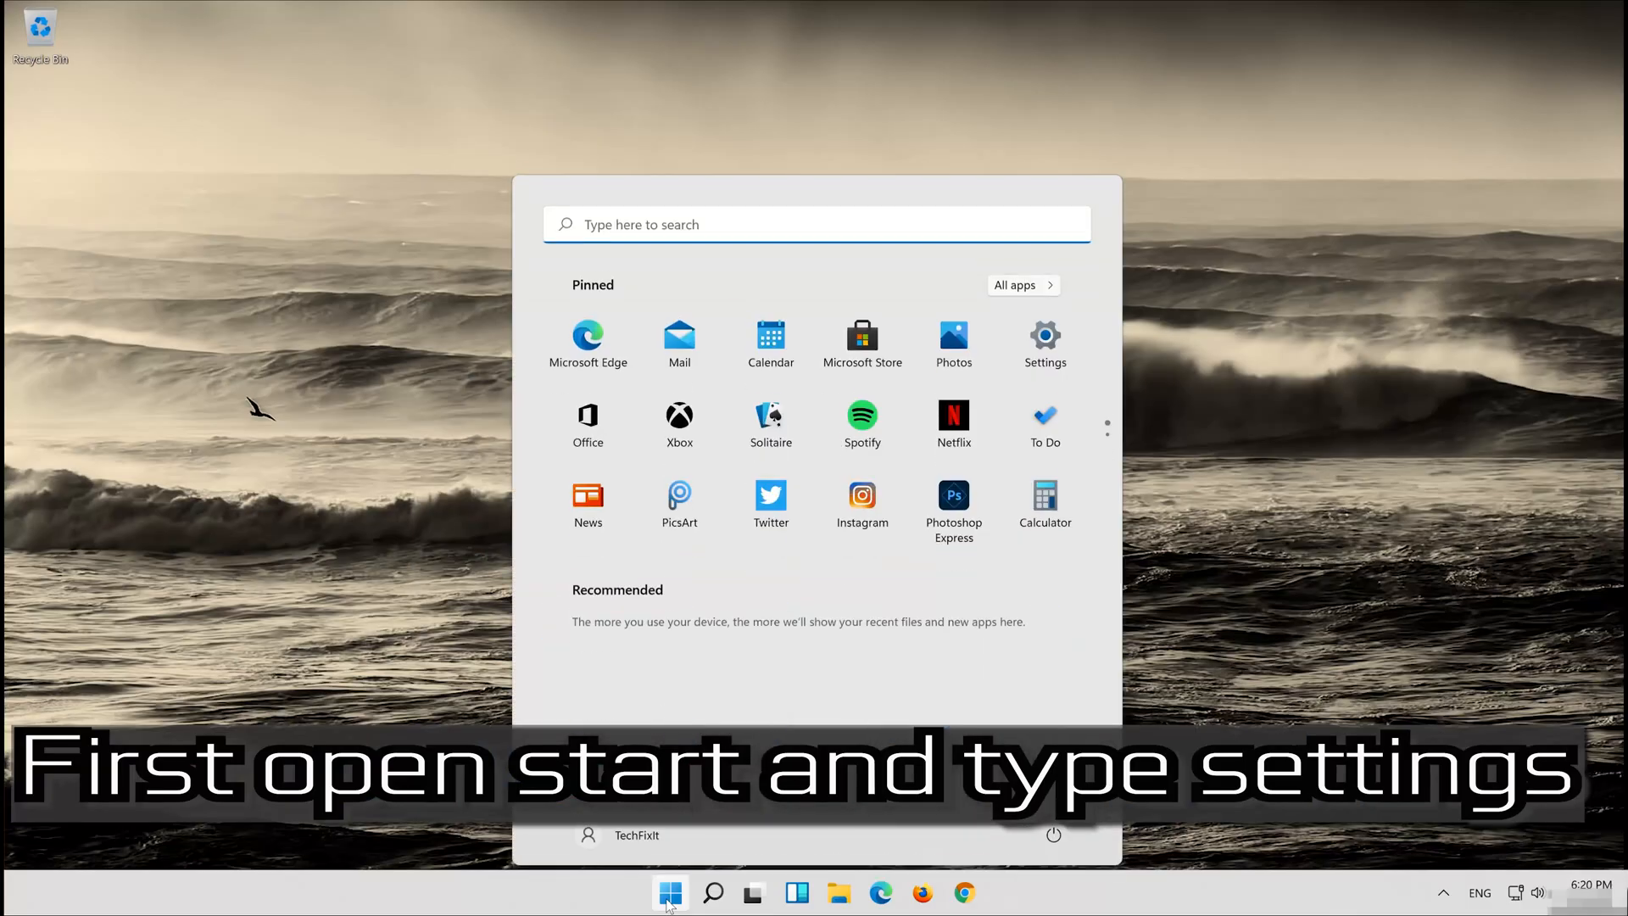
# Search the Start menu for 'settings' and launch the Settings app.
pyautogui.write('settings')
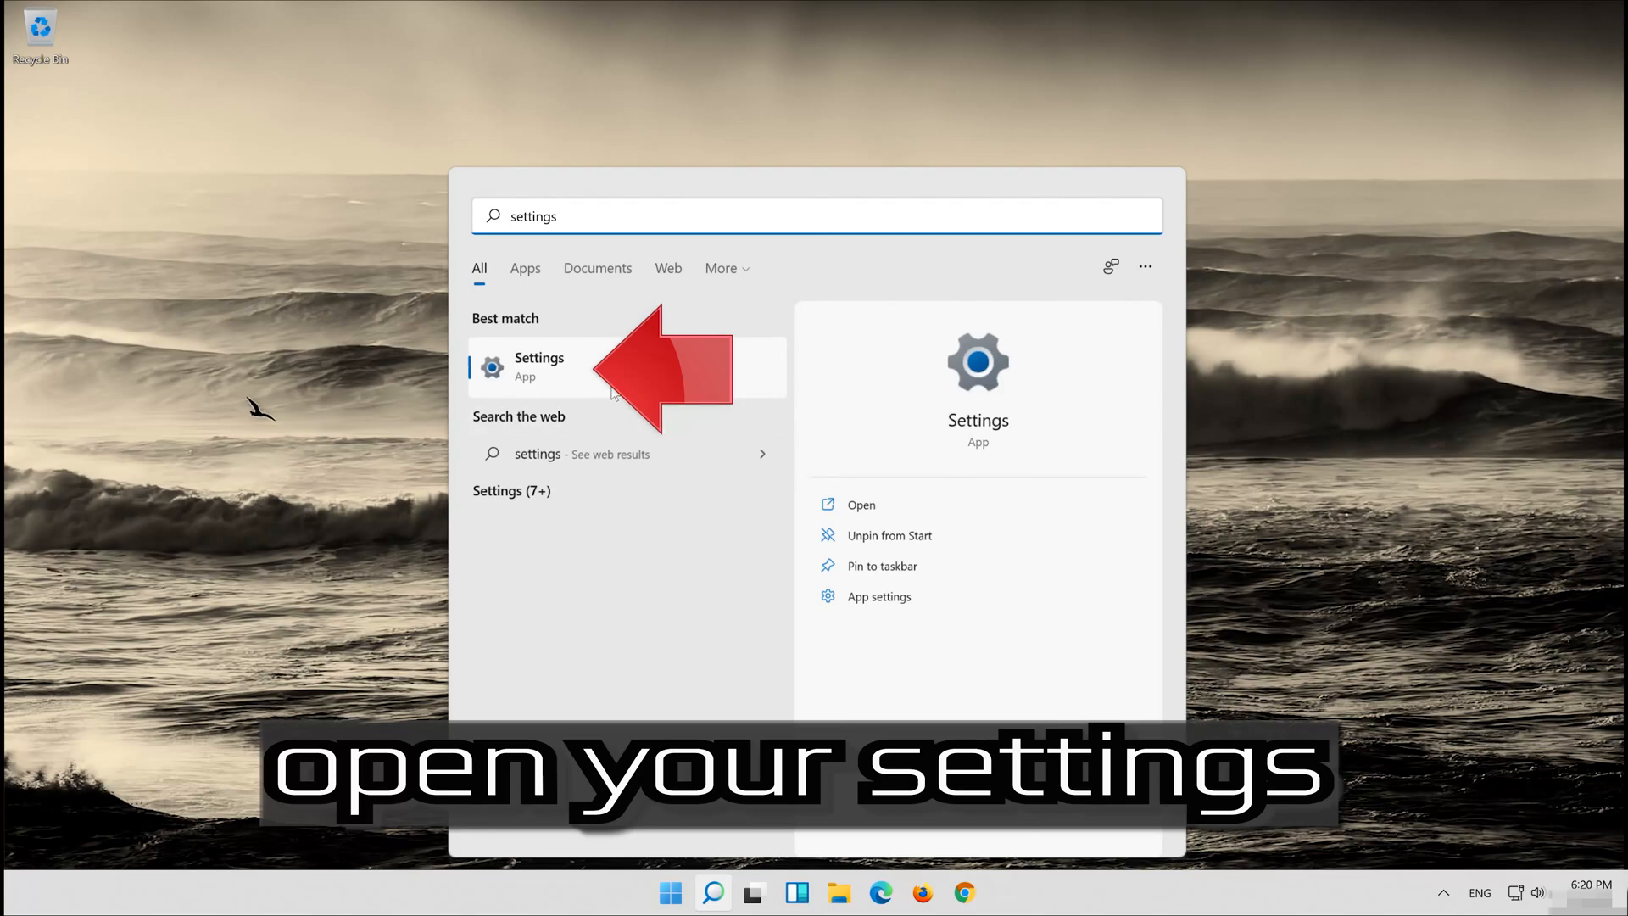
pyautogui.click(540, 366)
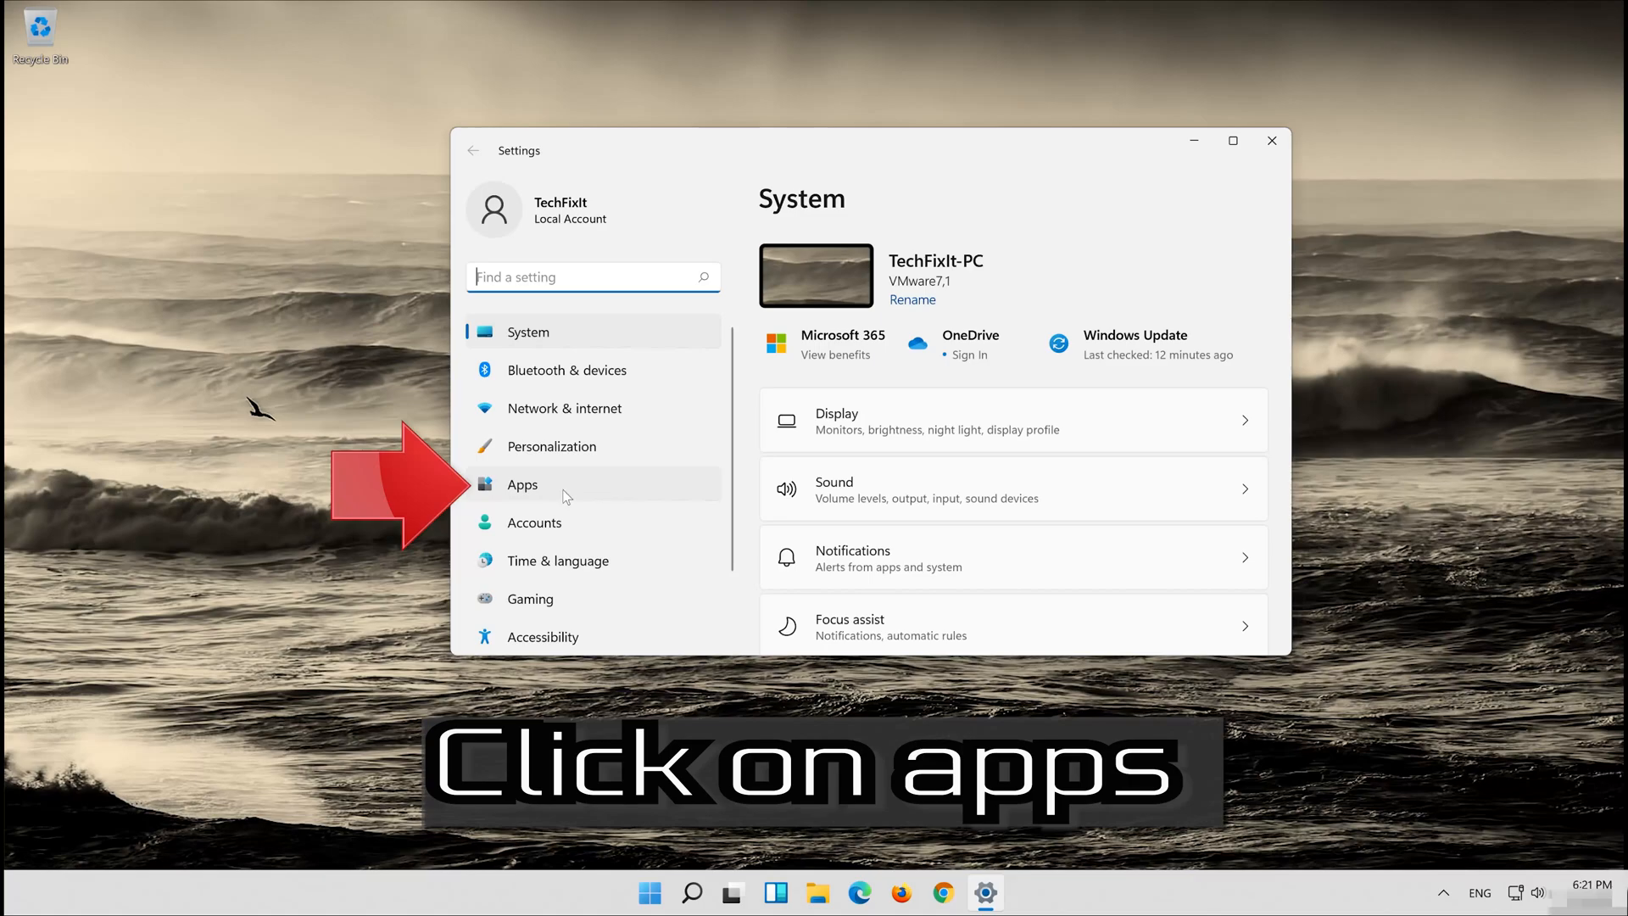
# Open Apps & features, scroll to Microsoft Store and open its options menu.
pyautogui.click(523, 485)
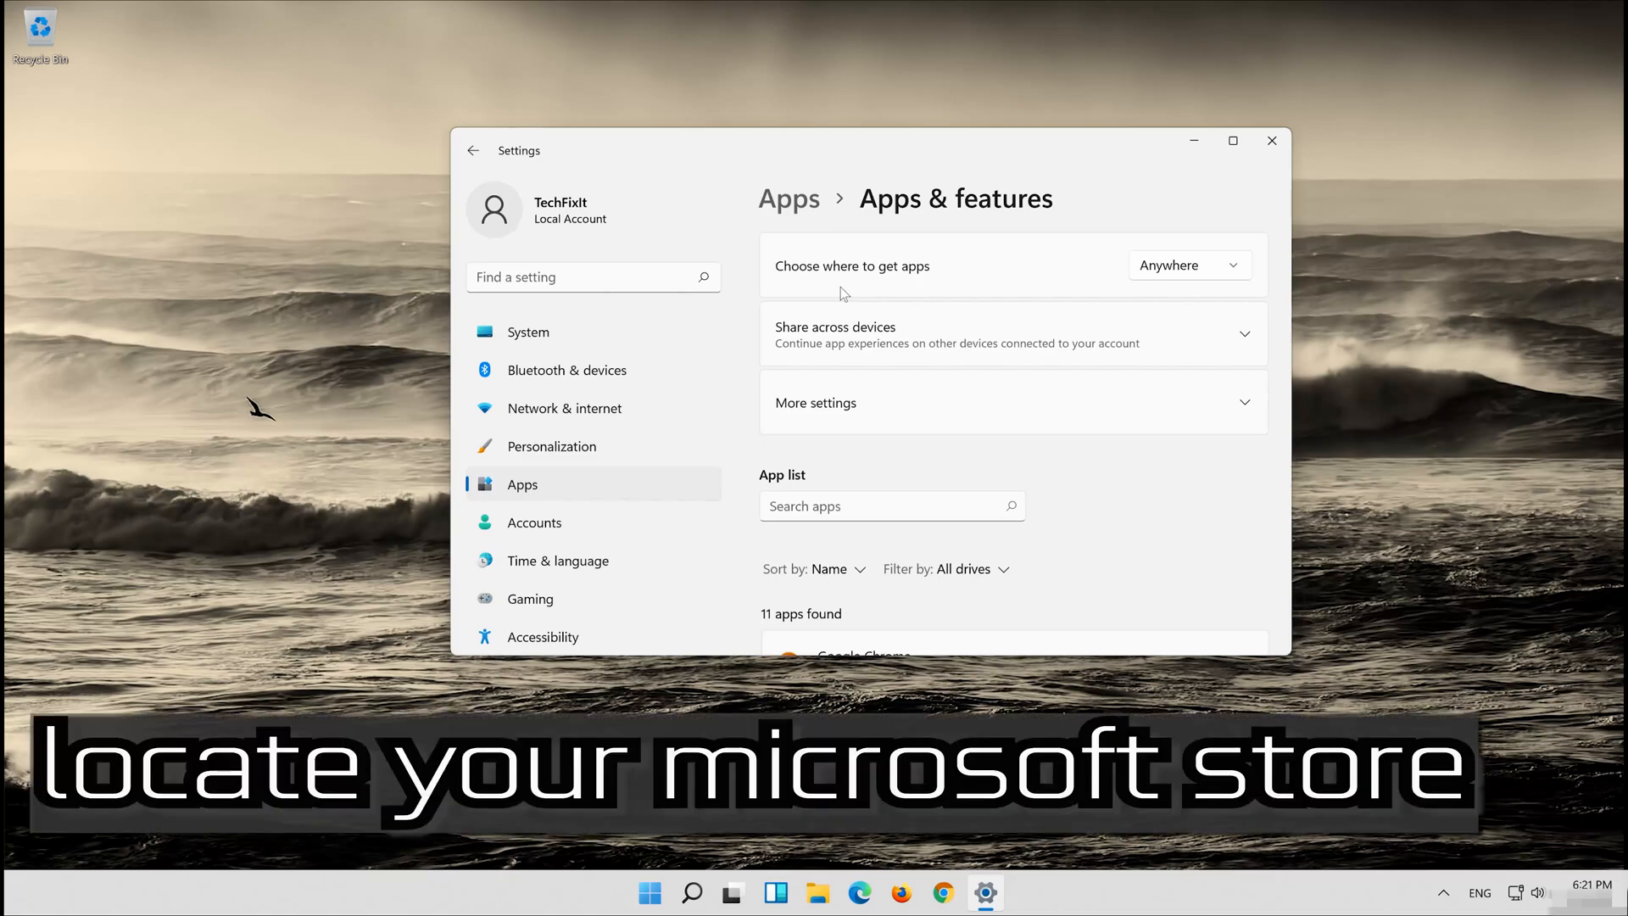
pyautogui.scroll(-3)
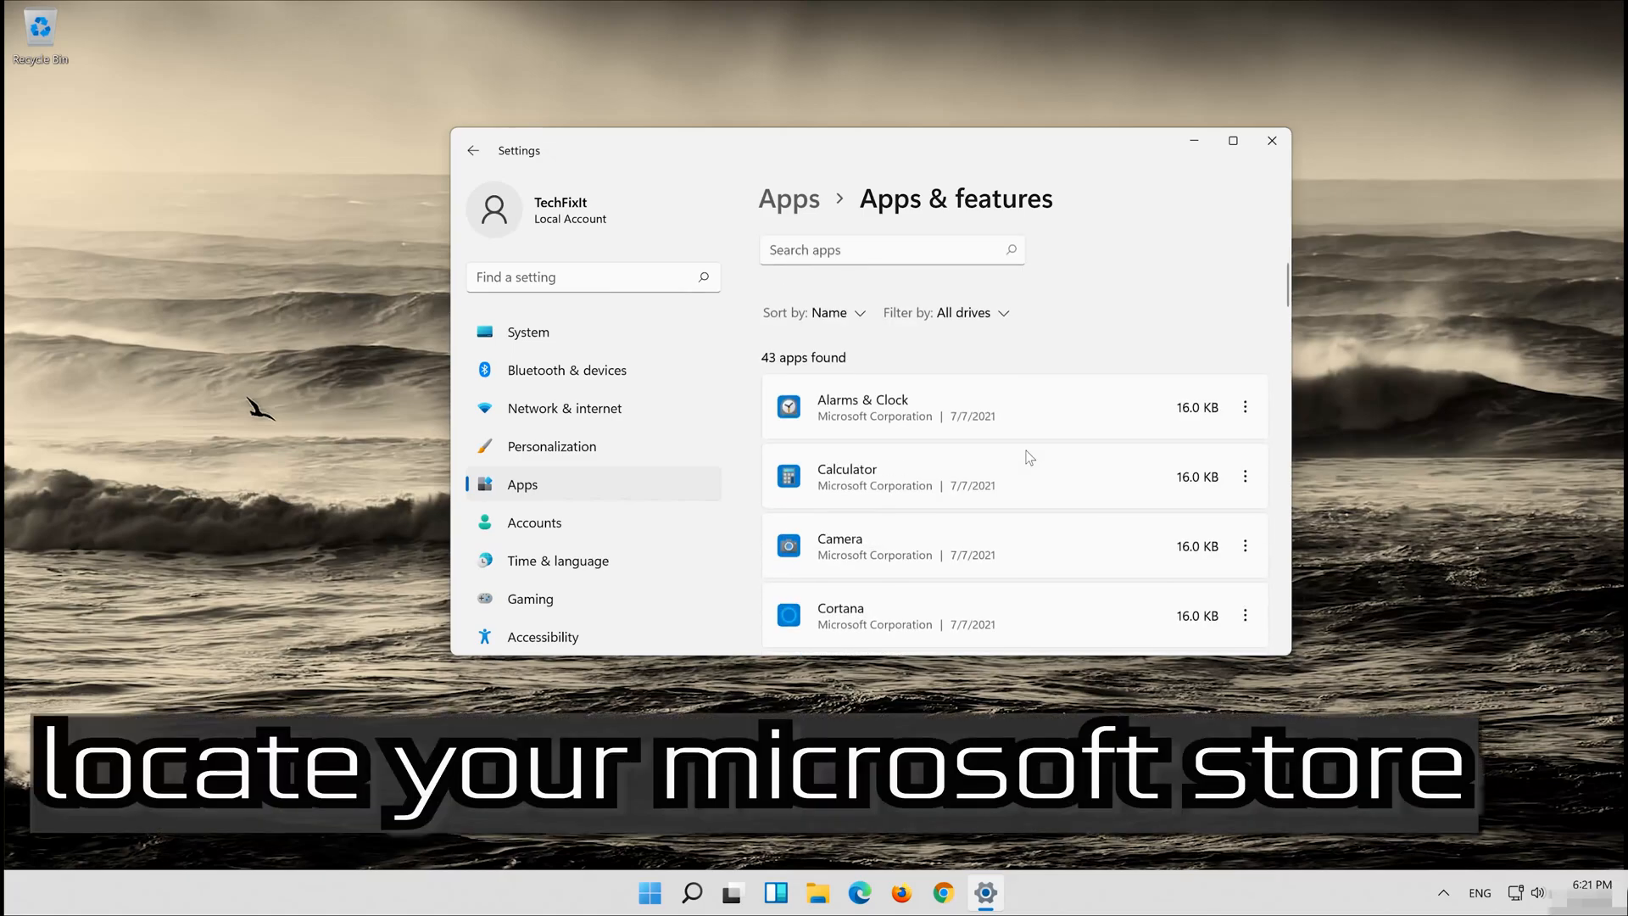
pyautogui.scroll(-3)
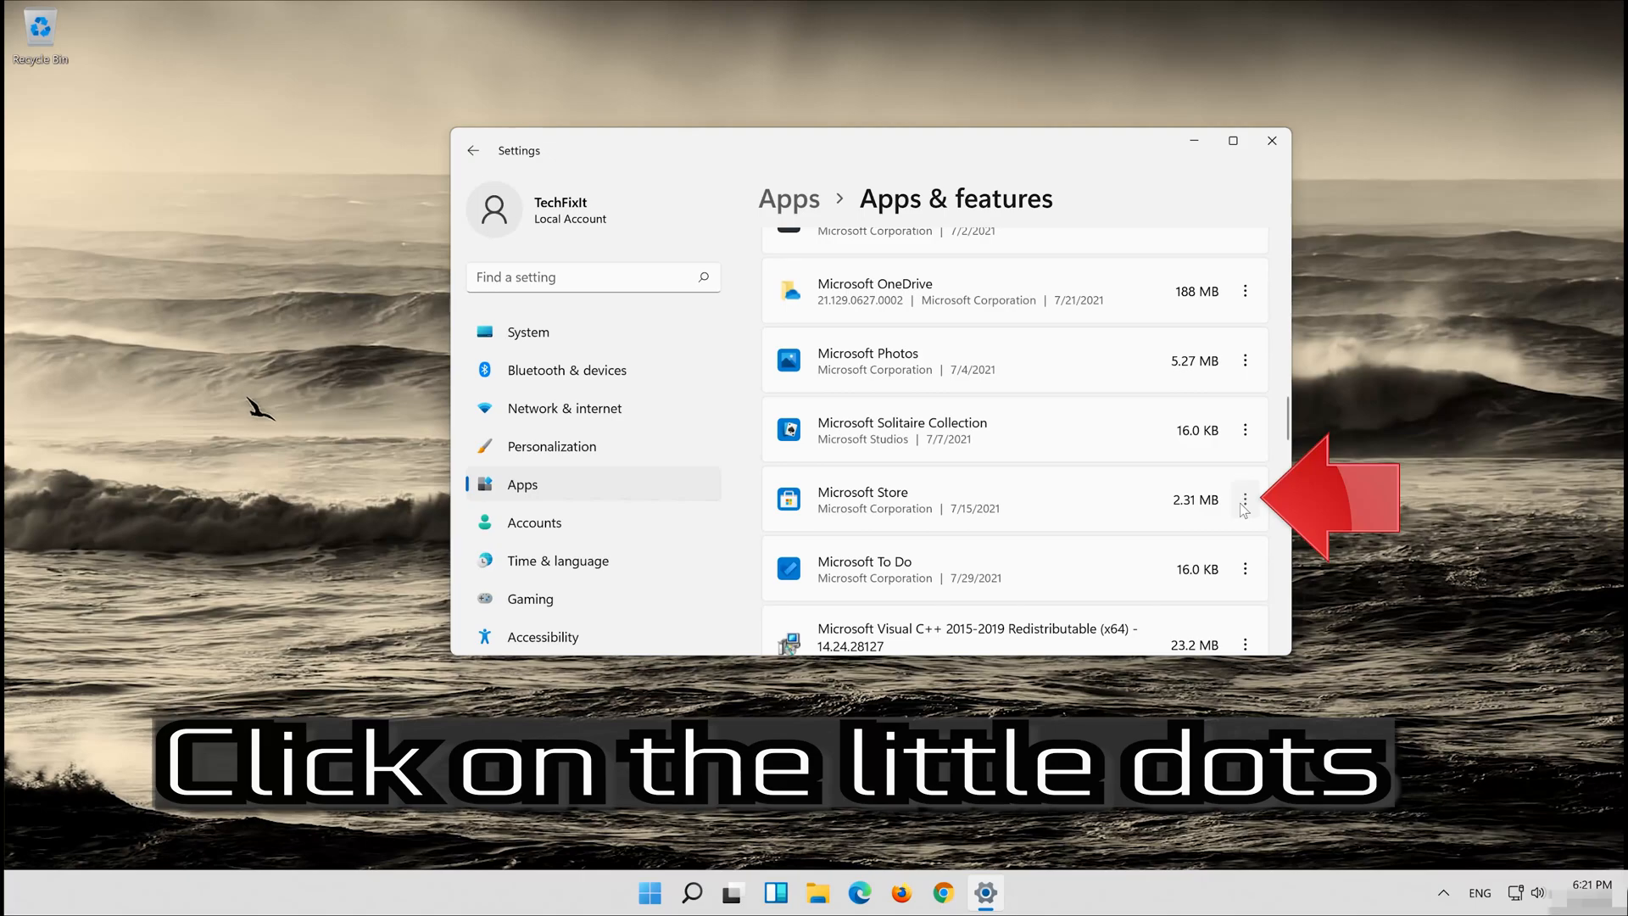
pyautogui.click(1245, 500)
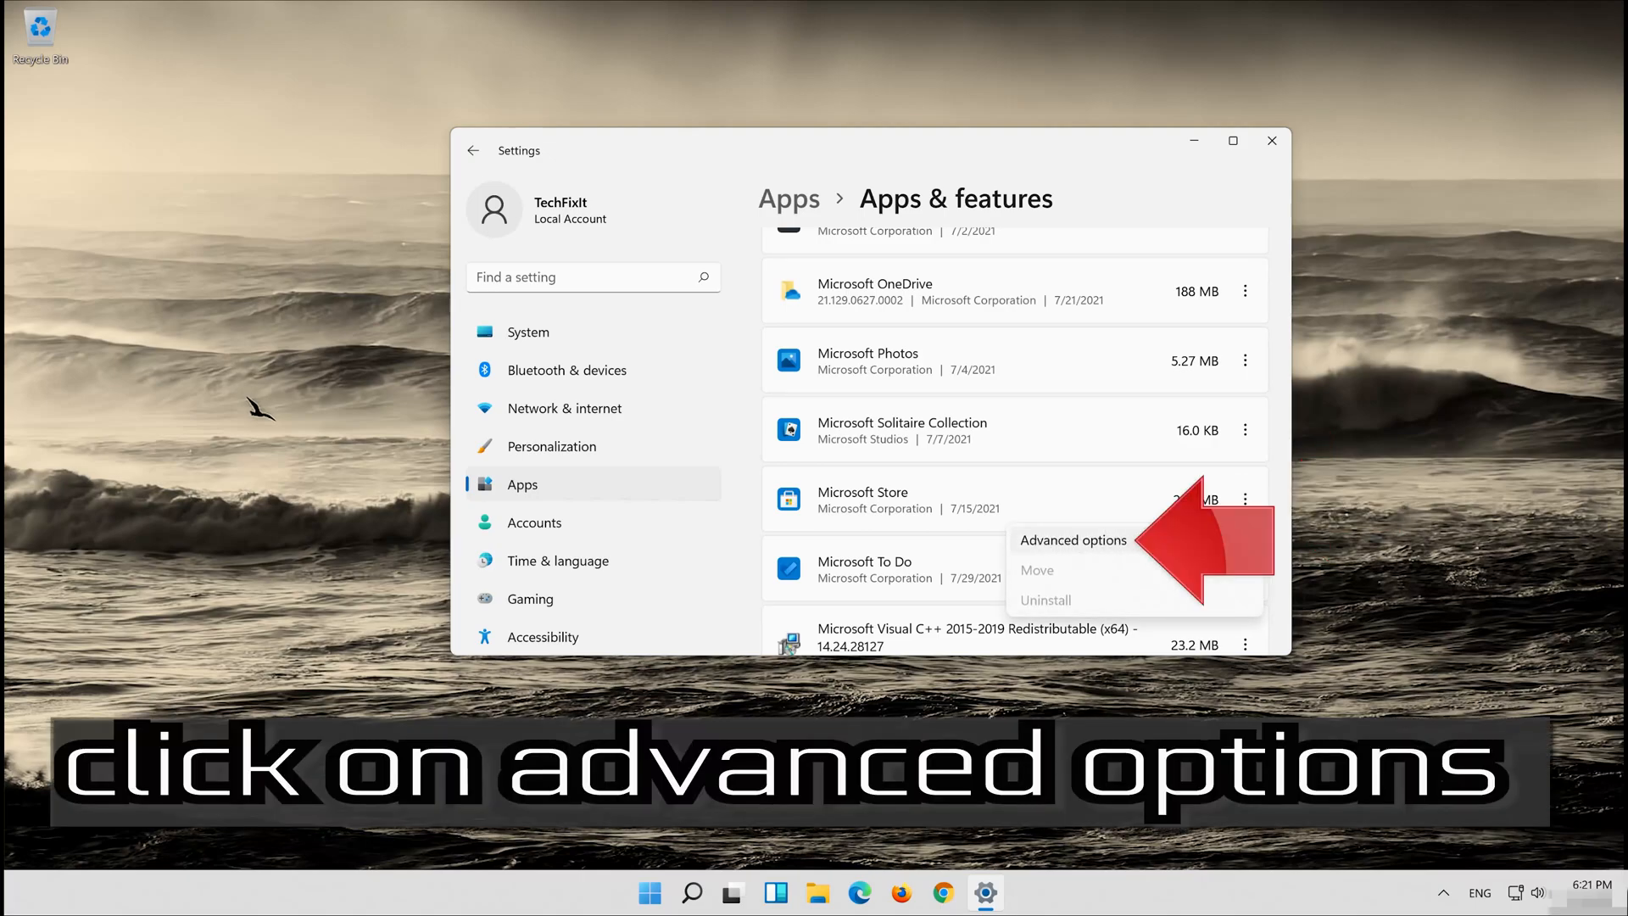
# Repair Microsoft Store from its Advanced options page.
pyautogui.click(1074, 540)
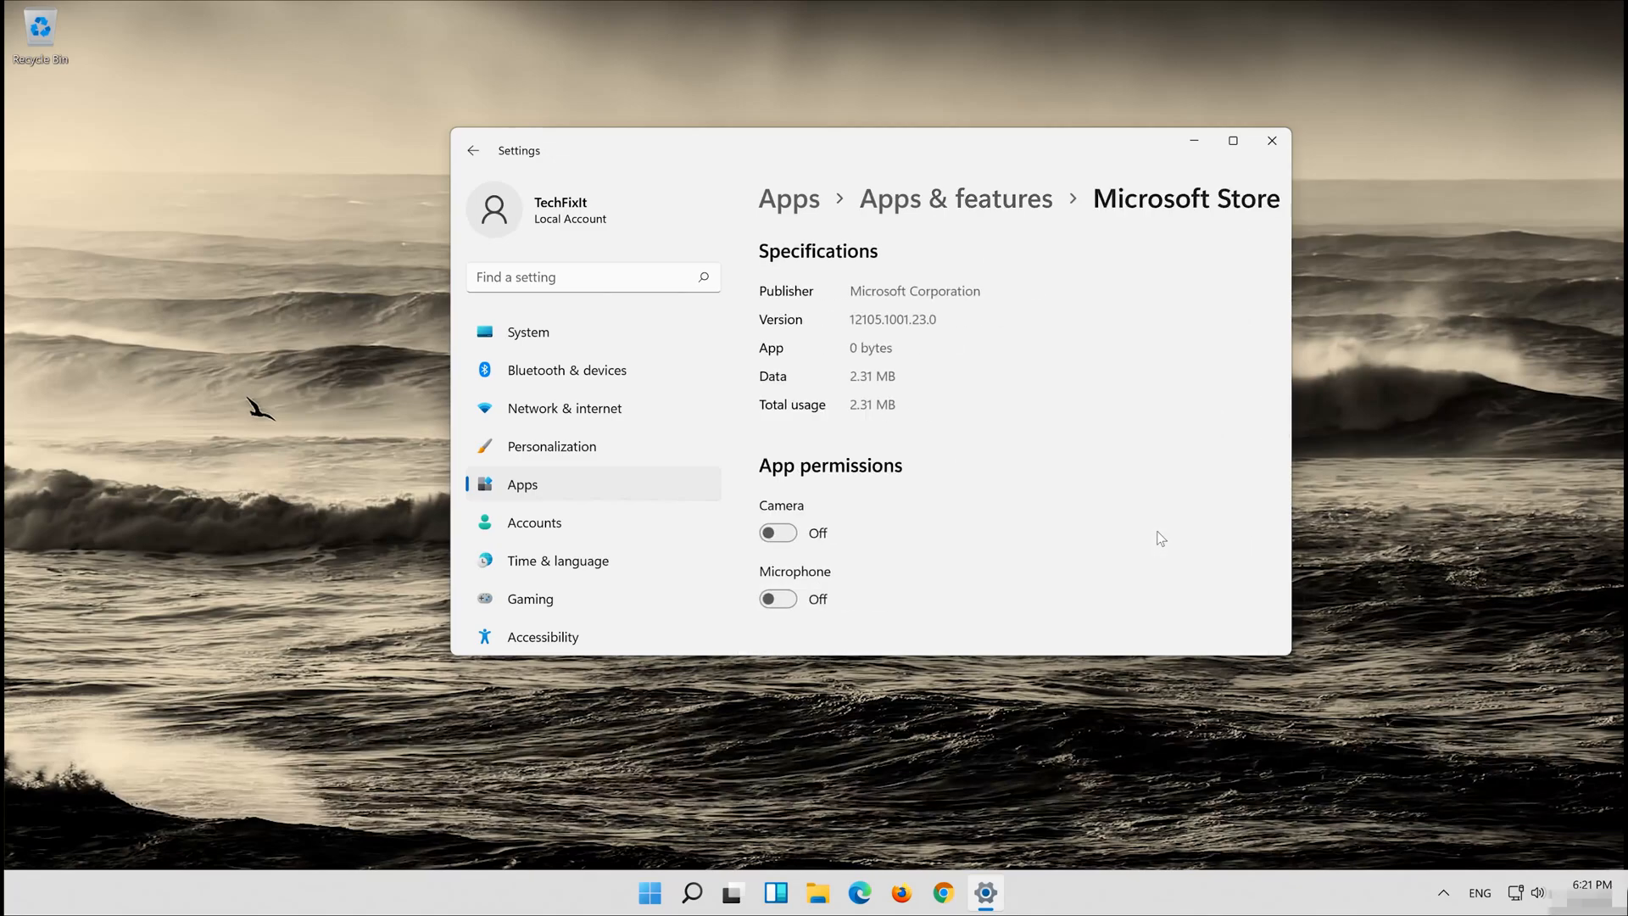
pyautogui.scroll(-3)
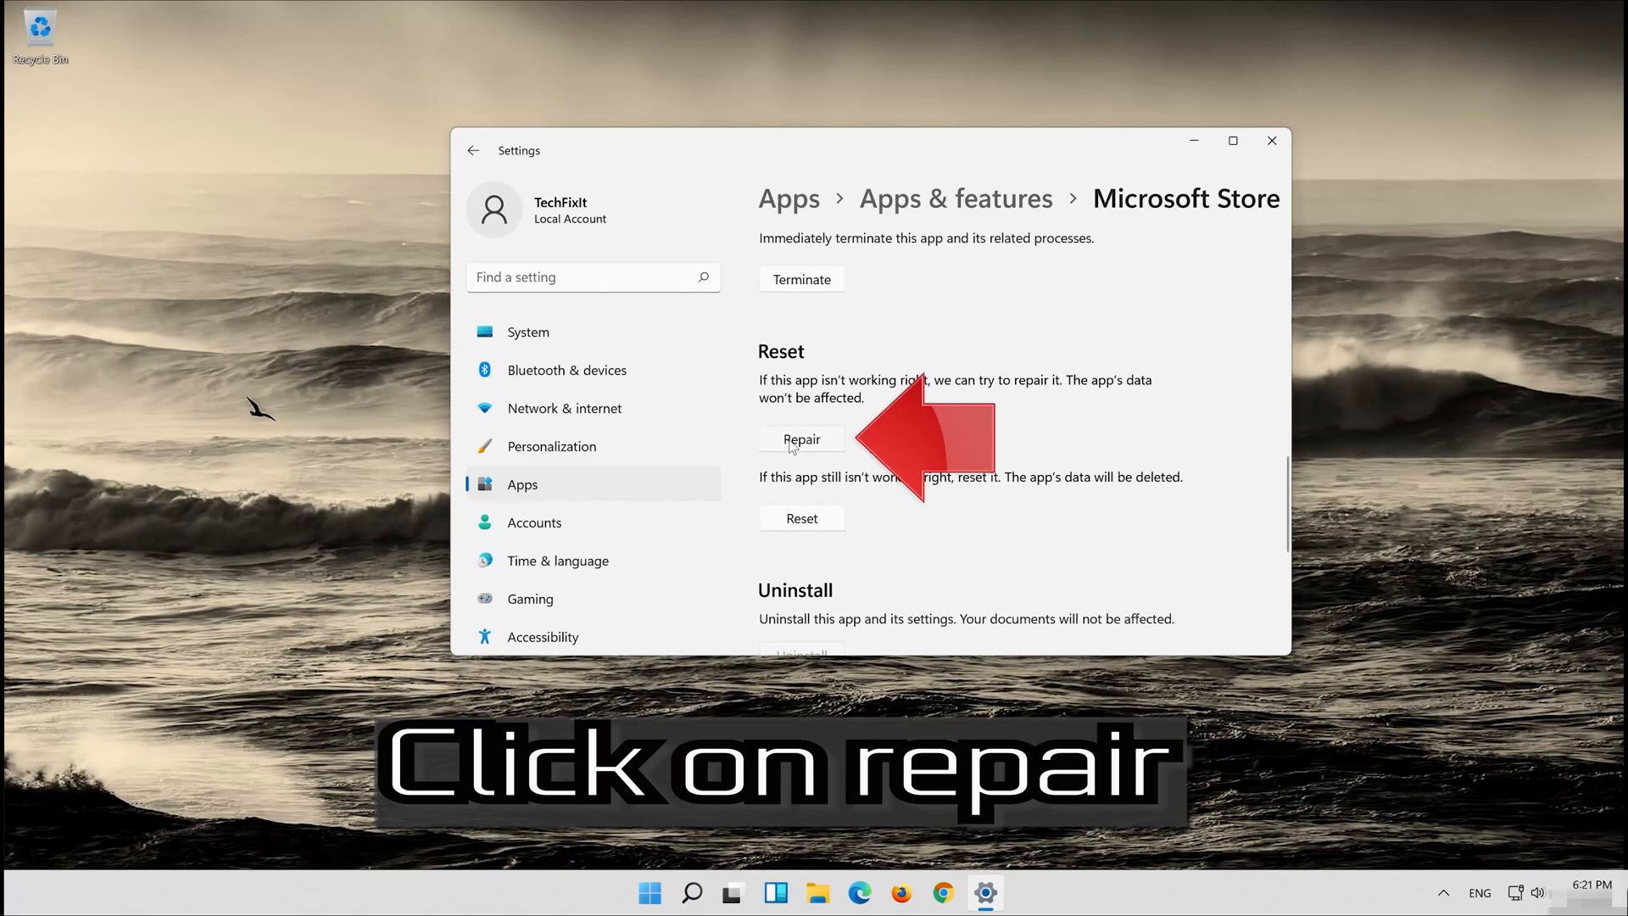
pyautogui.click(802, 438)
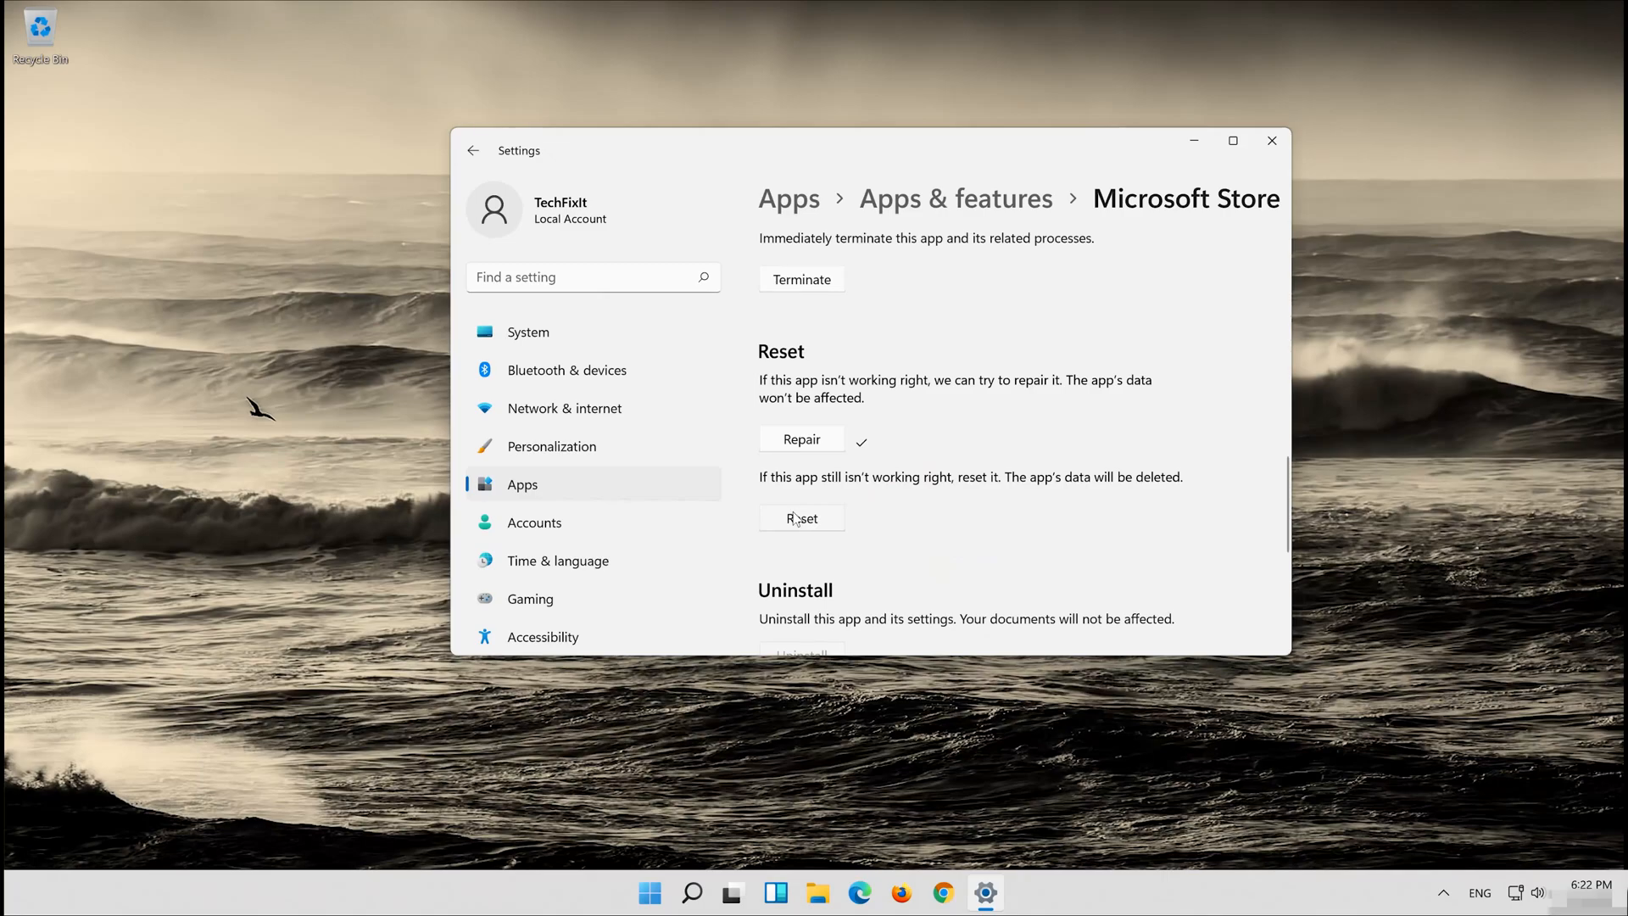
# Reset Microsoft Store, confirming deletion of its data, and close Settings.
pyautogui.click(801, 518)
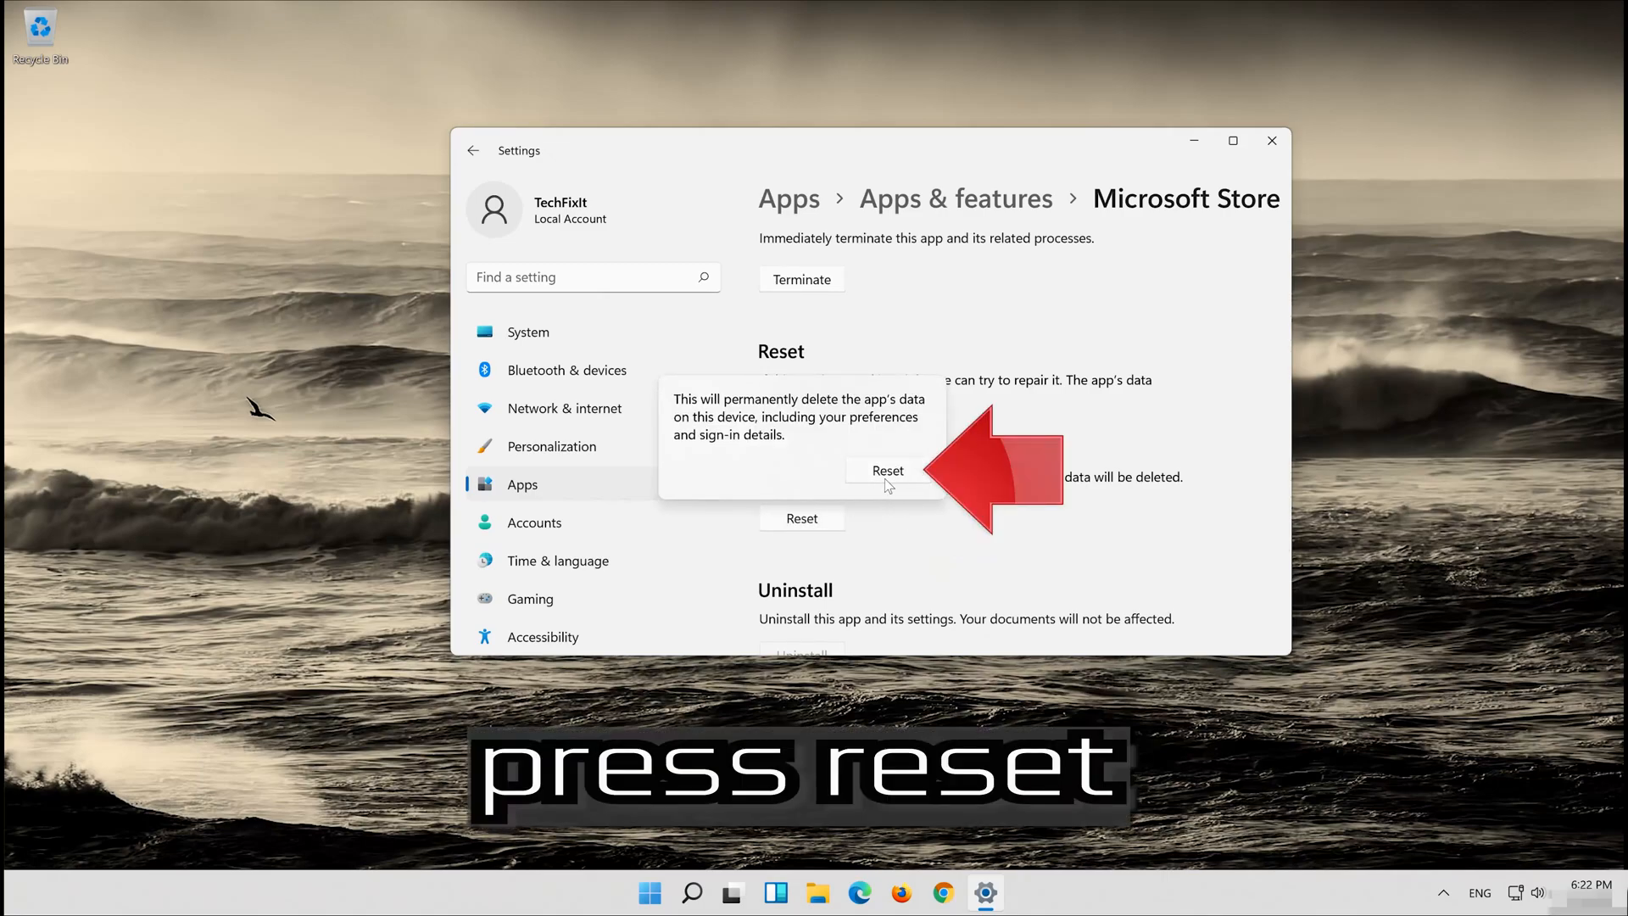
pyautogui.click(887, 470)
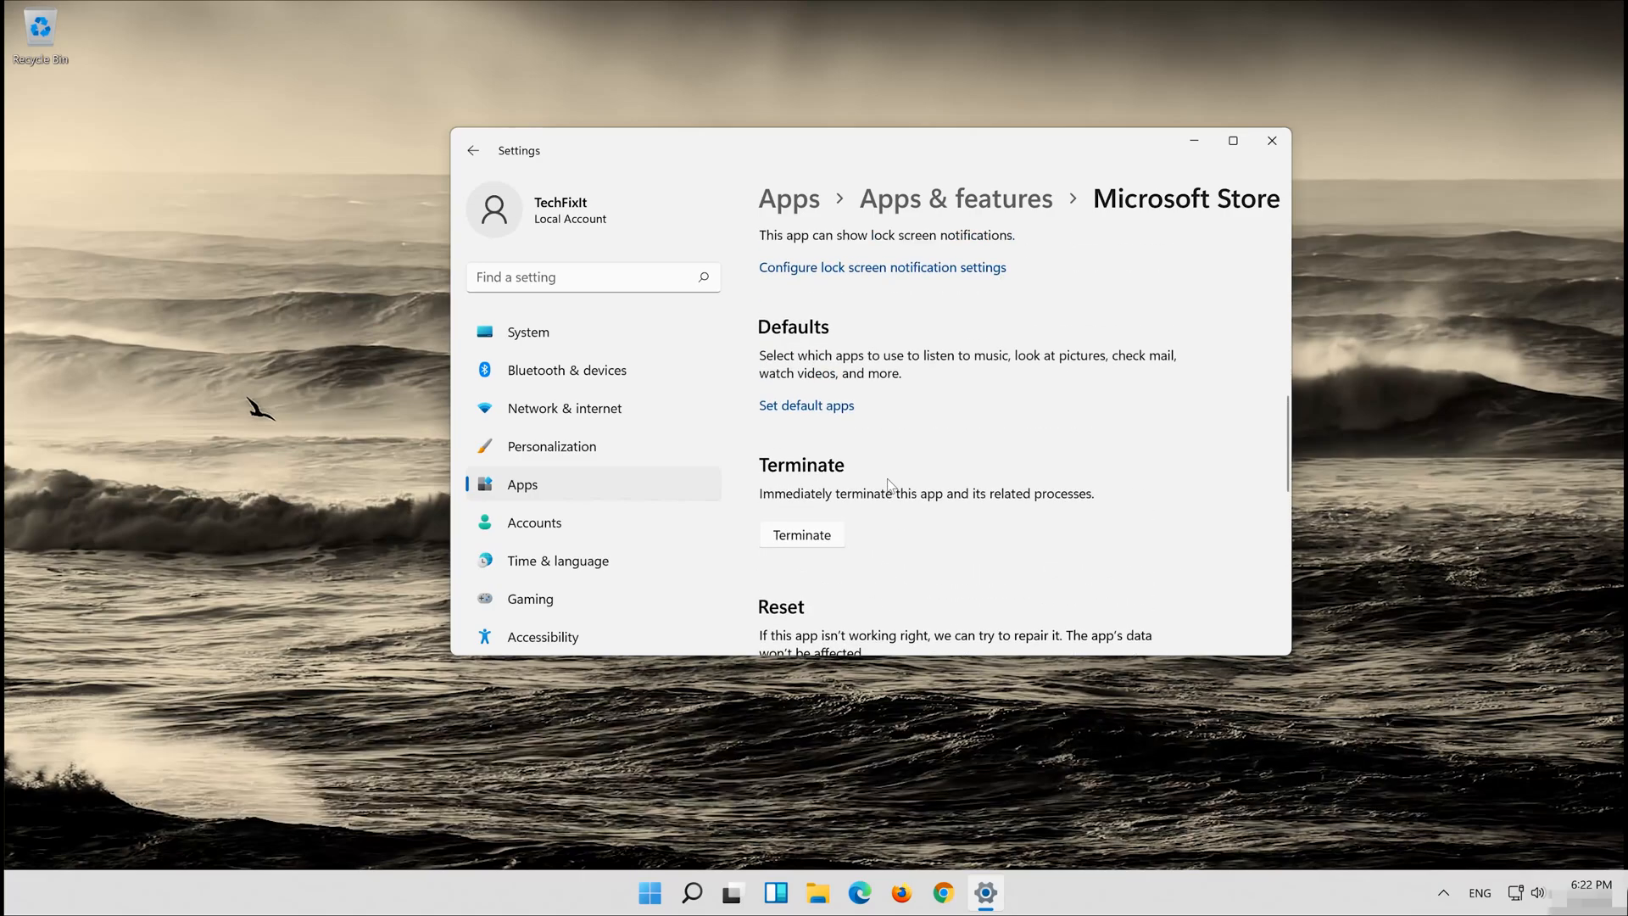
pyautogui.click(1272, 139)
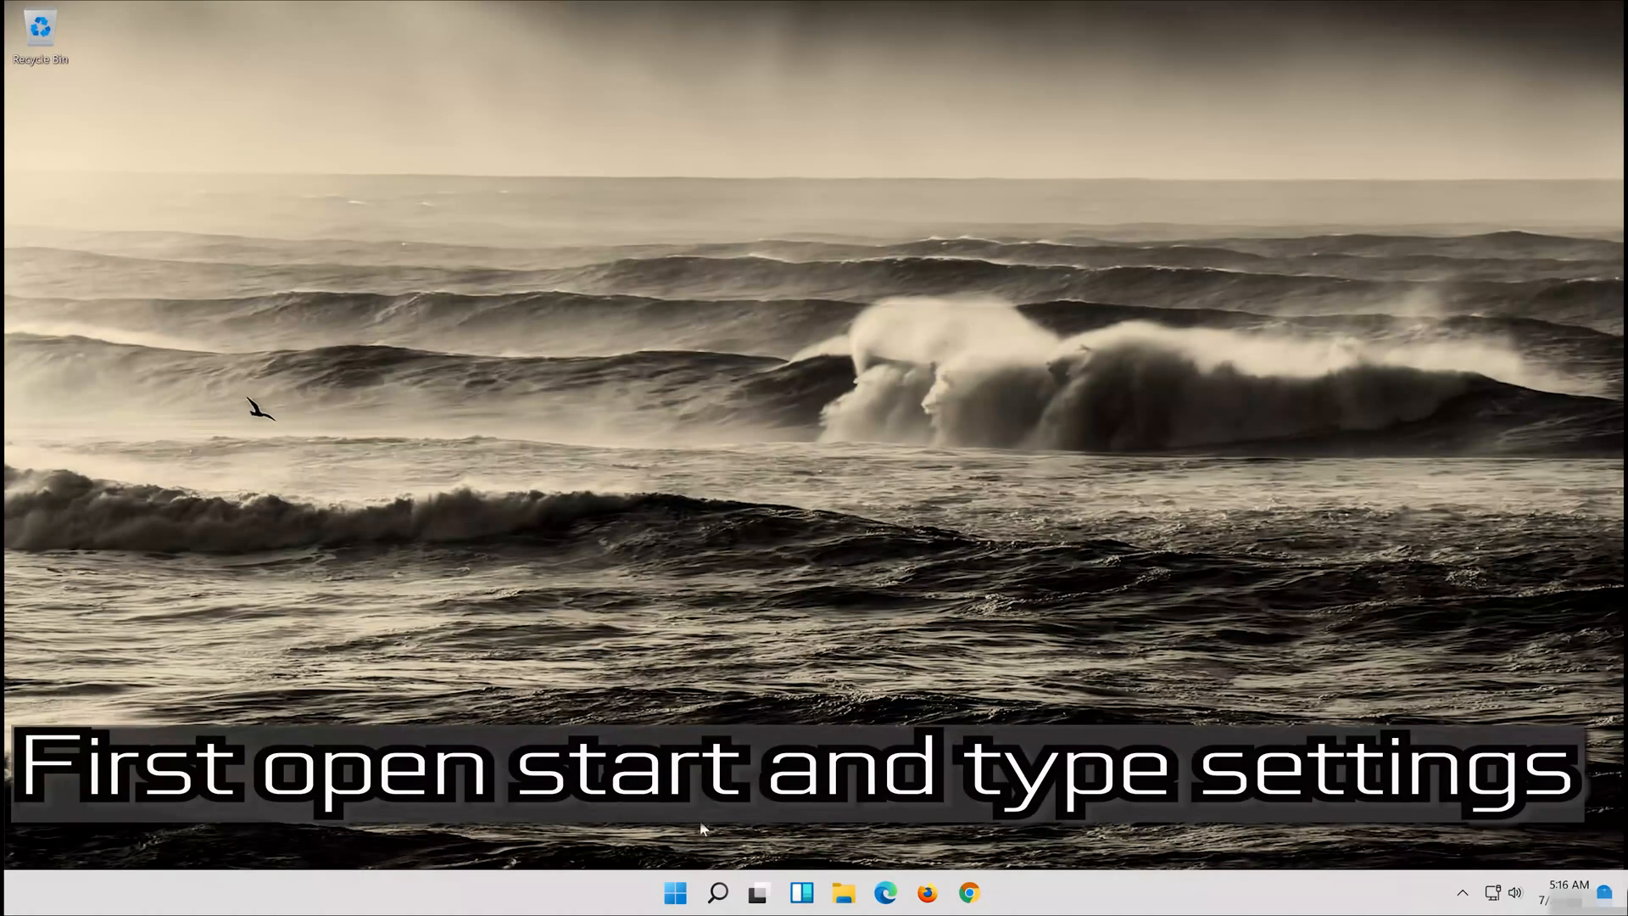
# Relaunch Settings through a Start search for 'setti' and go to System › Troubleshoot.
pyautogui.click(675, 892)
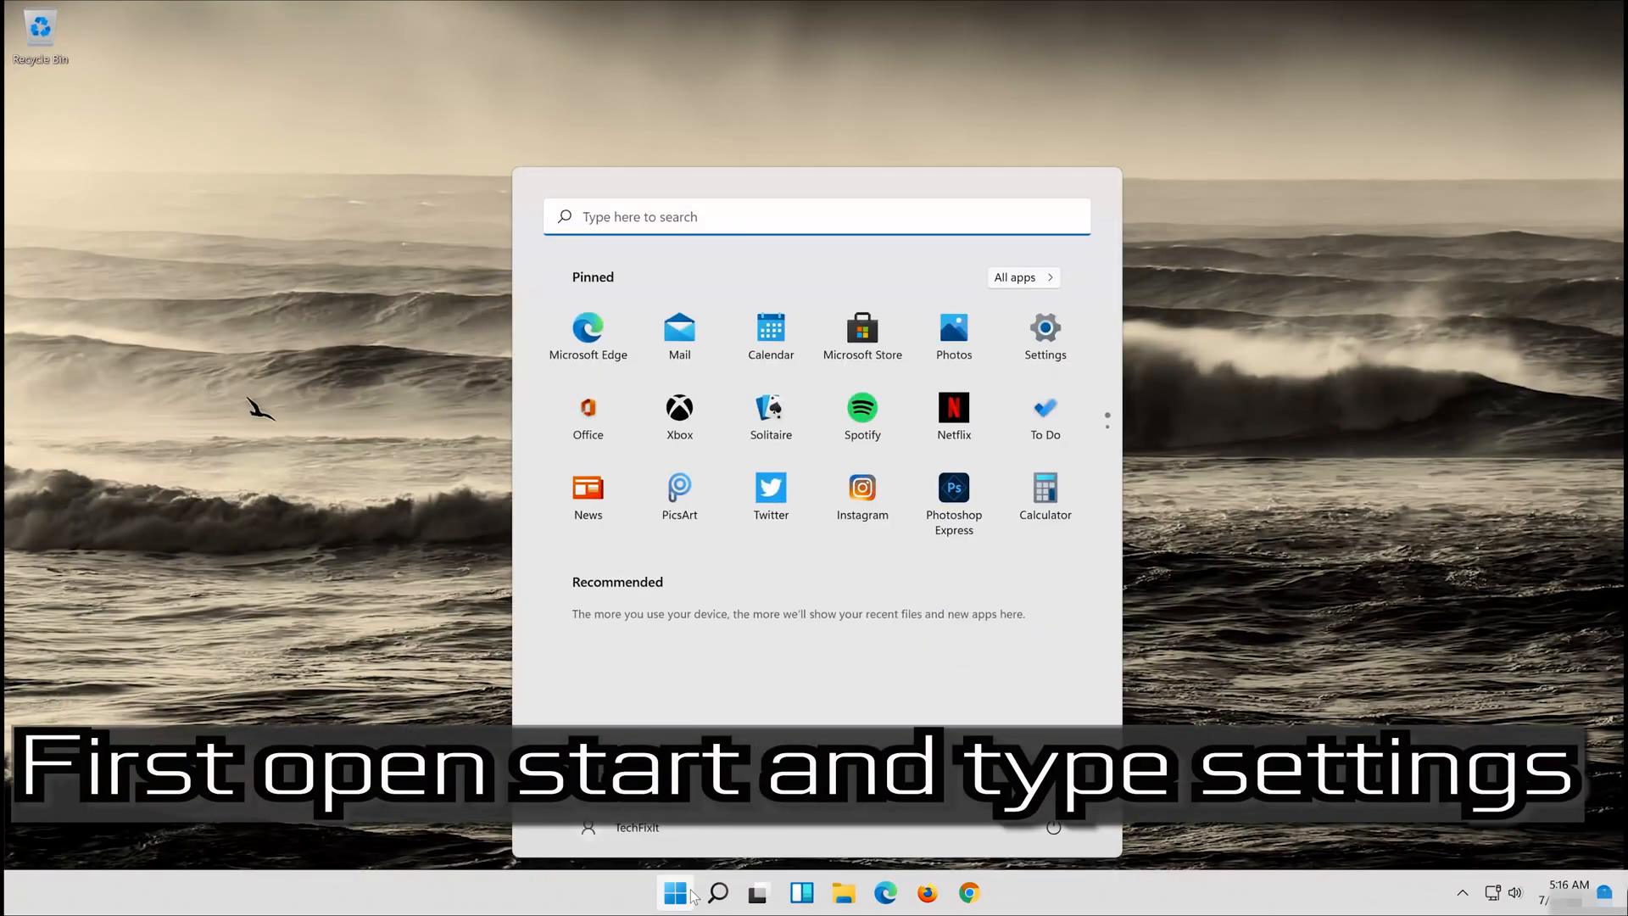
pyautogui.write('settings')
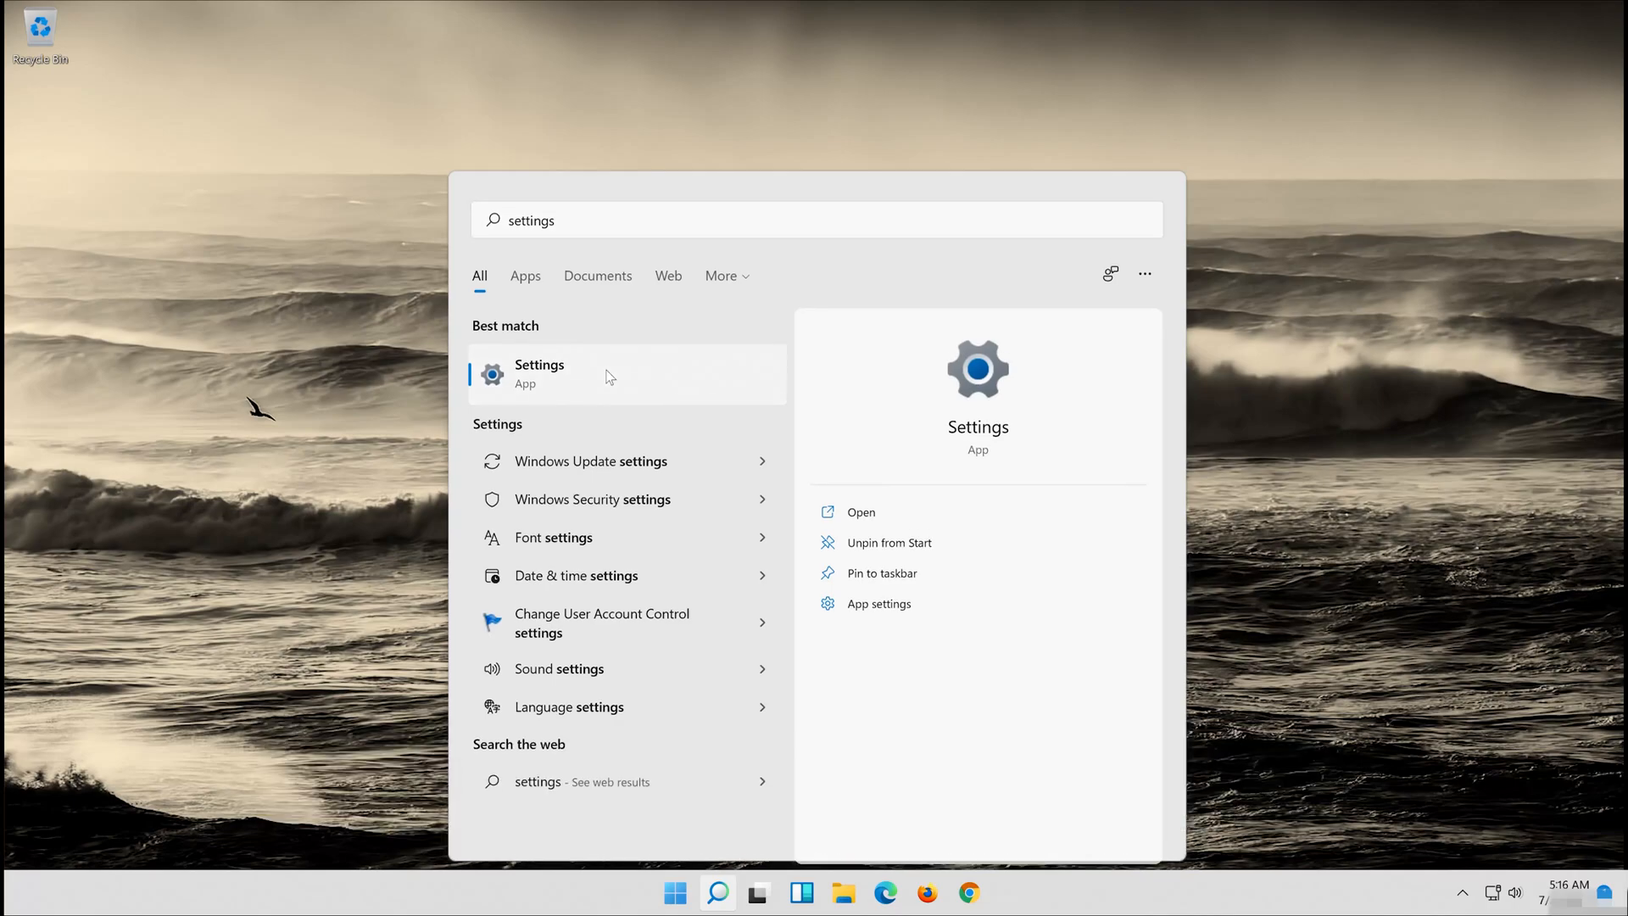
pyautogui.click(540, 374)
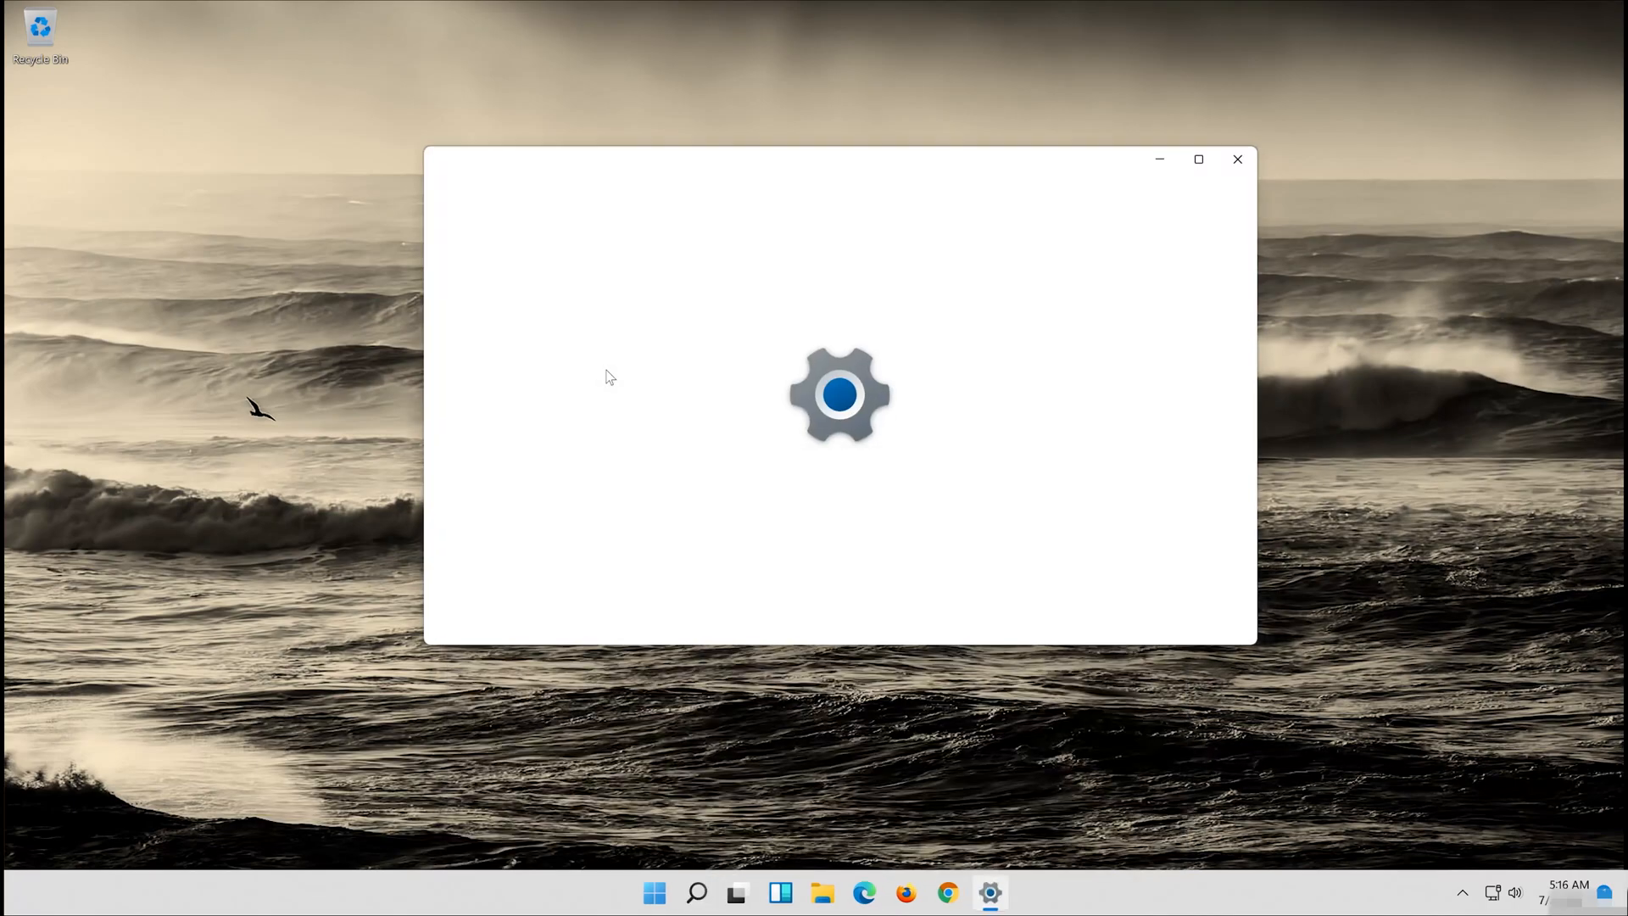
pyautogui.click(502, 350)
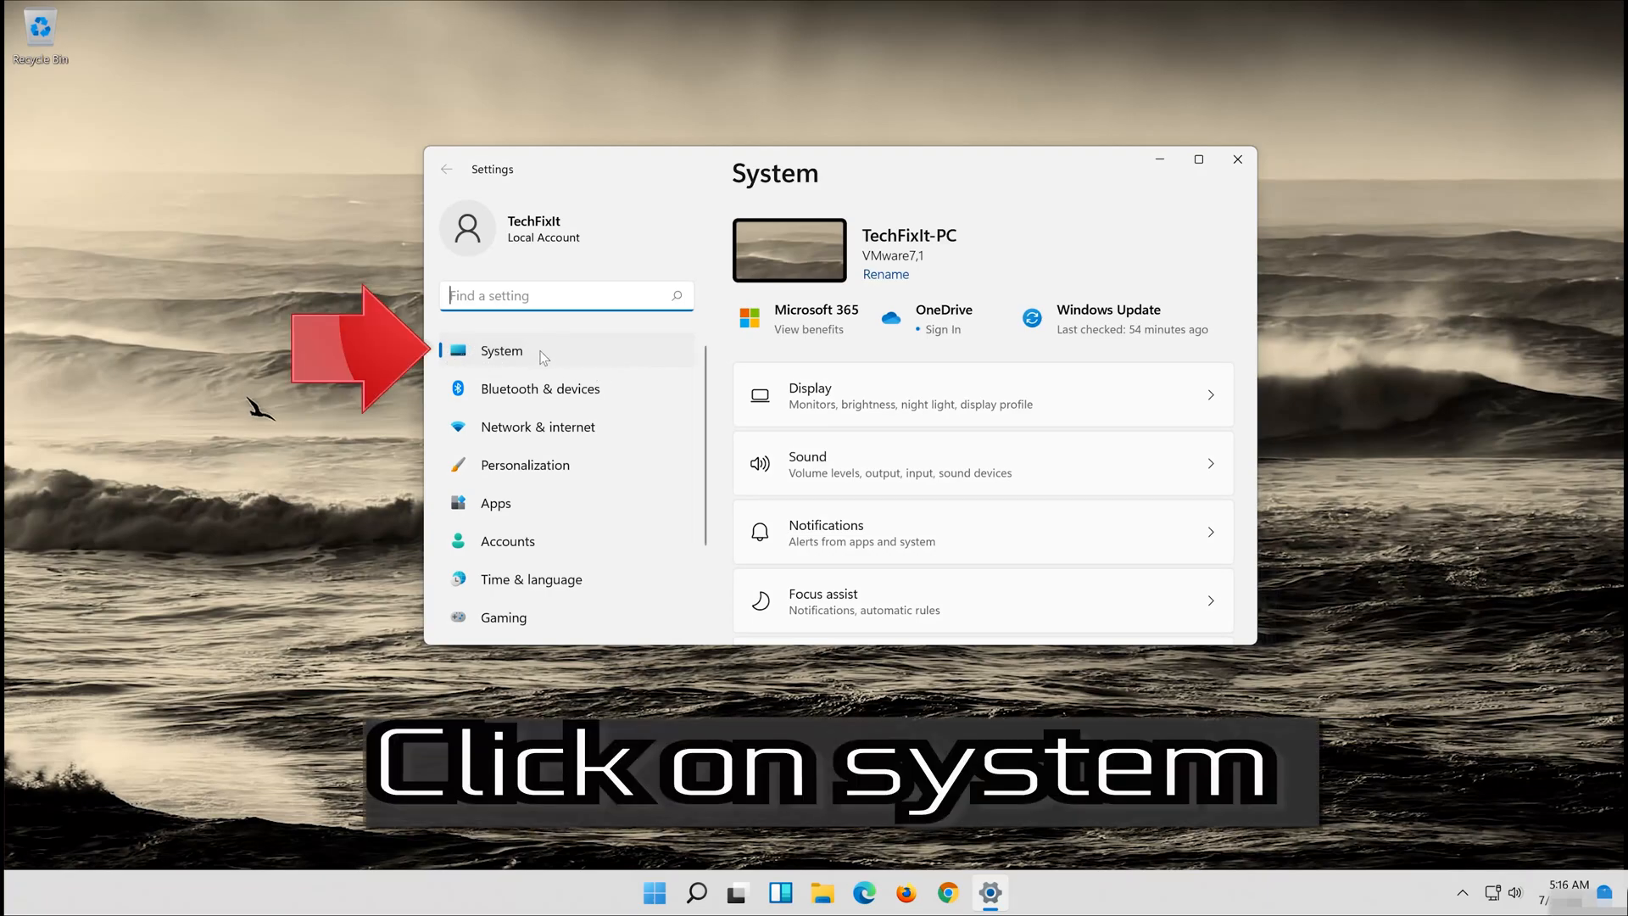
pyautogui.moveTo(680, 366)
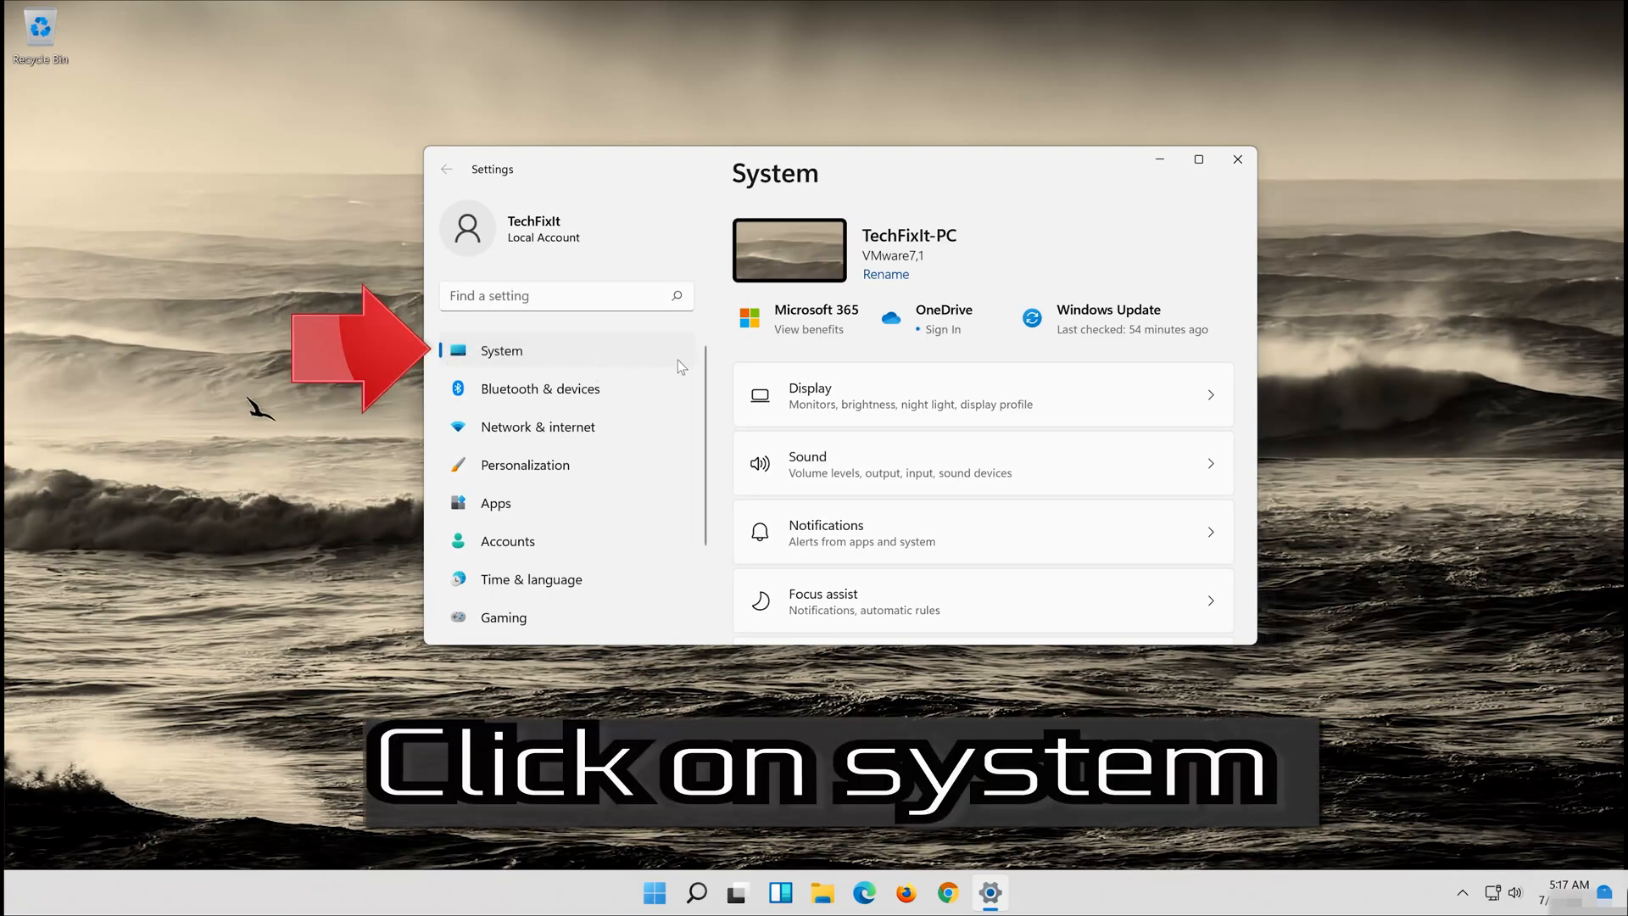
pyautogui.scroll(-3)
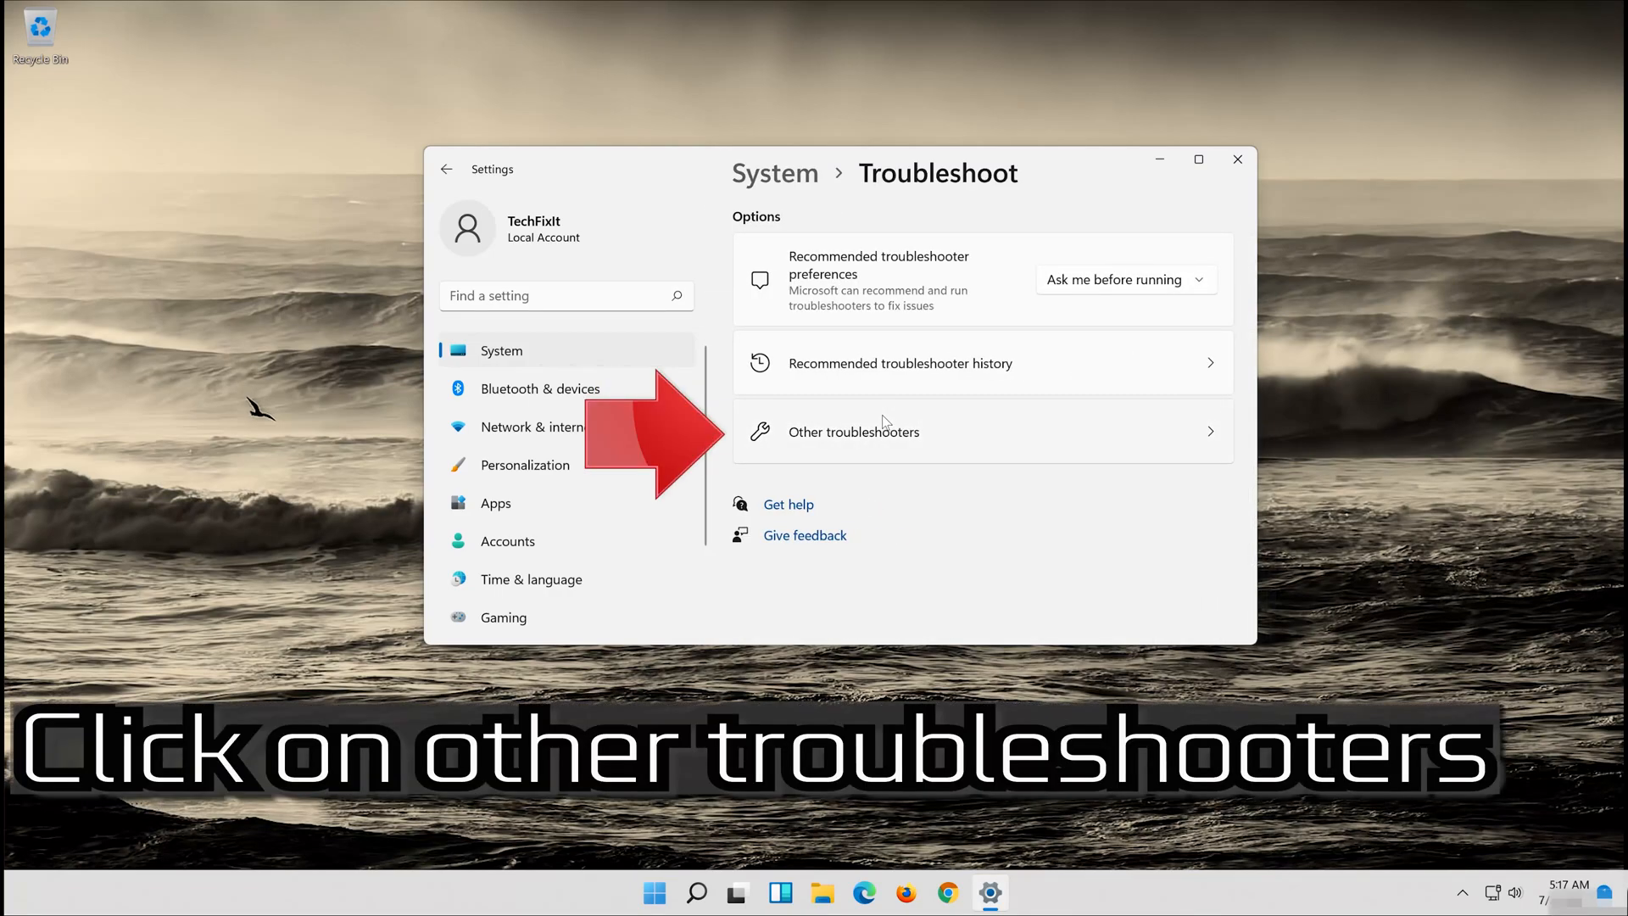
pyautogui.moveTo(940, 434)
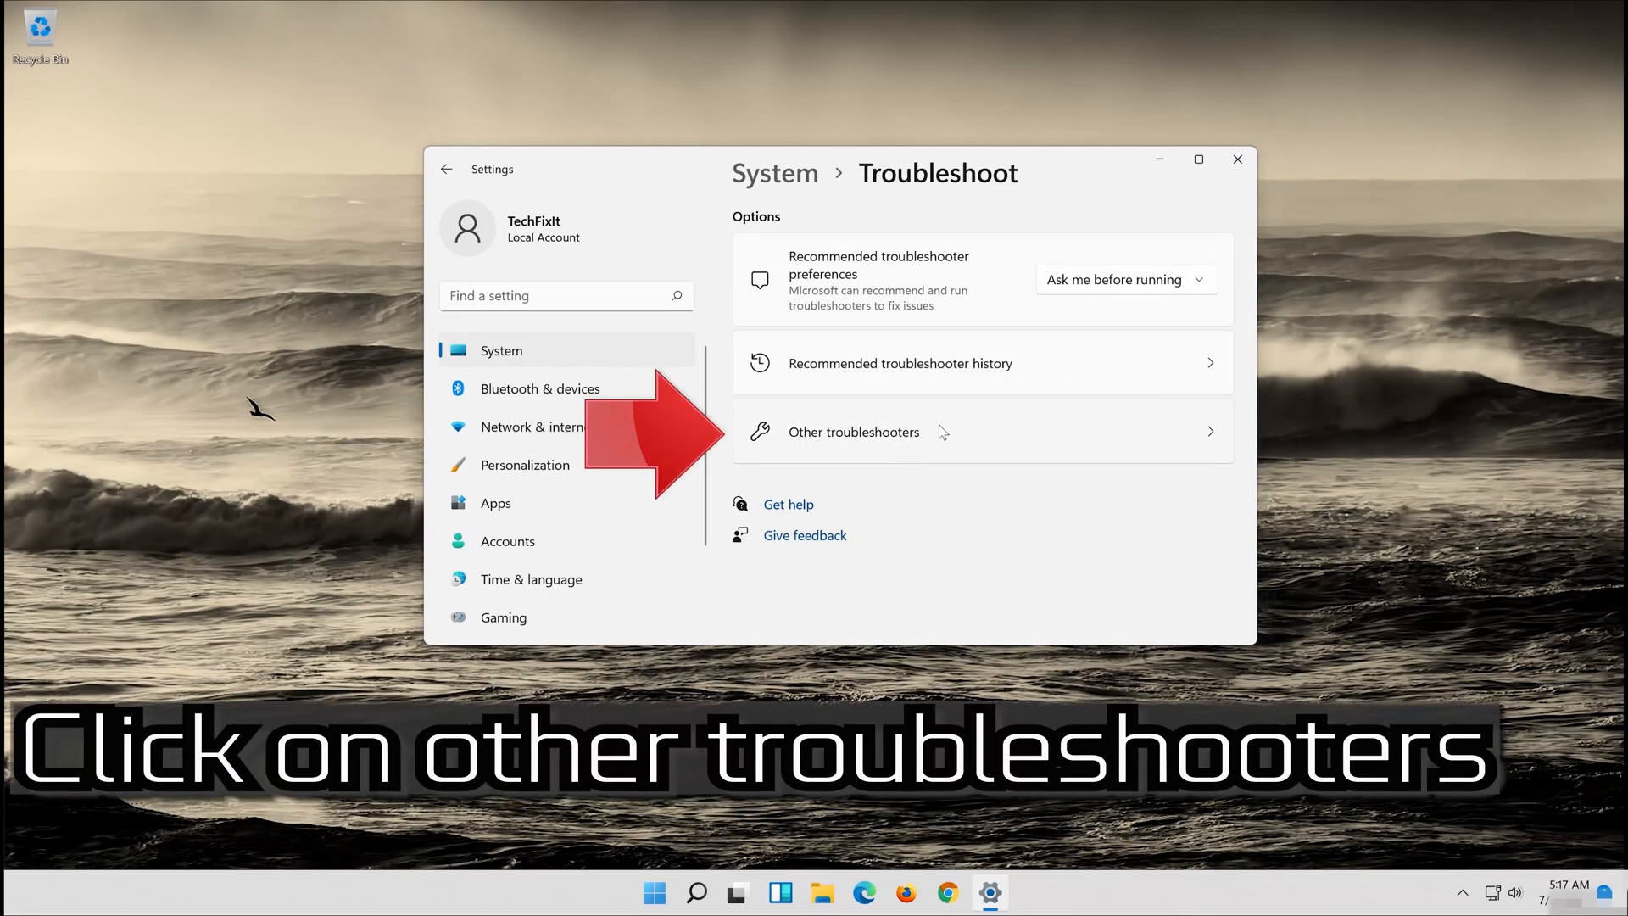
# Open Other troubleshooters and run the Windows Store Apps troubleshooter.
pyautogui.click(854, 432)
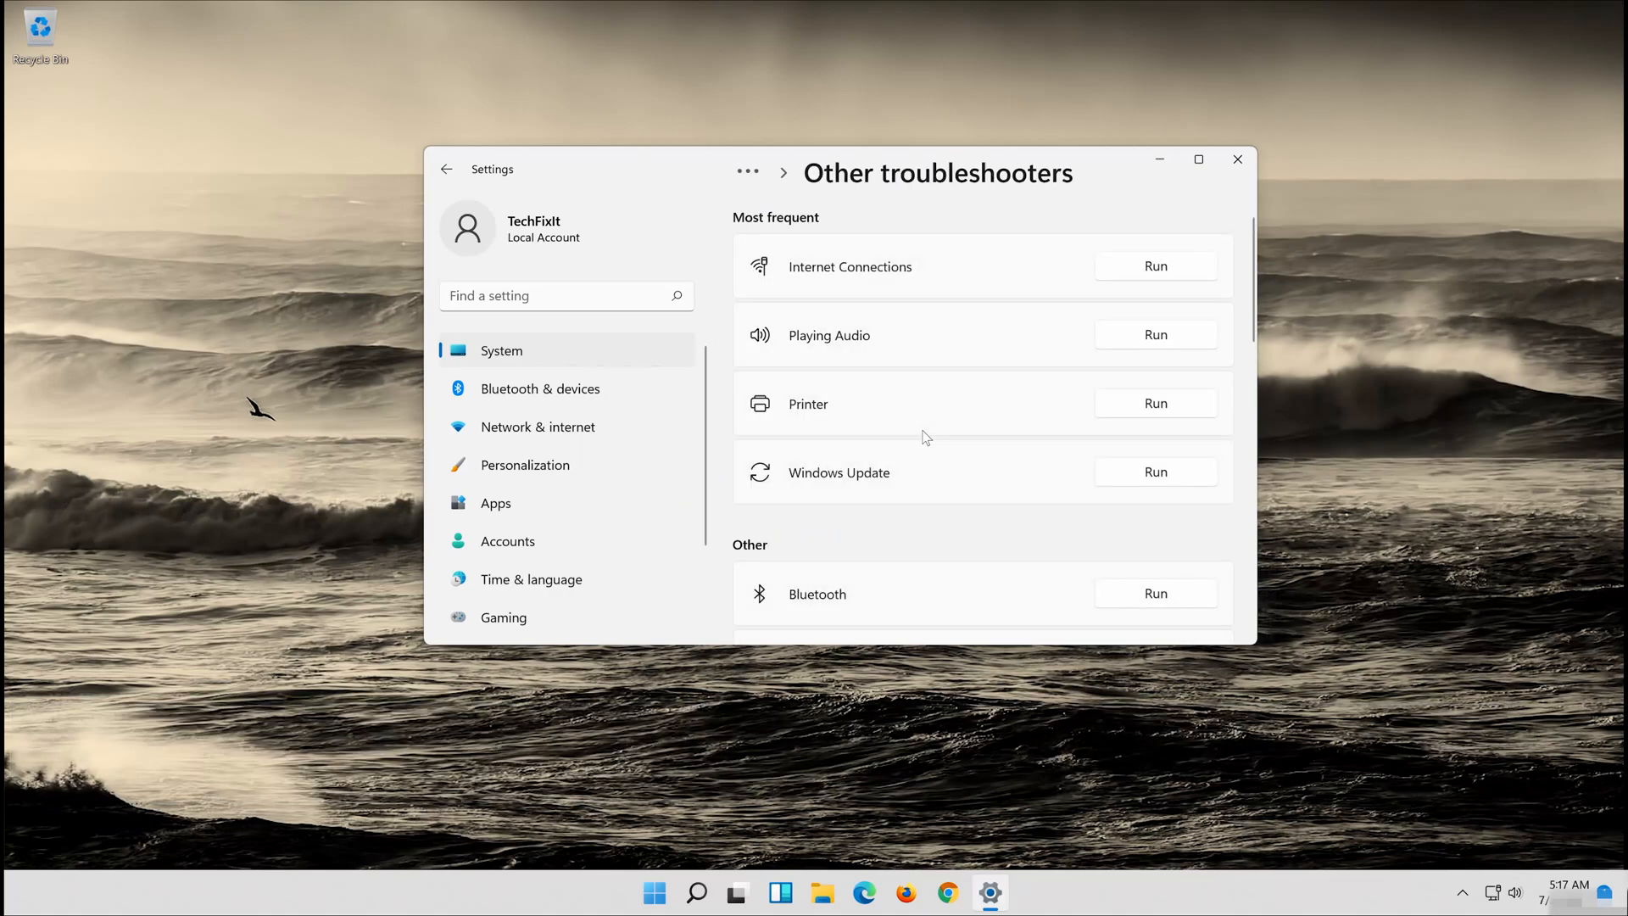
pyautogui.scroll(-3)
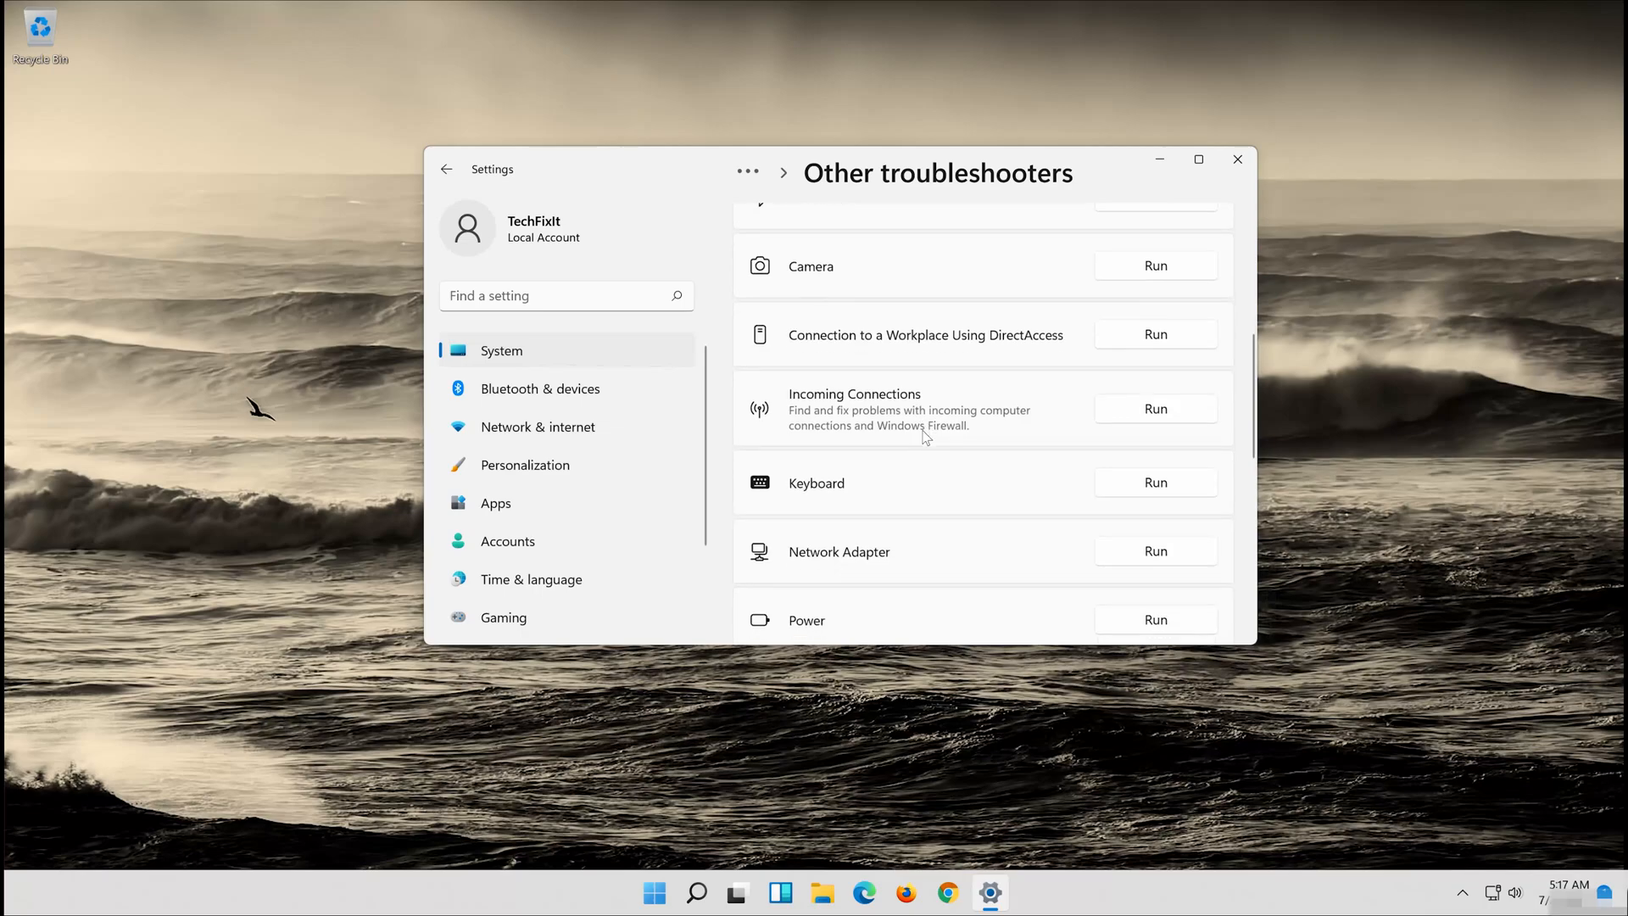
pyautogui.scroll(-3)
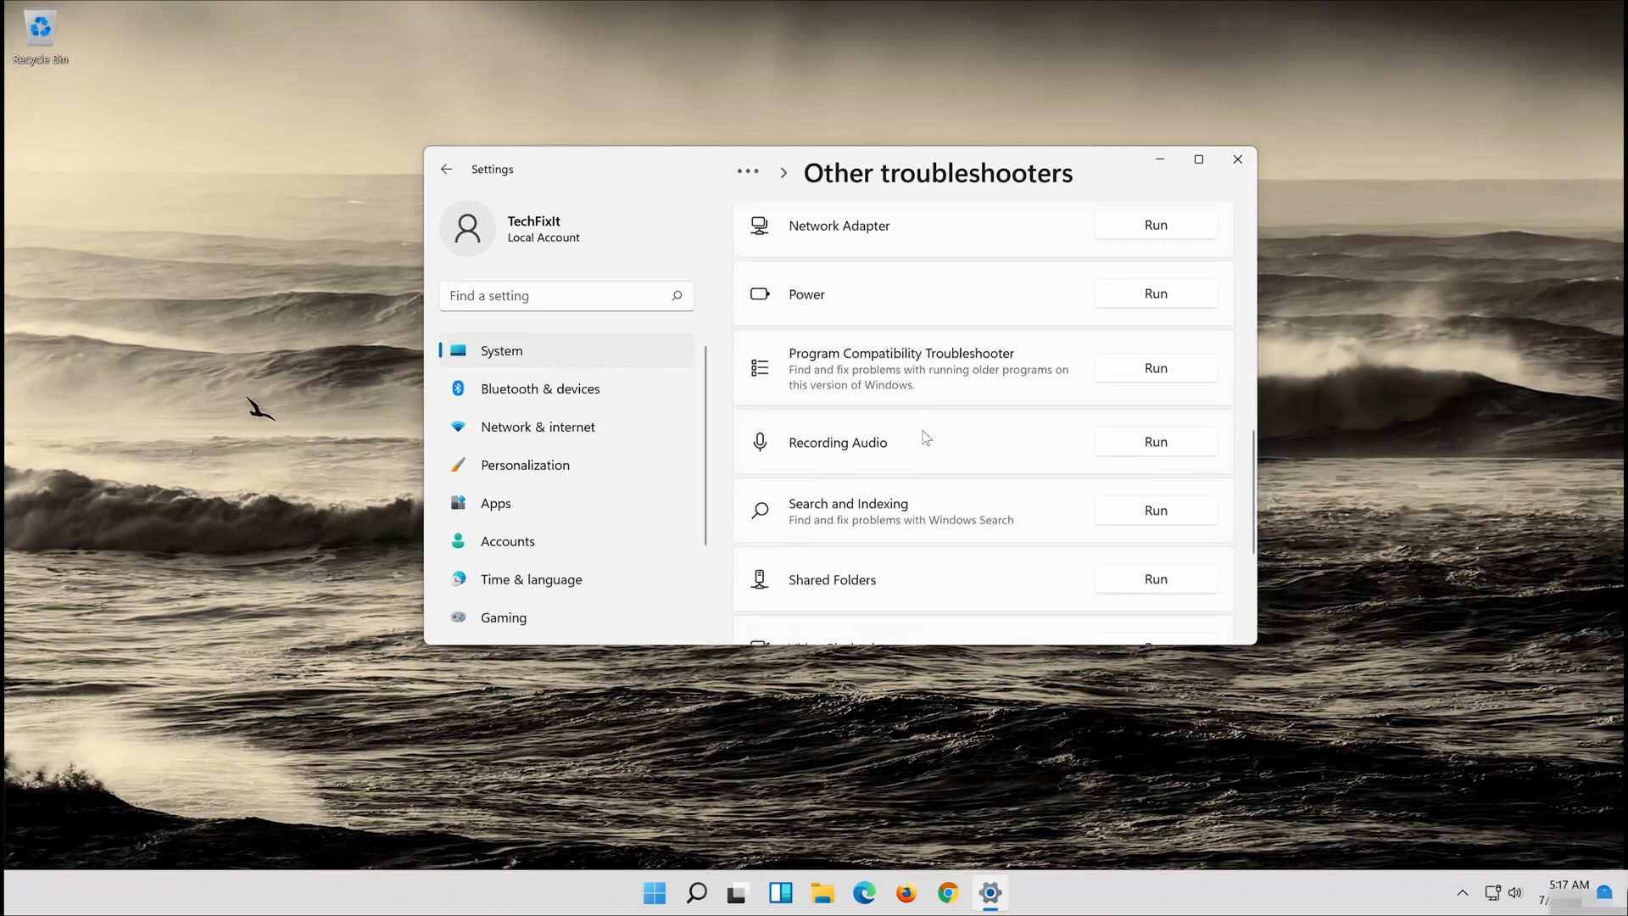
pyautogui.scroll(-3)
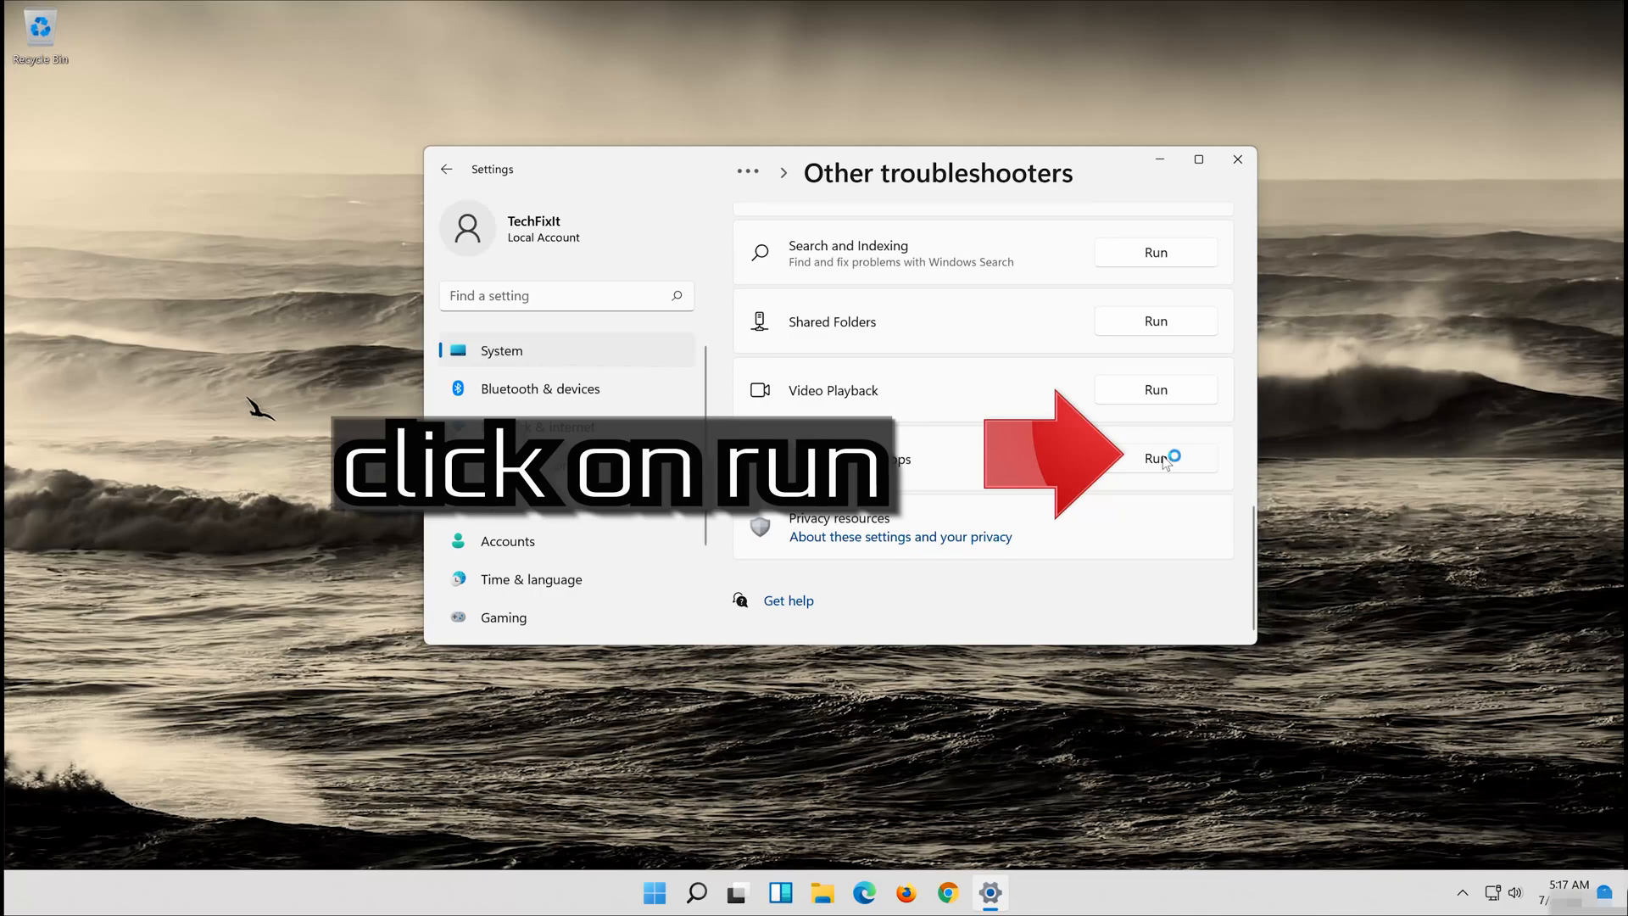
pyautogui.click(1156, 458)
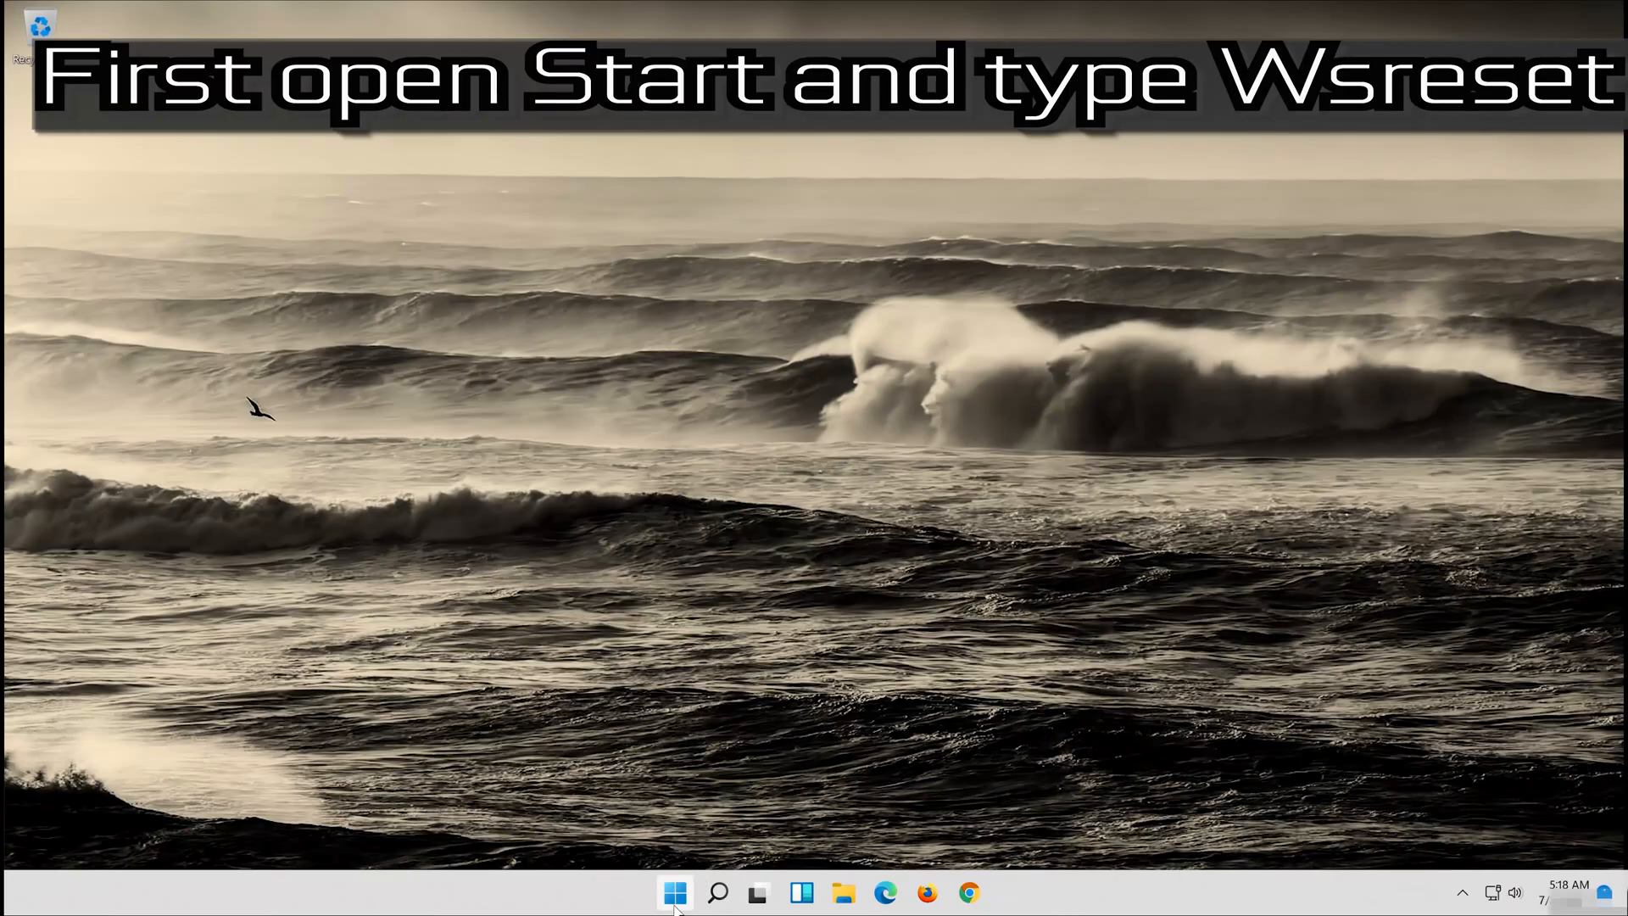
# Run the wsreset command from a Start menu search to clear the Store cache.
pyautogui.click(674, 892)
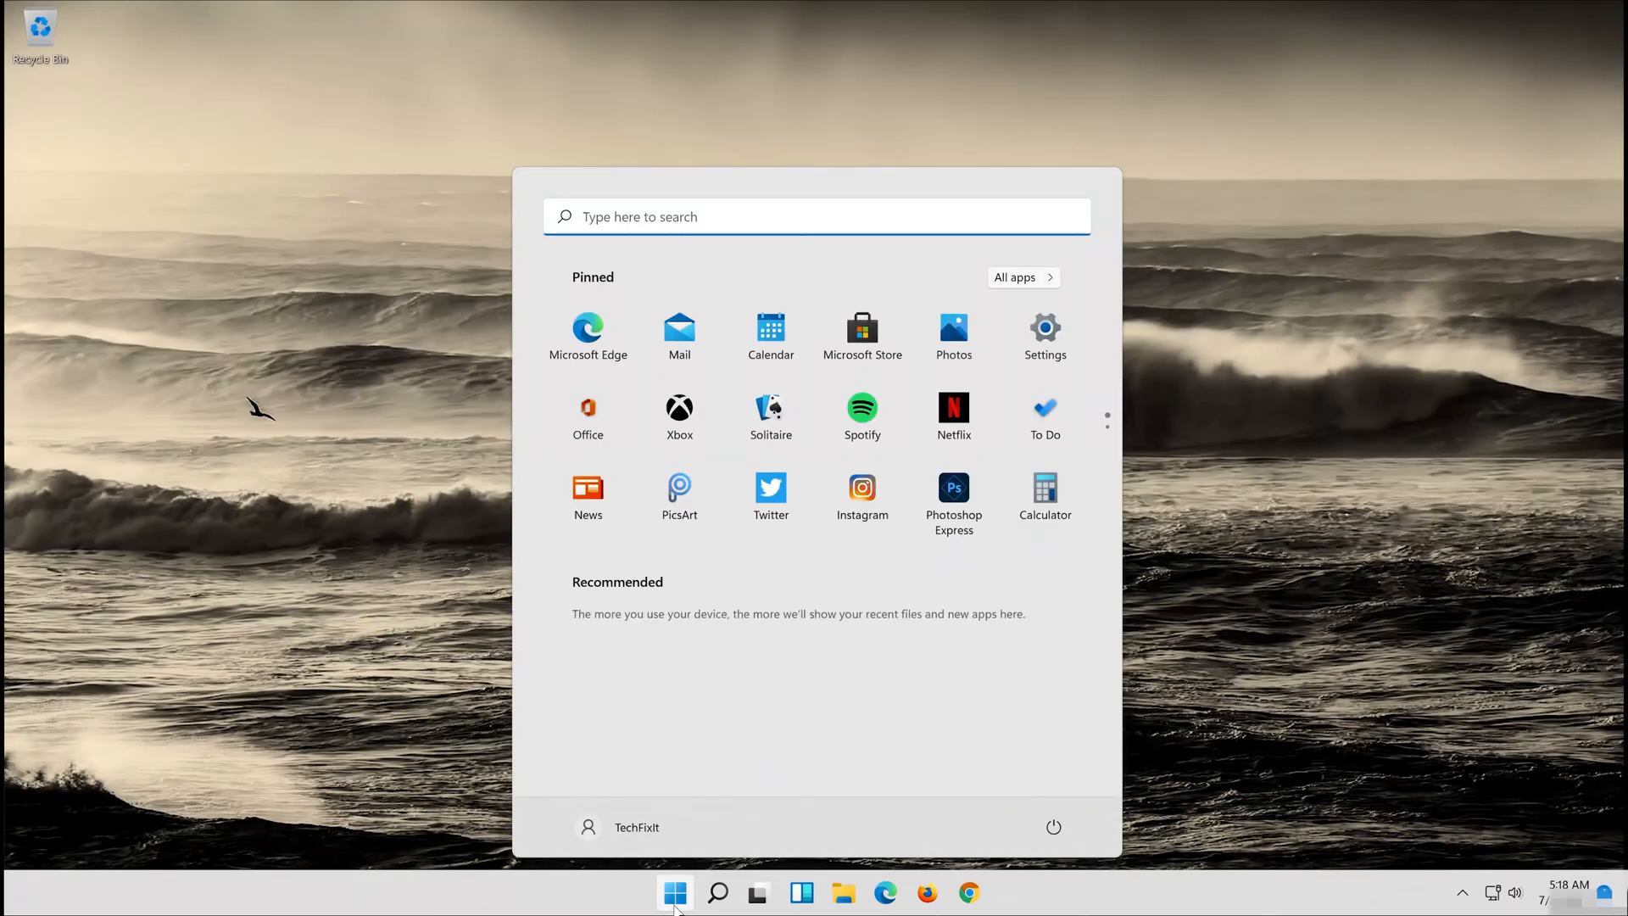
pyautogui.write('wsreset')
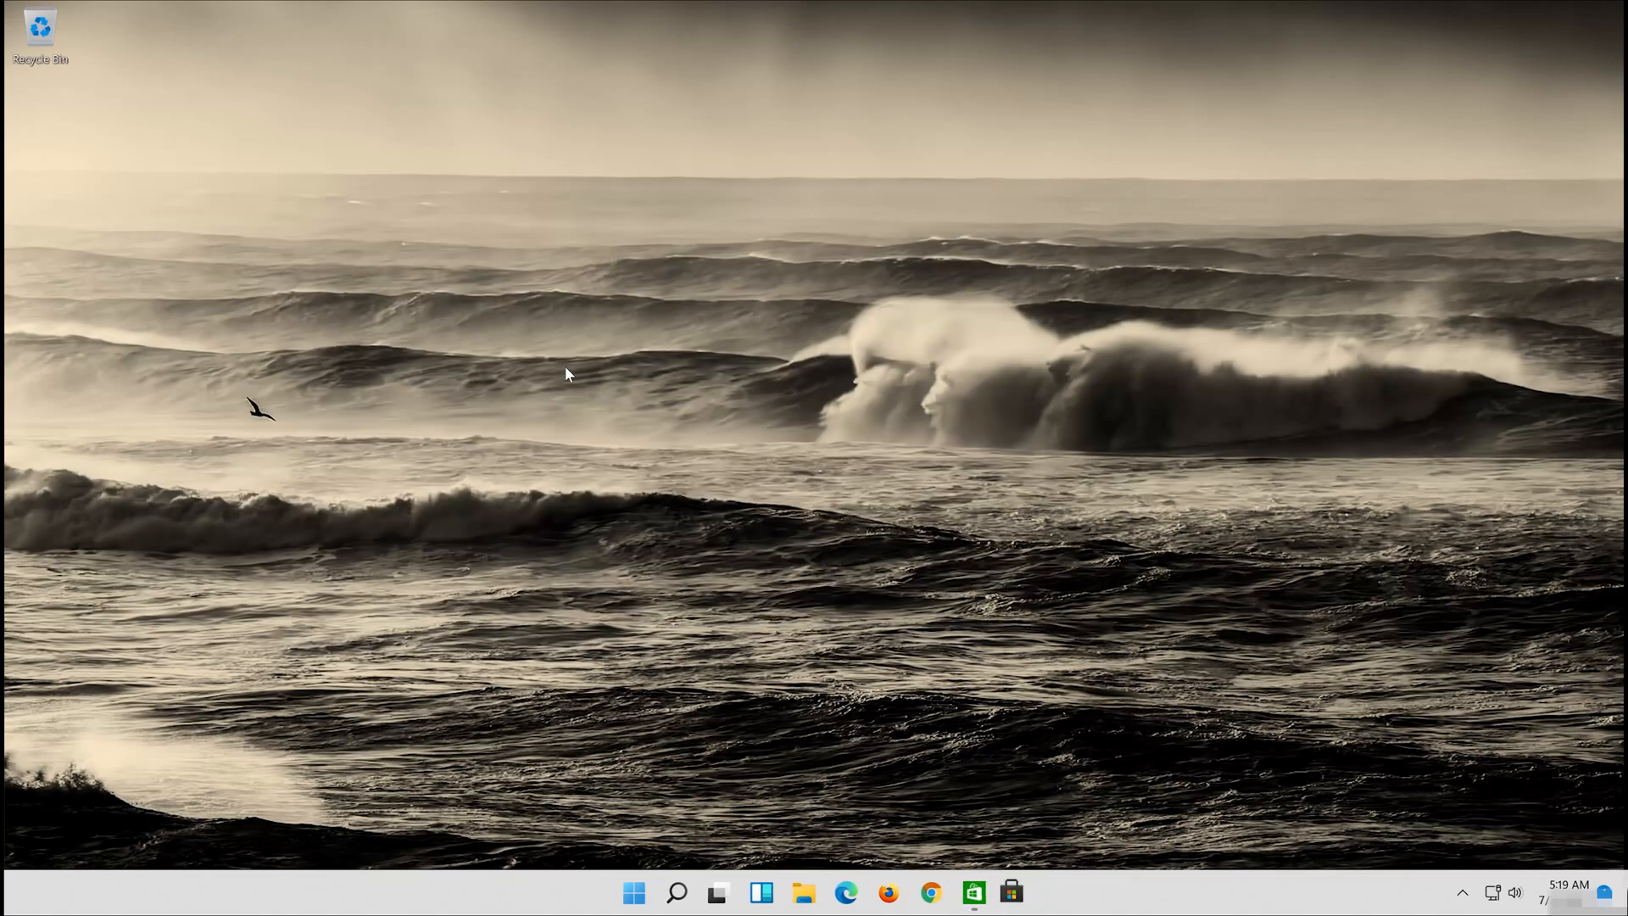
pyautogui.click(1009, 893)
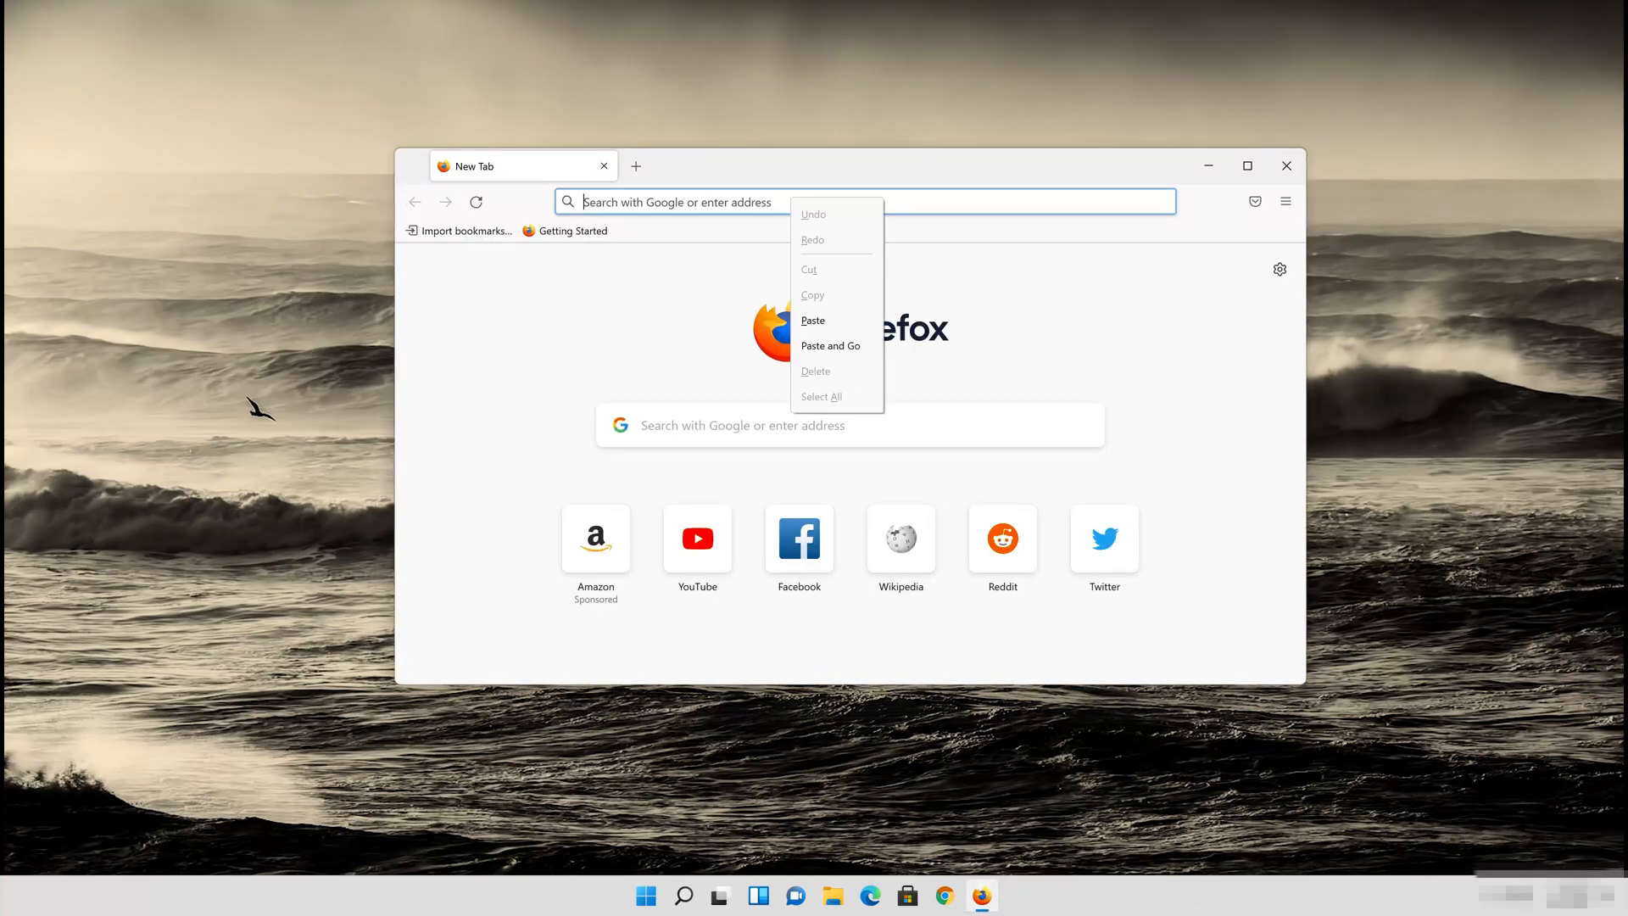
# Download and save the Windows 11 Media Creation Tool from Microsoft's site, then close Firefox.
pyautogui.click(830, 346)
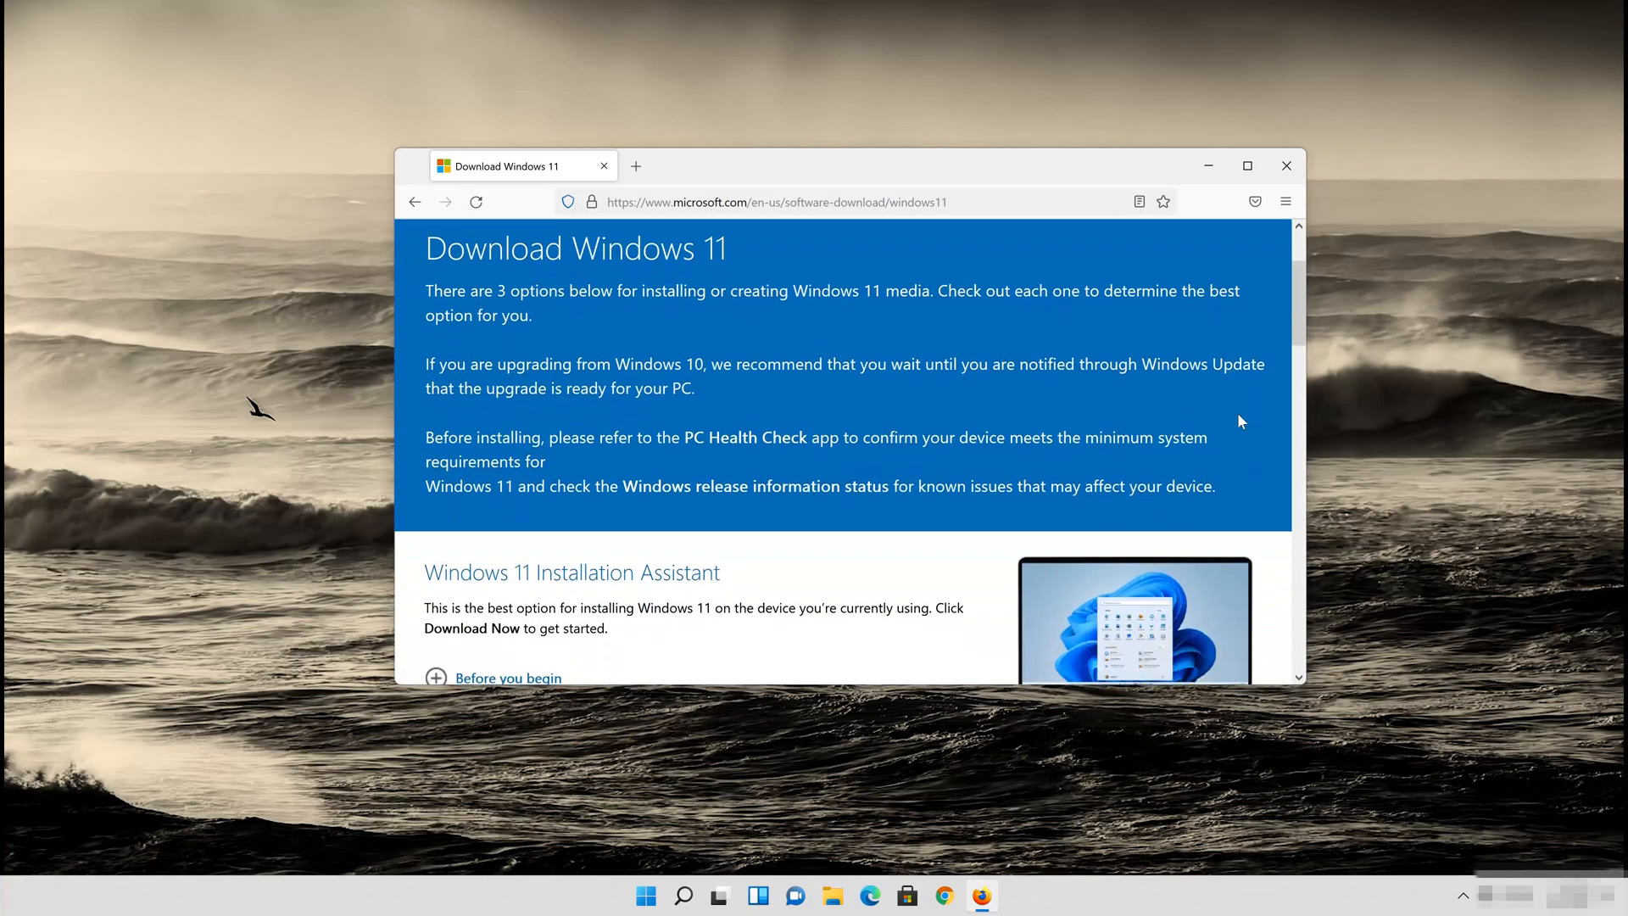
pyautogui.scroll(-3)
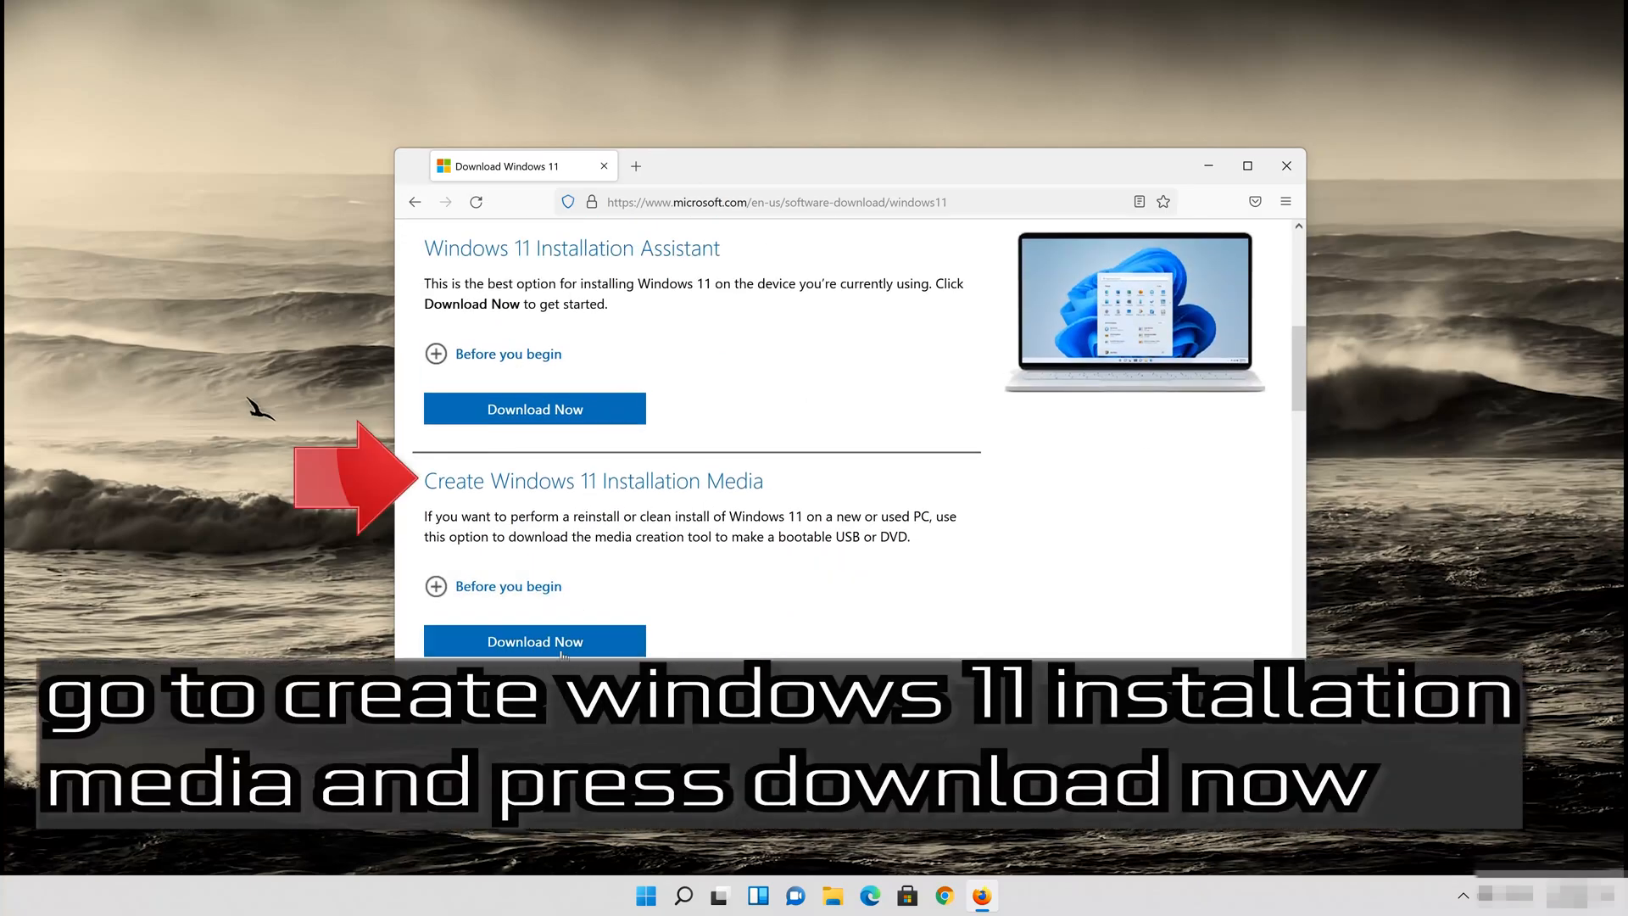
pyautogui.click(534, 641)
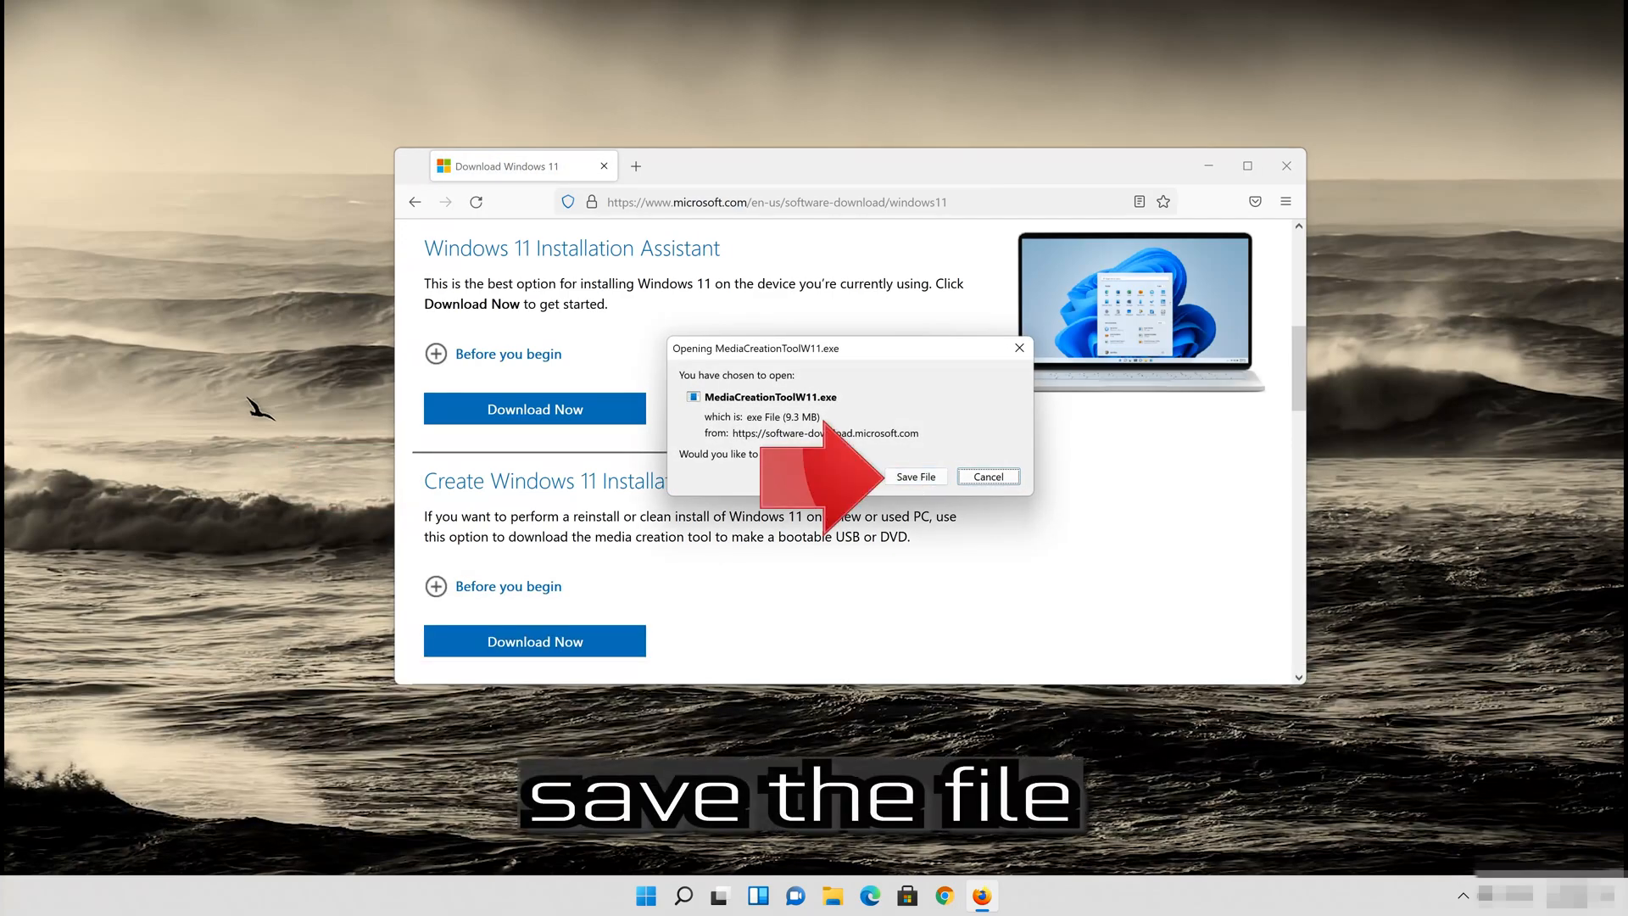
pyautogui.click(916, 476)
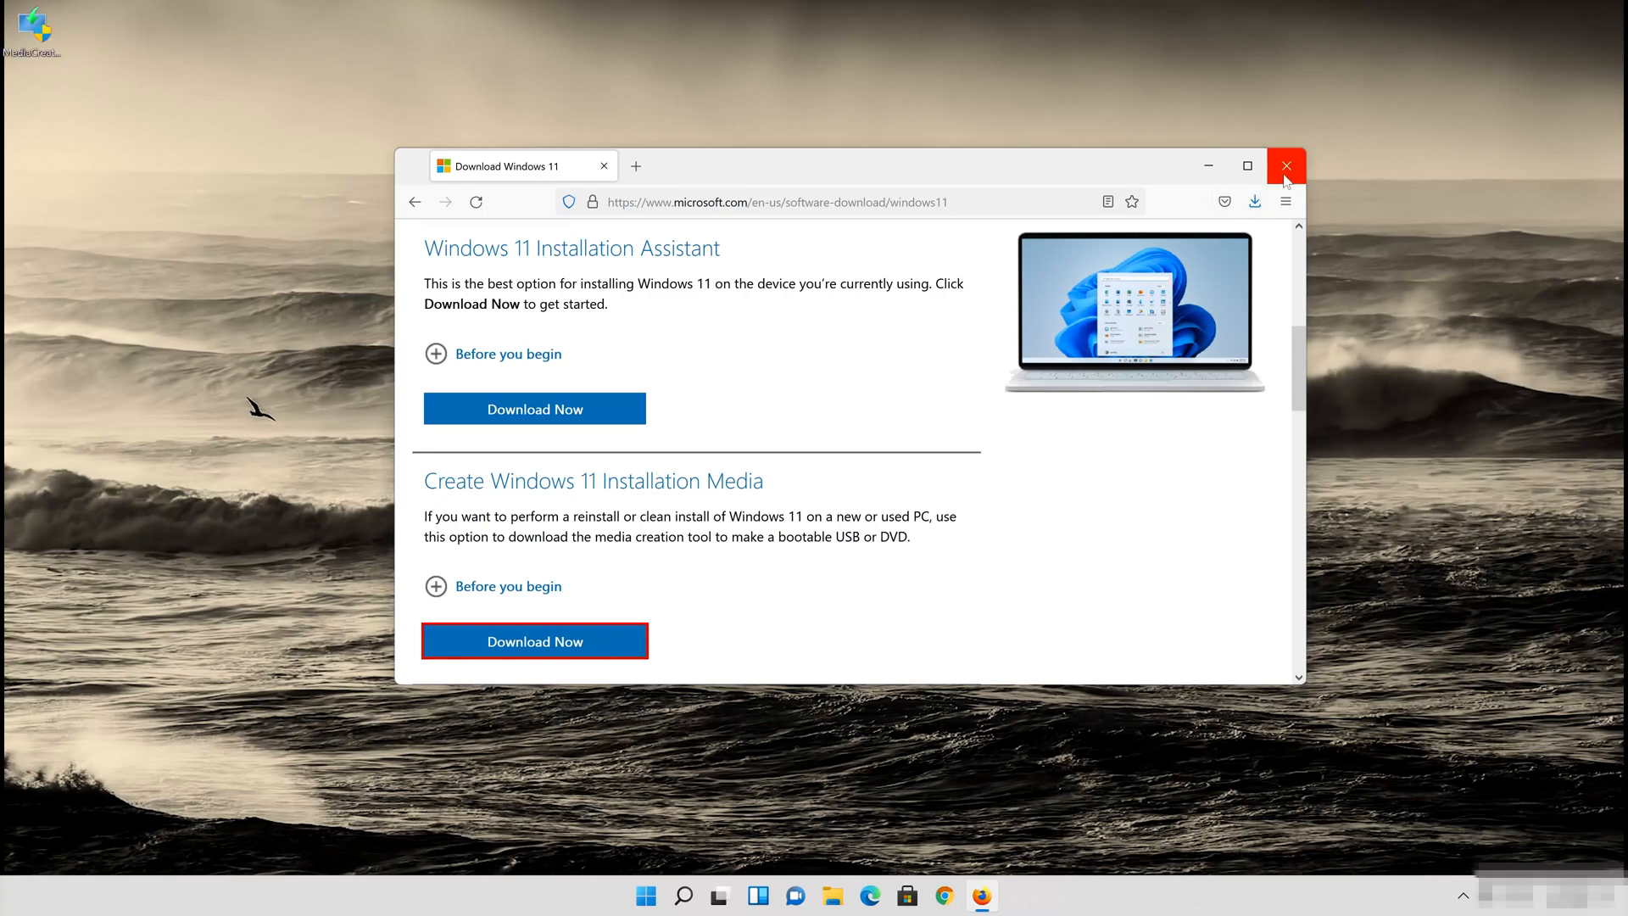
pyautogui.click(1285, 165)
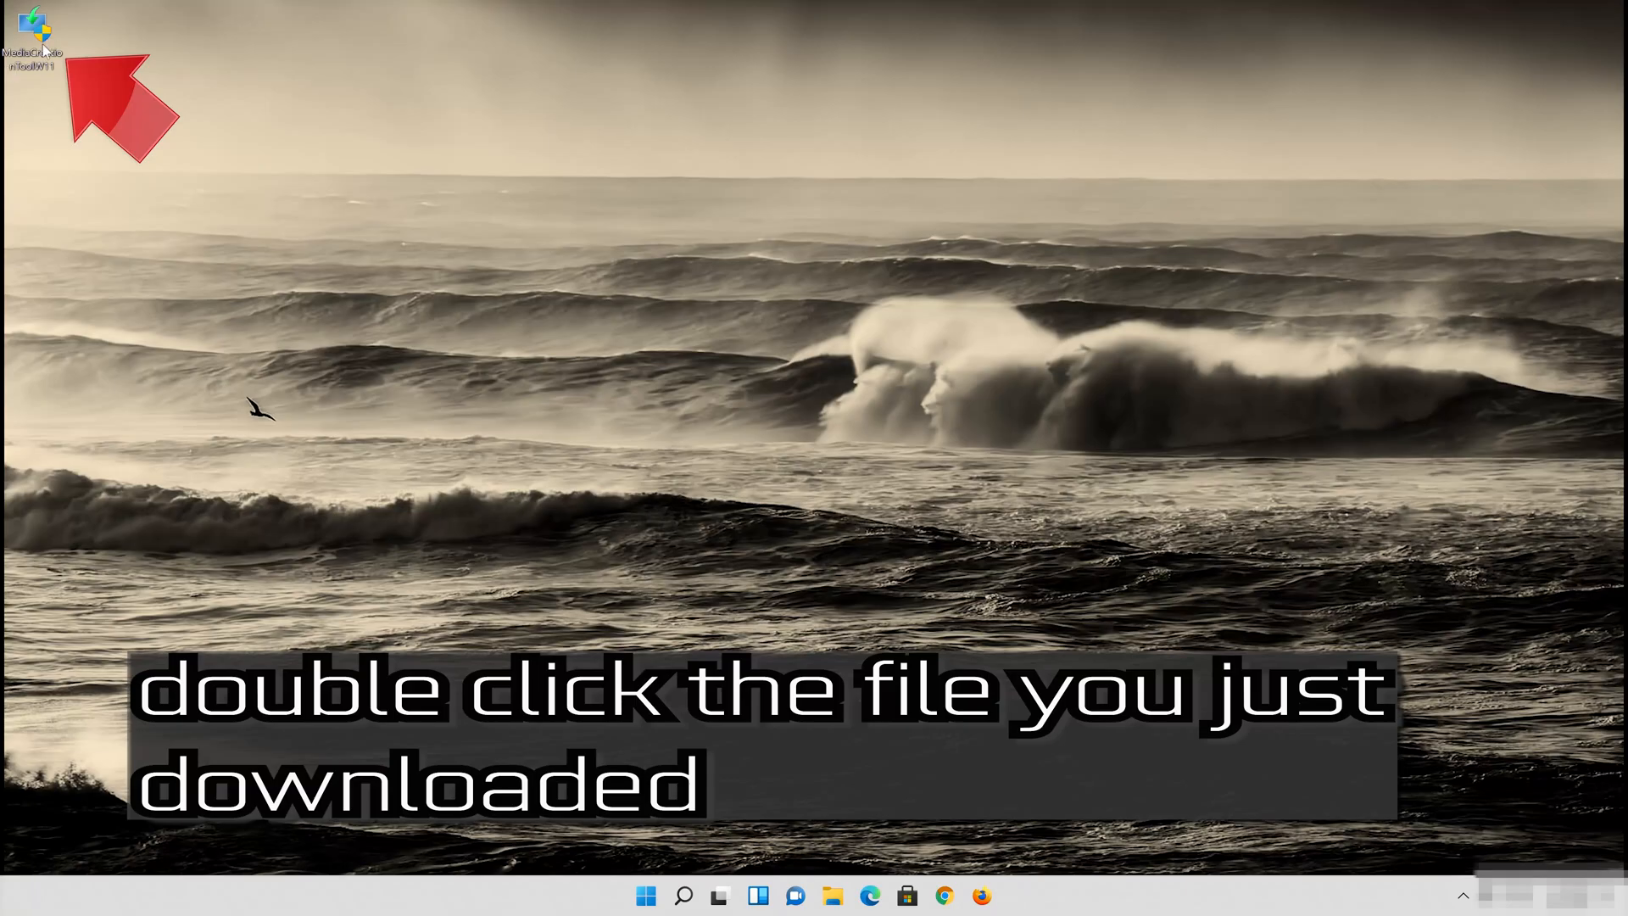
# Launch MediaCreationToolW11, approve the User Account Control prompt, and accept the license terms.
pyautogui.doubleClick(36, 31)
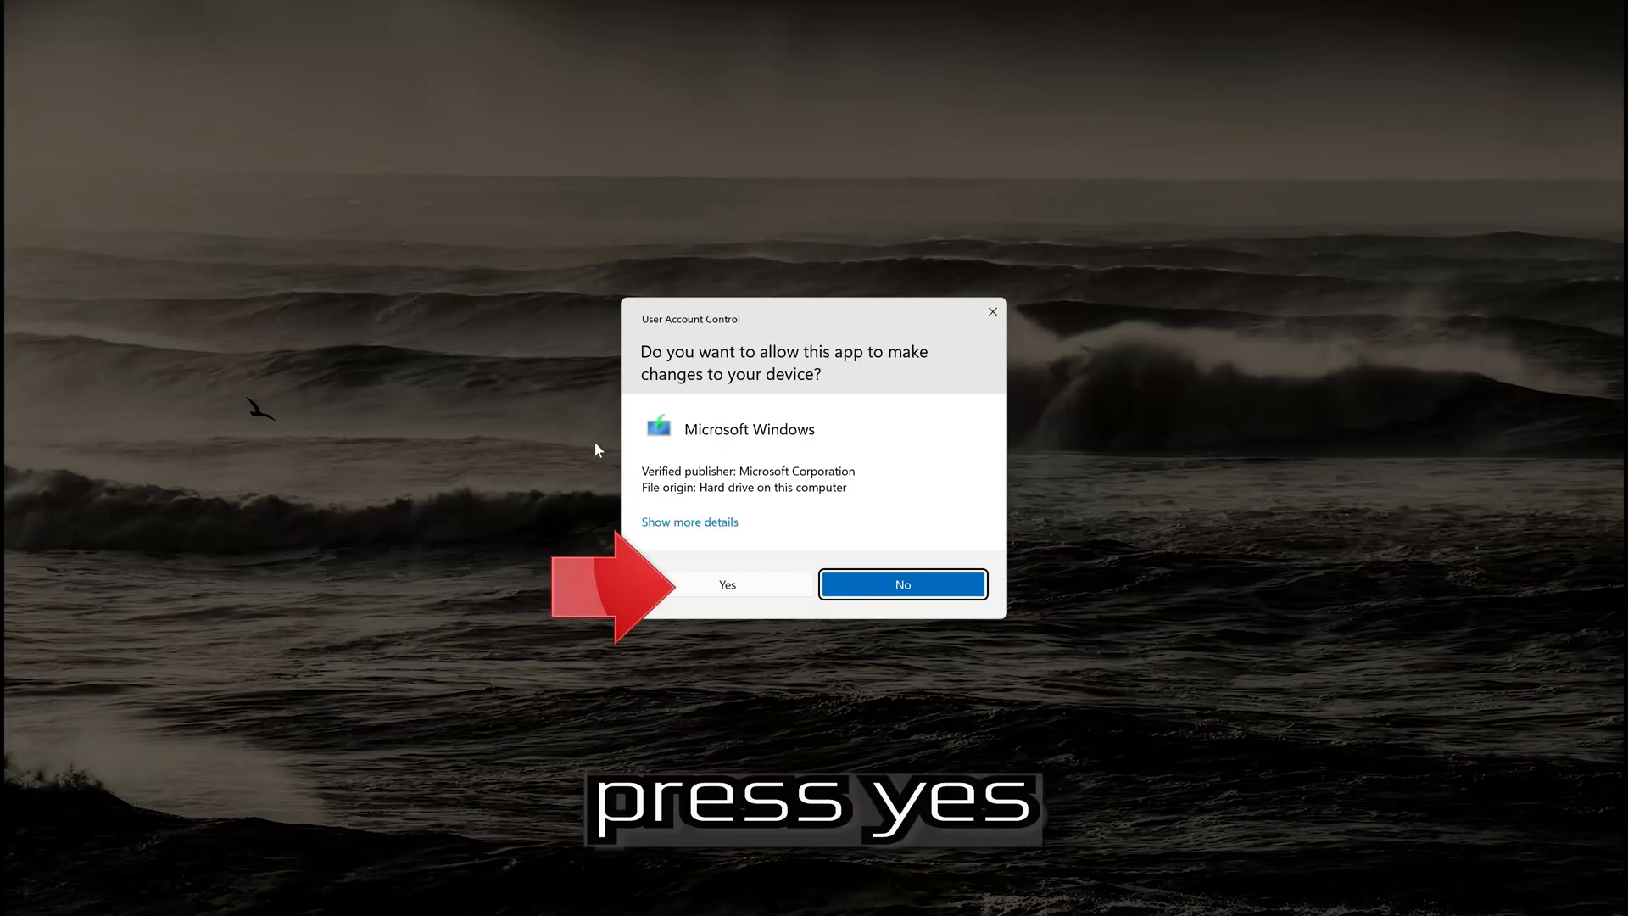
pyautogui.moveTo(727, 587)
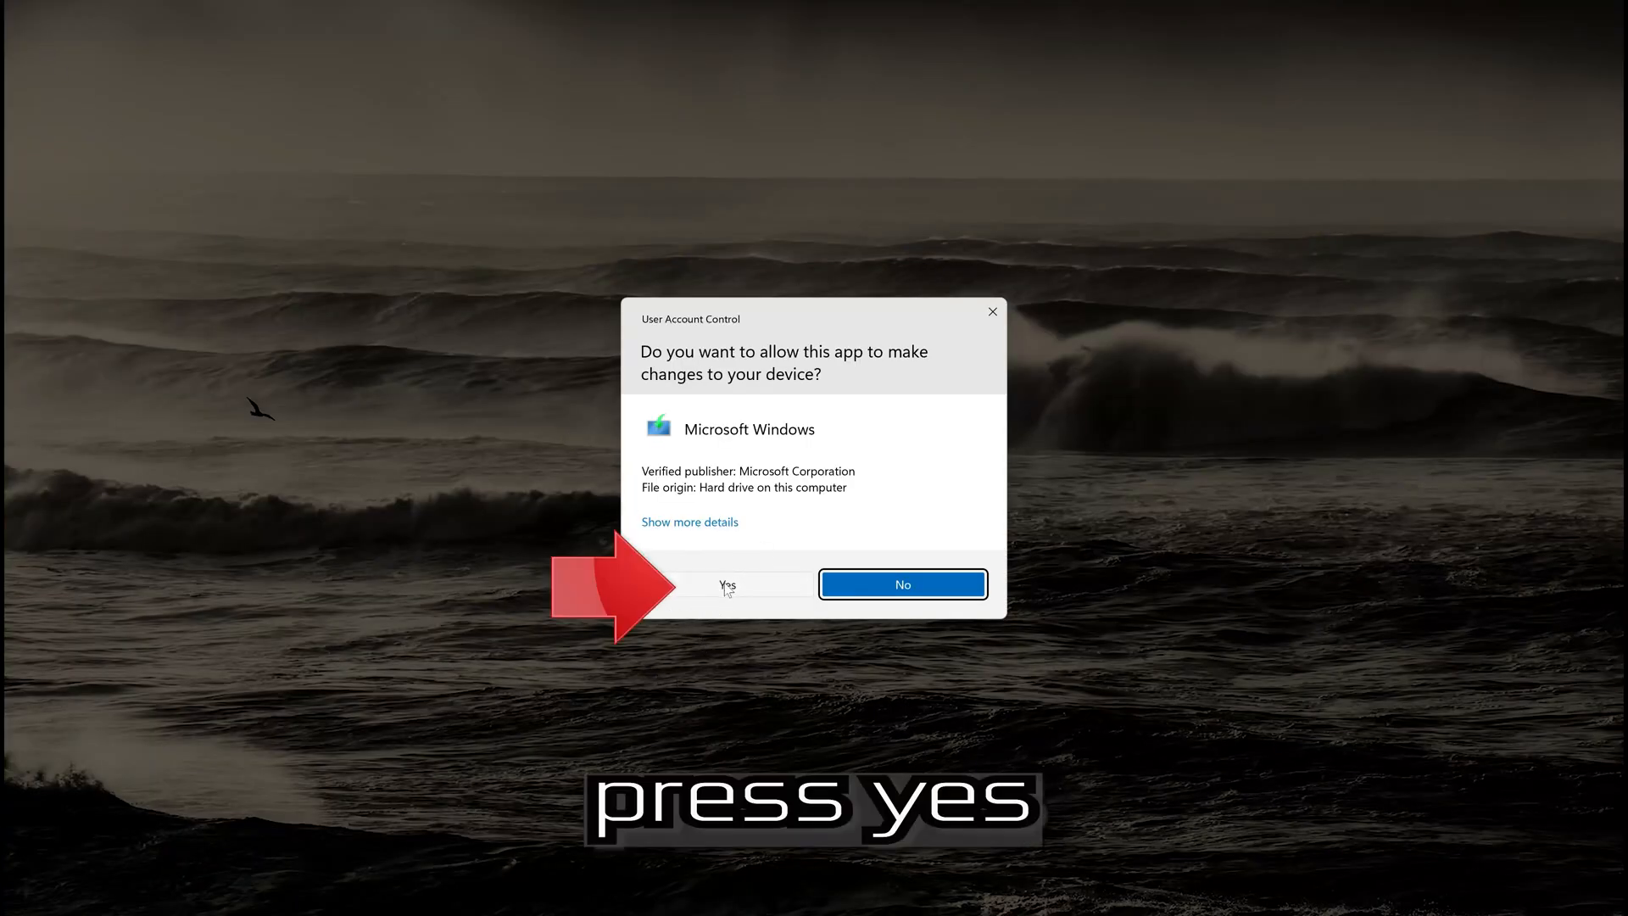
pyautogui.click(727, 584)
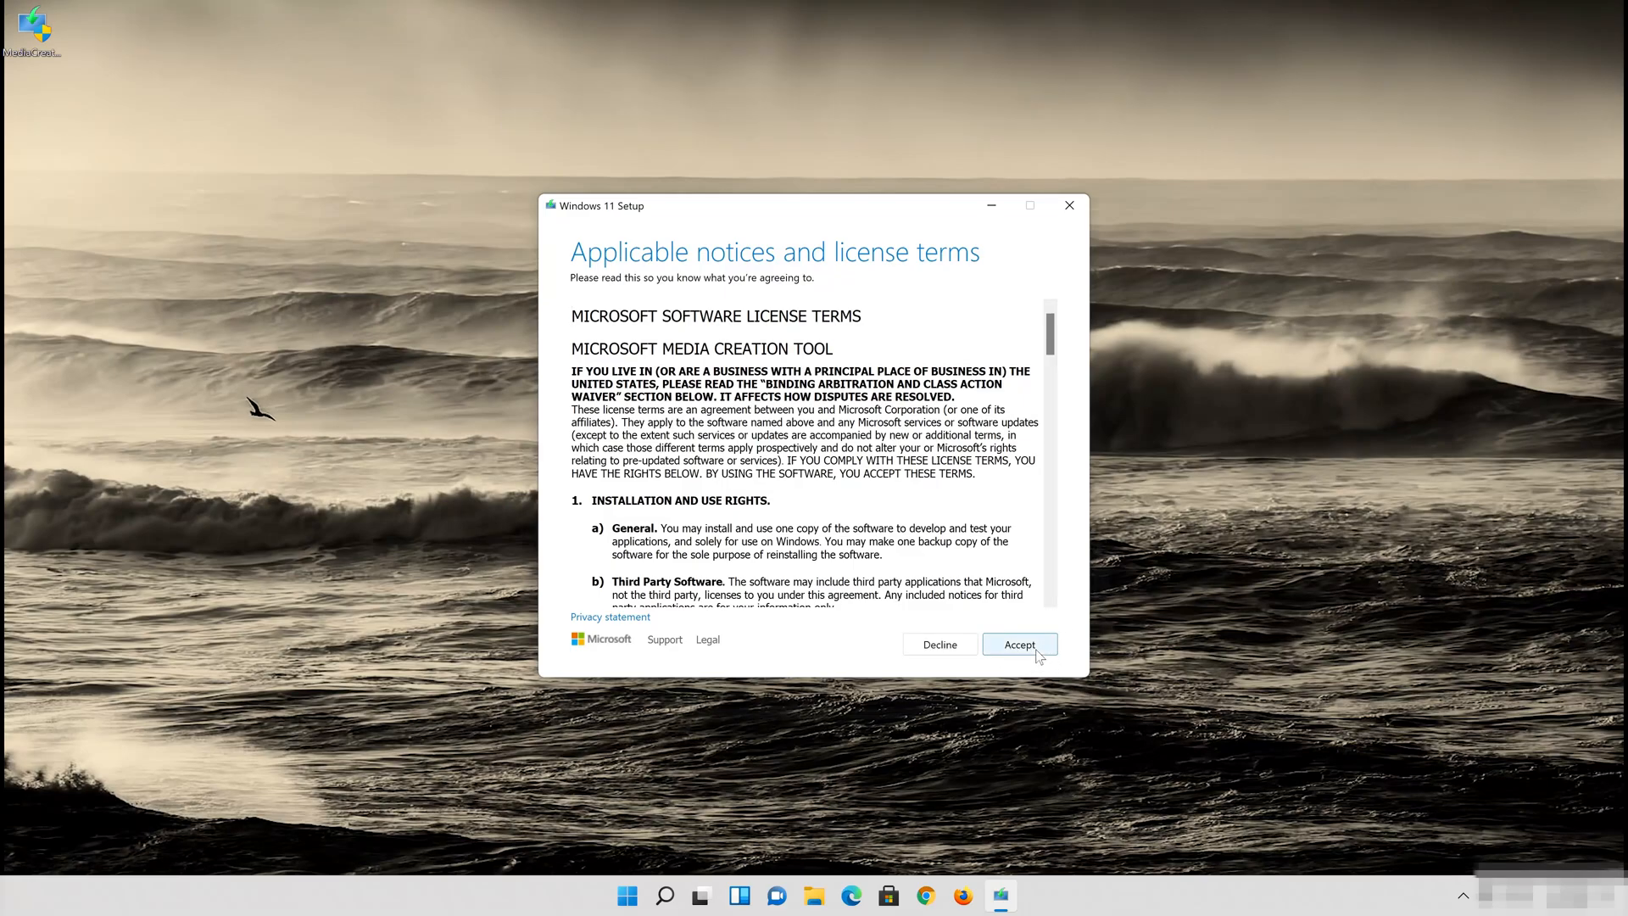
pyautogui.click(1018, 643)
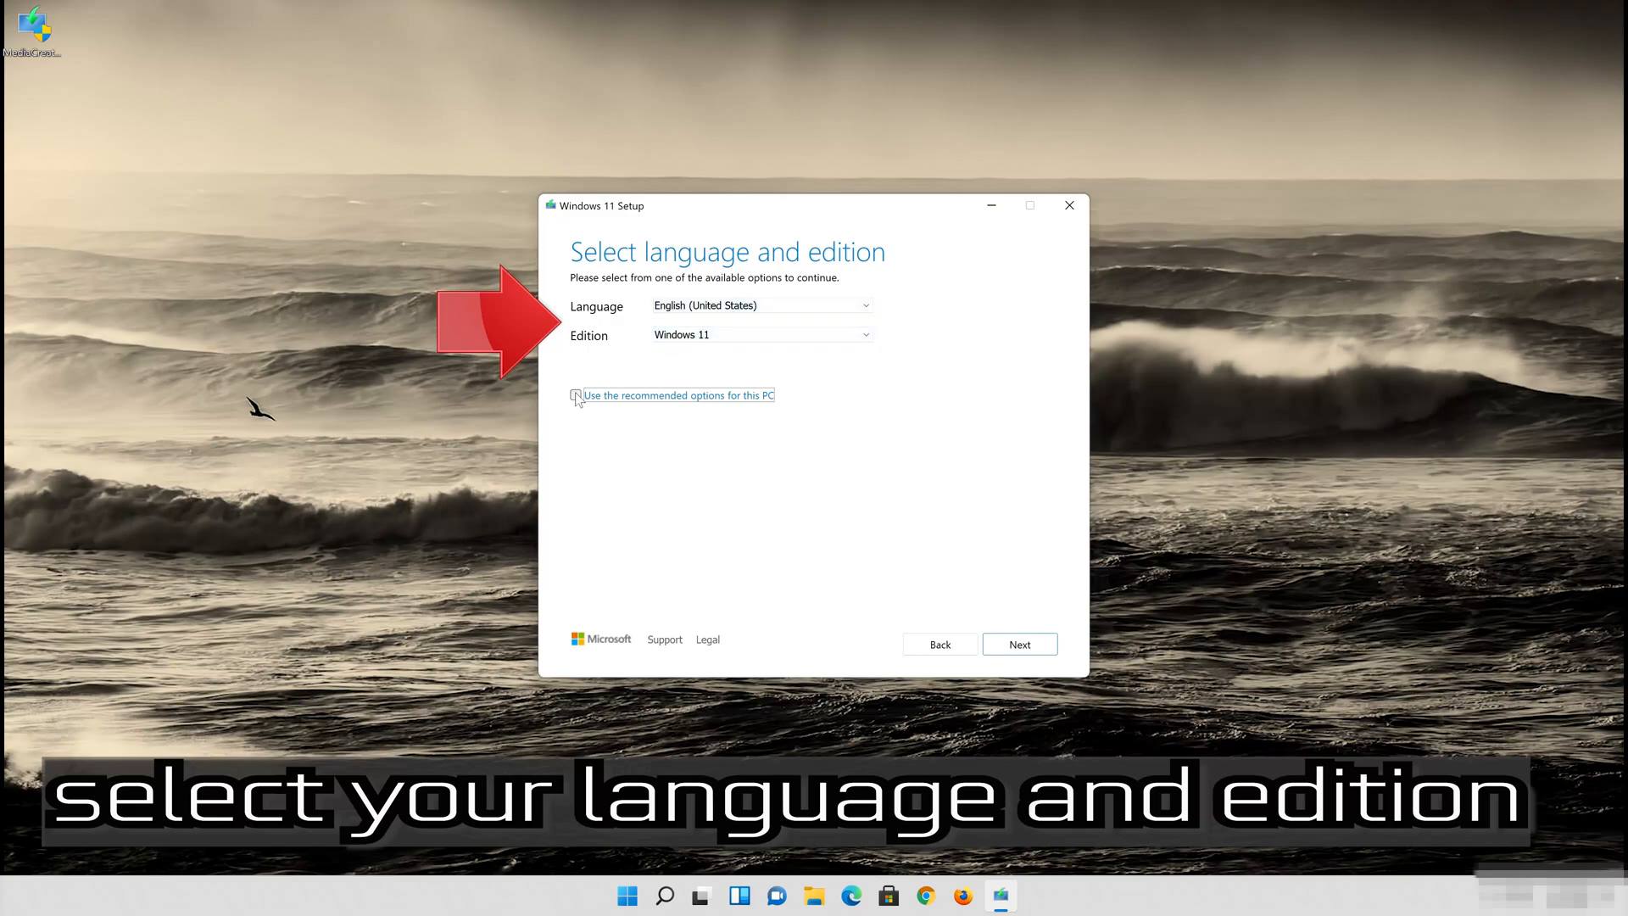
# Keep the recommended language and edition, and choose ISO file as the media type.
pyautogui.click(575, 394)
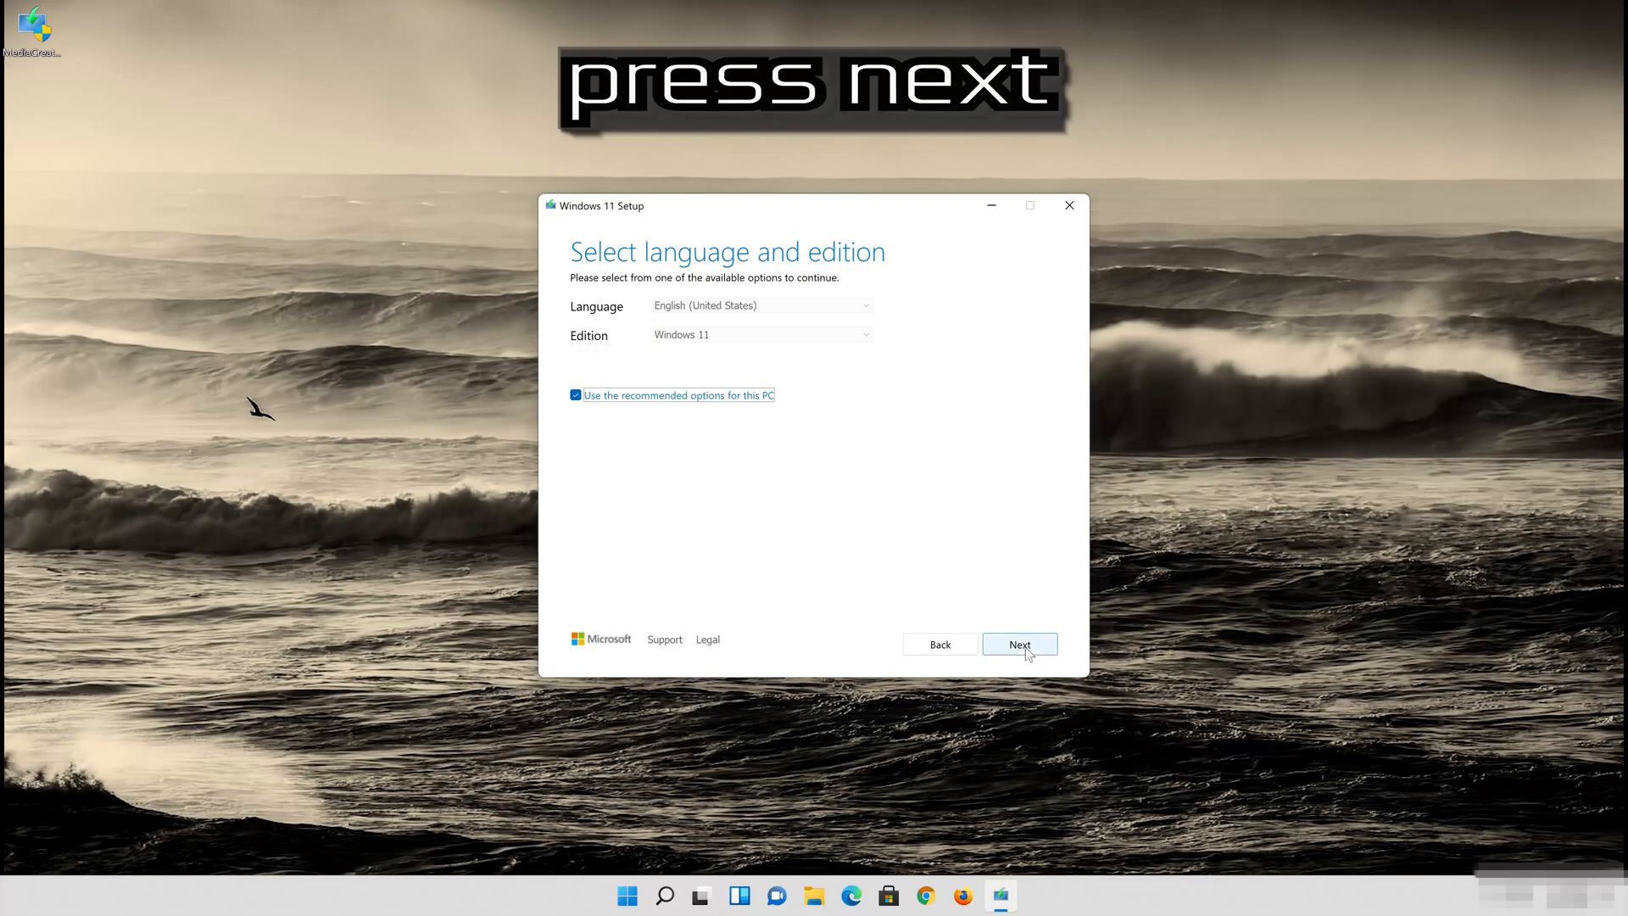
pyautogui.click(1018, 644)
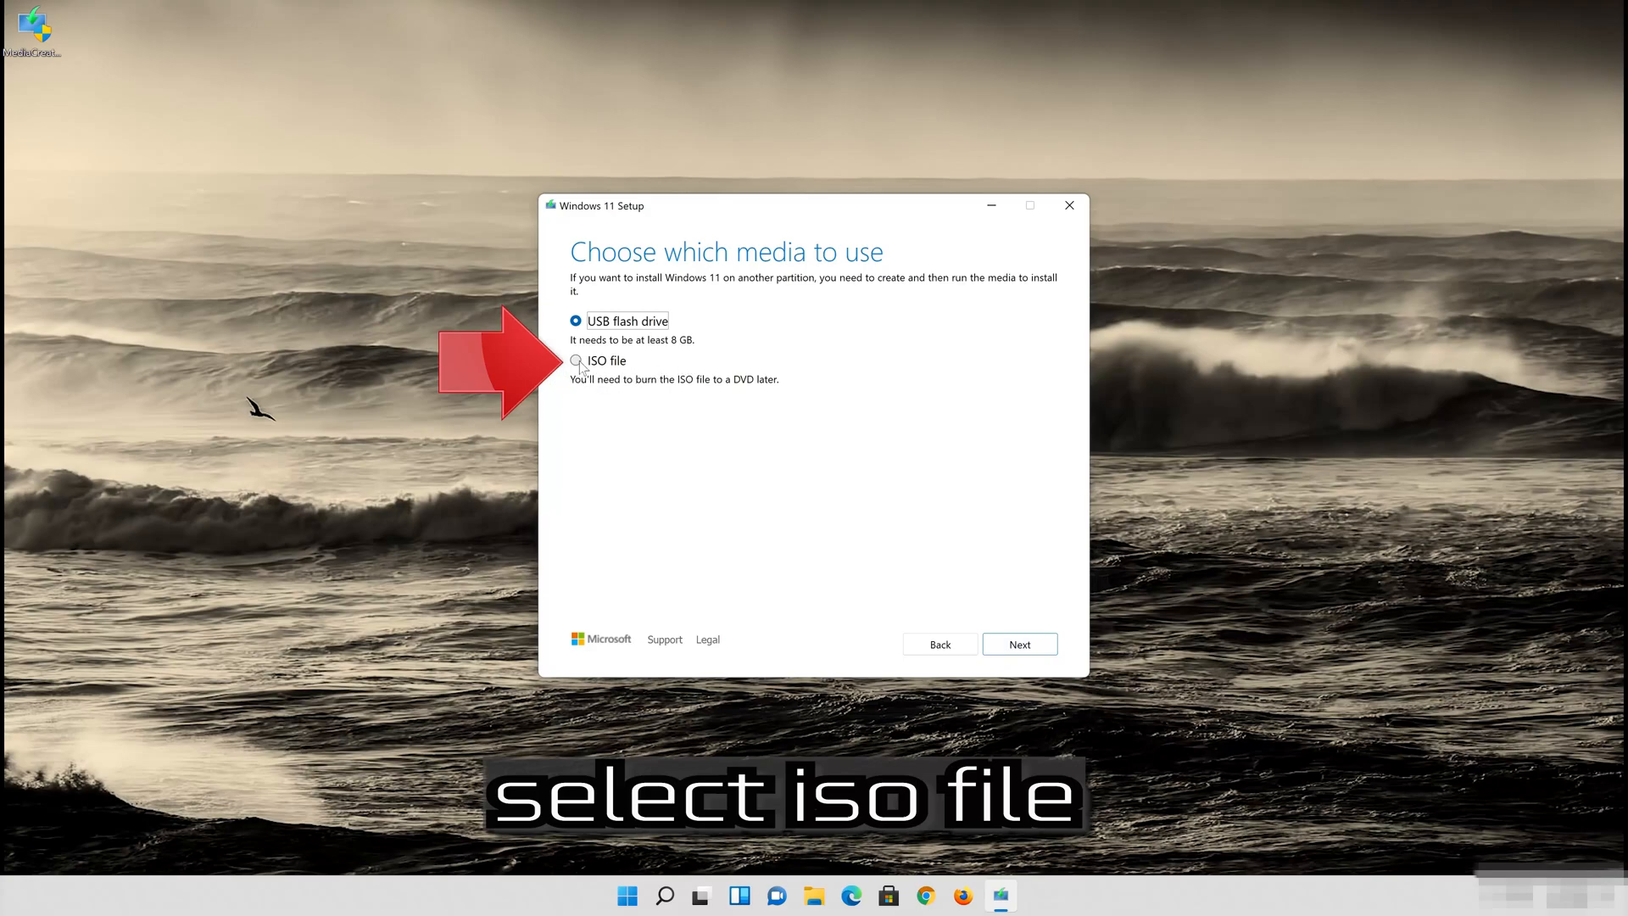
pyautogui.click(575, 360)
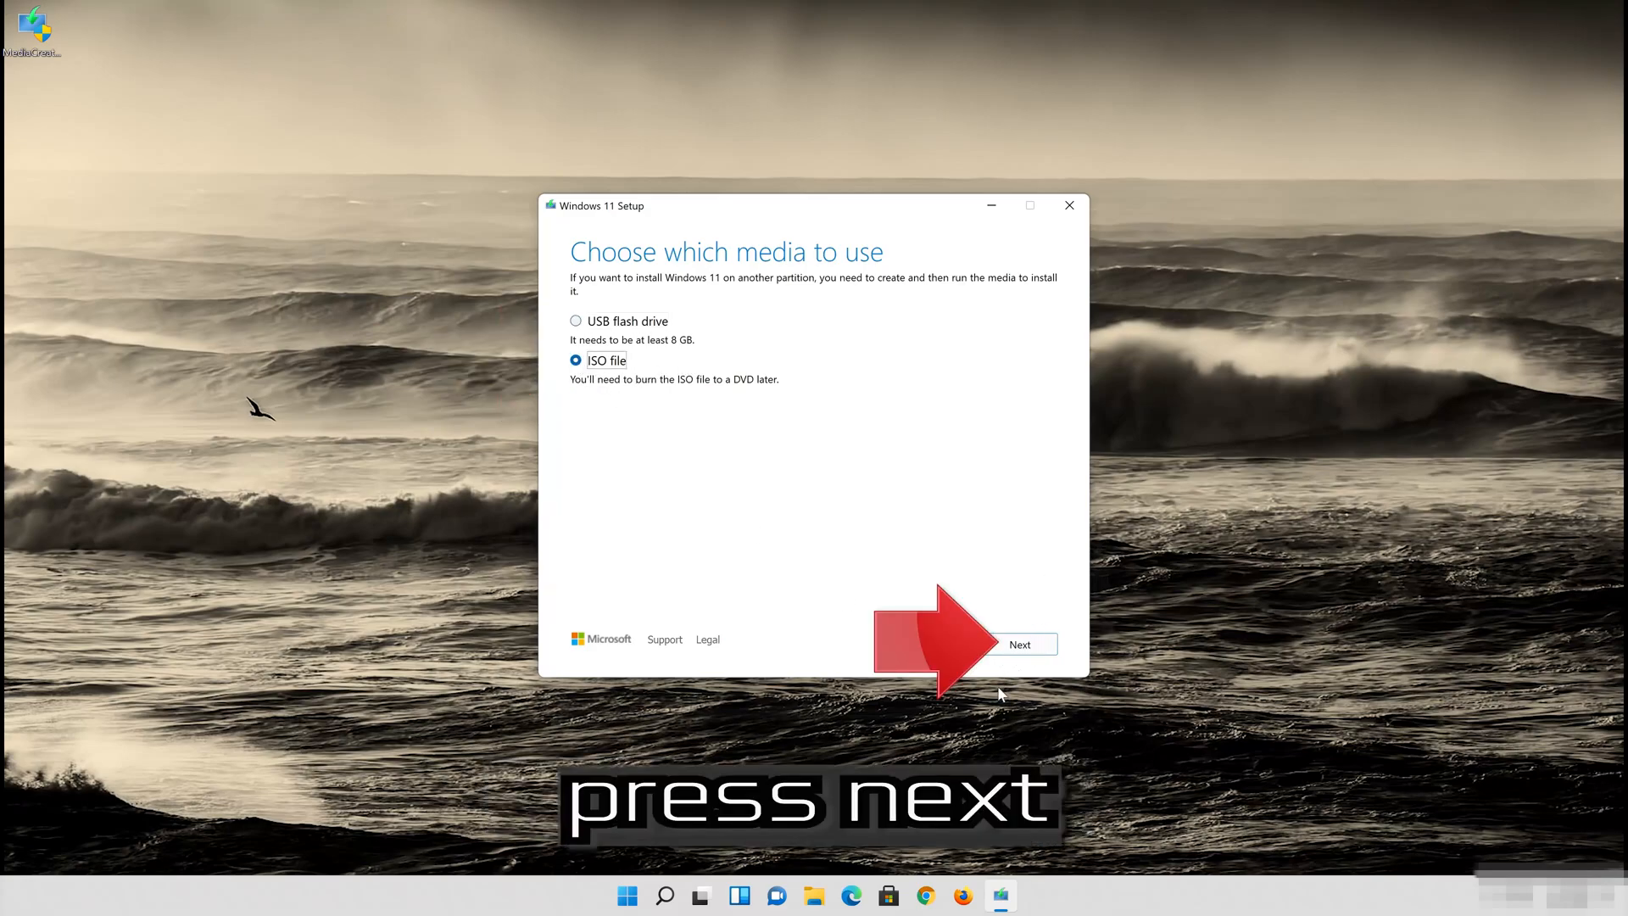
pyautogui.click(1019, 644)
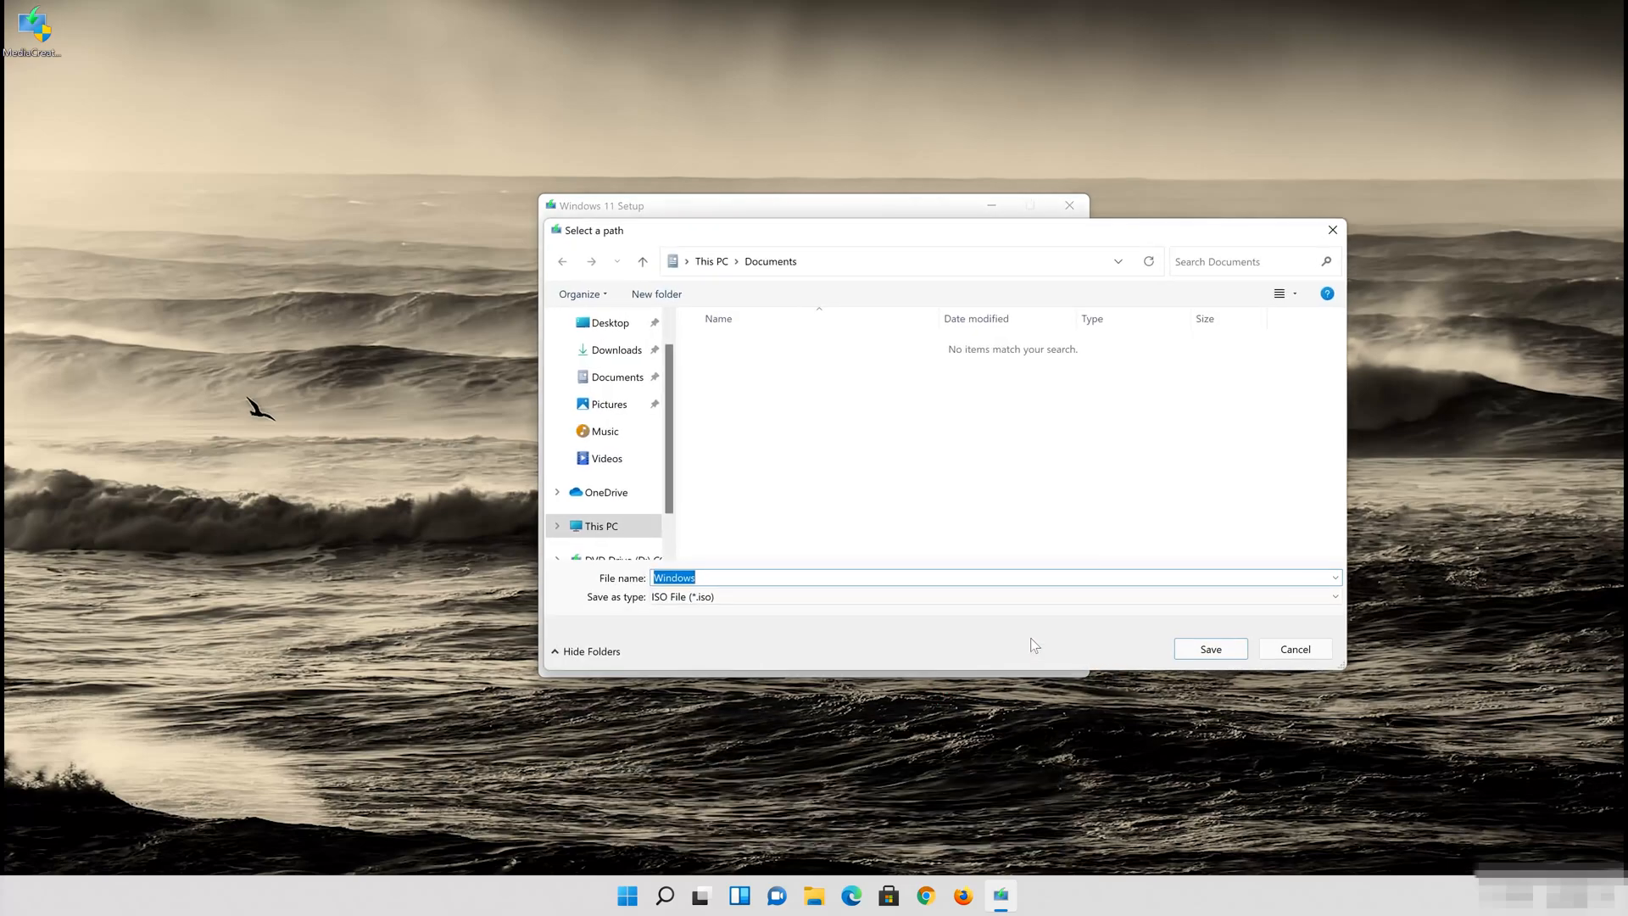
pyautogui.moveTo(595, 458)
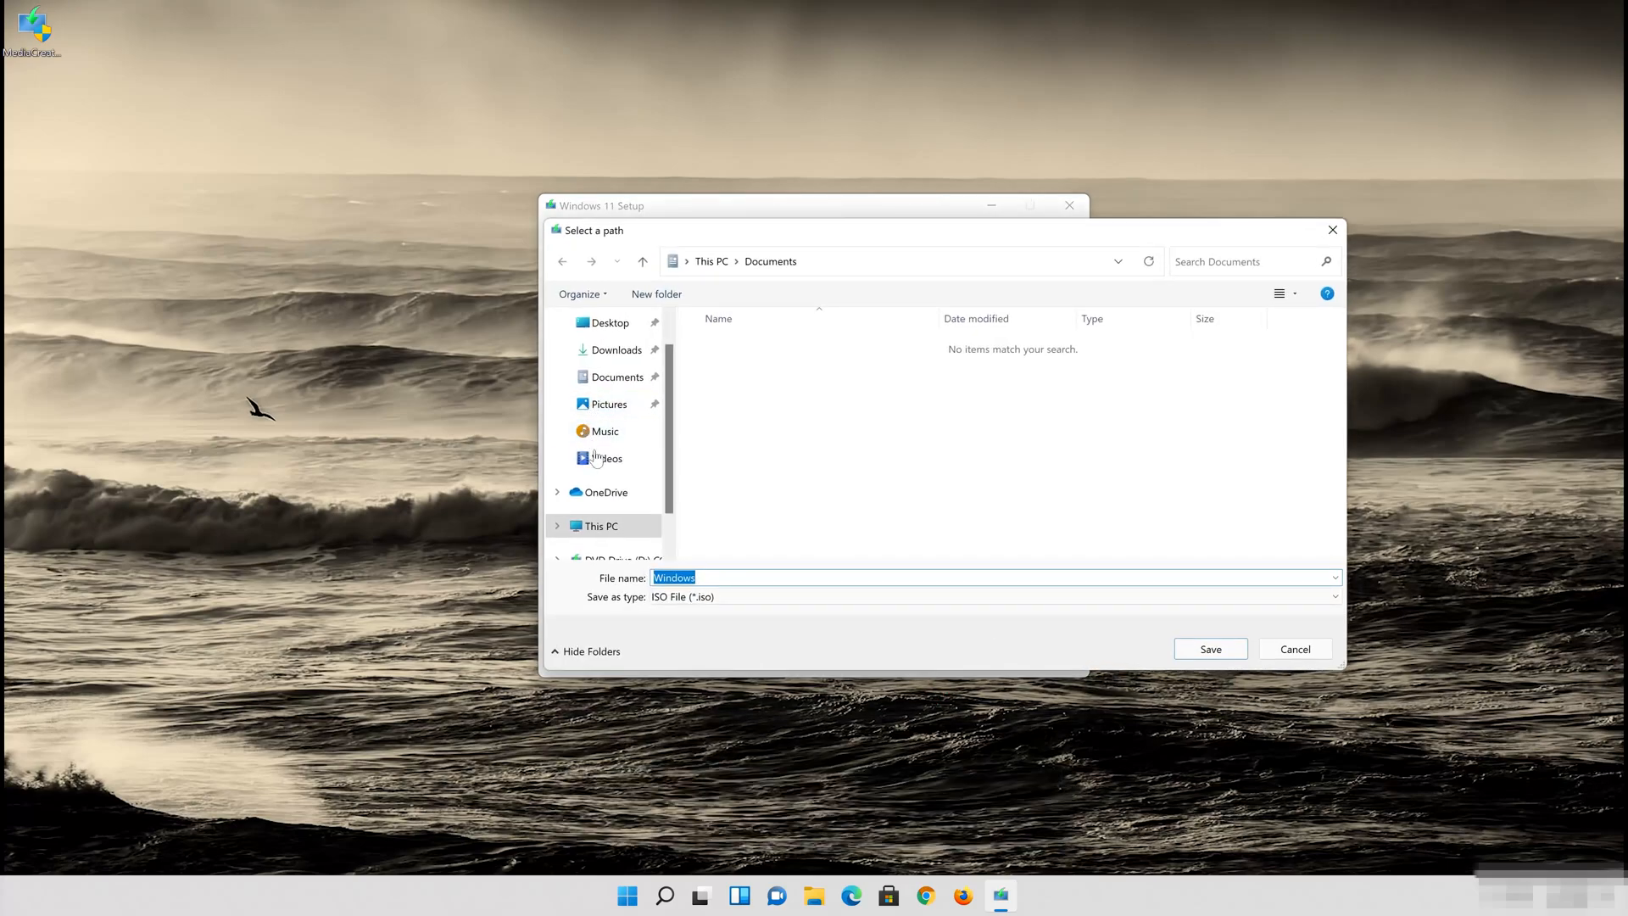
# Save the ISO to the Desktop as 'Windows 11' and let the download finish.
pyautogui.click(609, 322)
pyautogui.write(' 11')
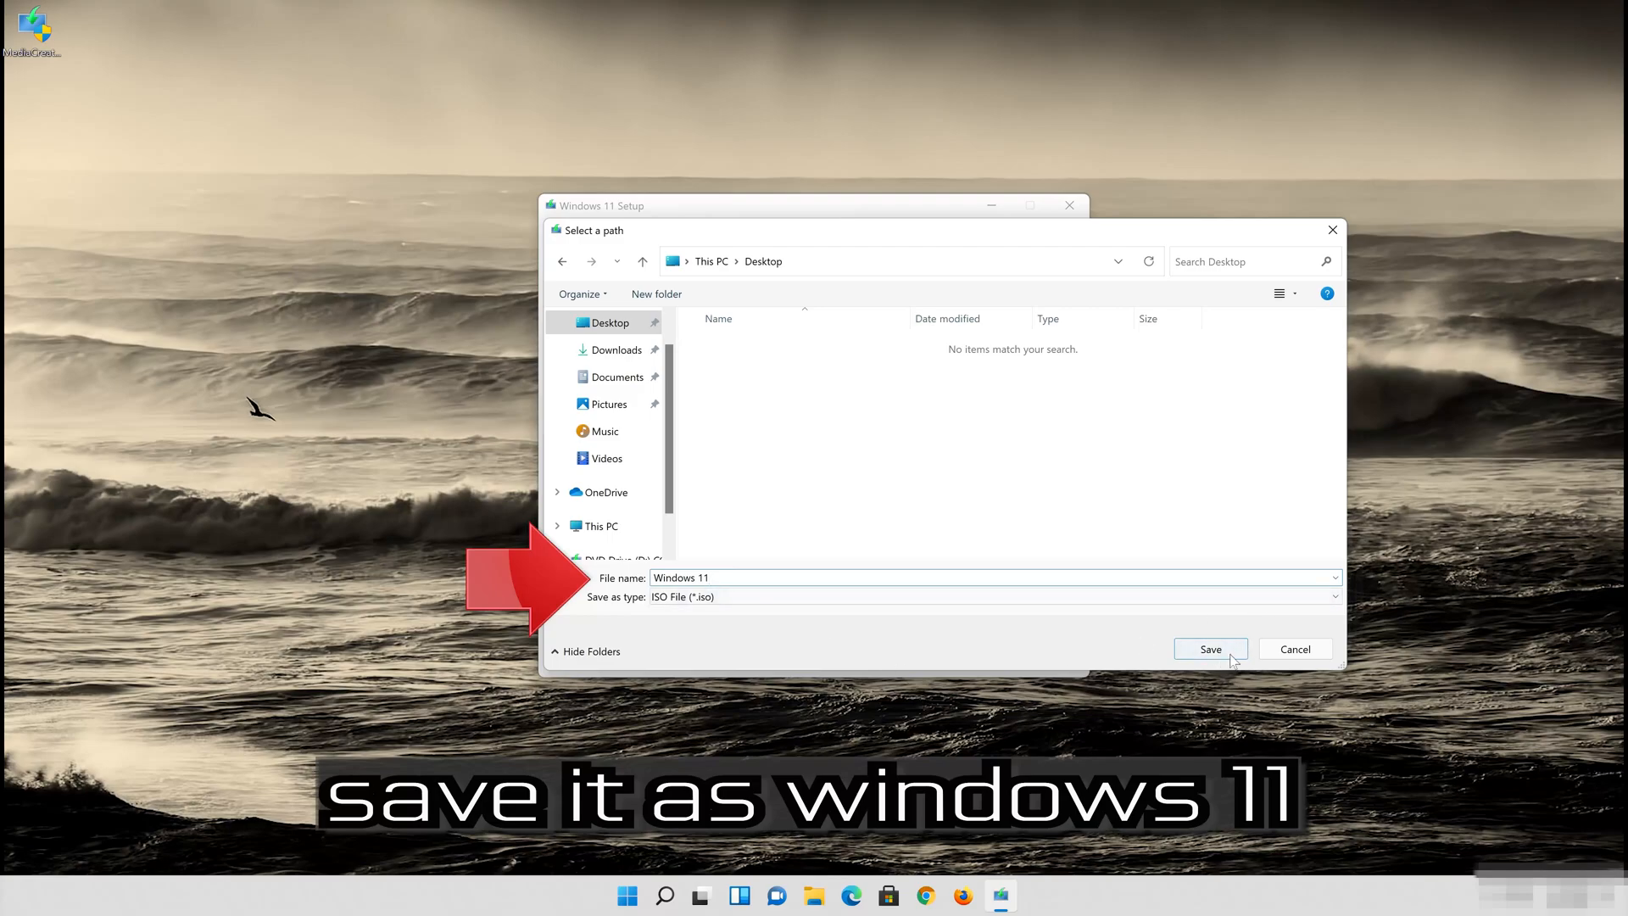
pyautogui.click(1208, 648)
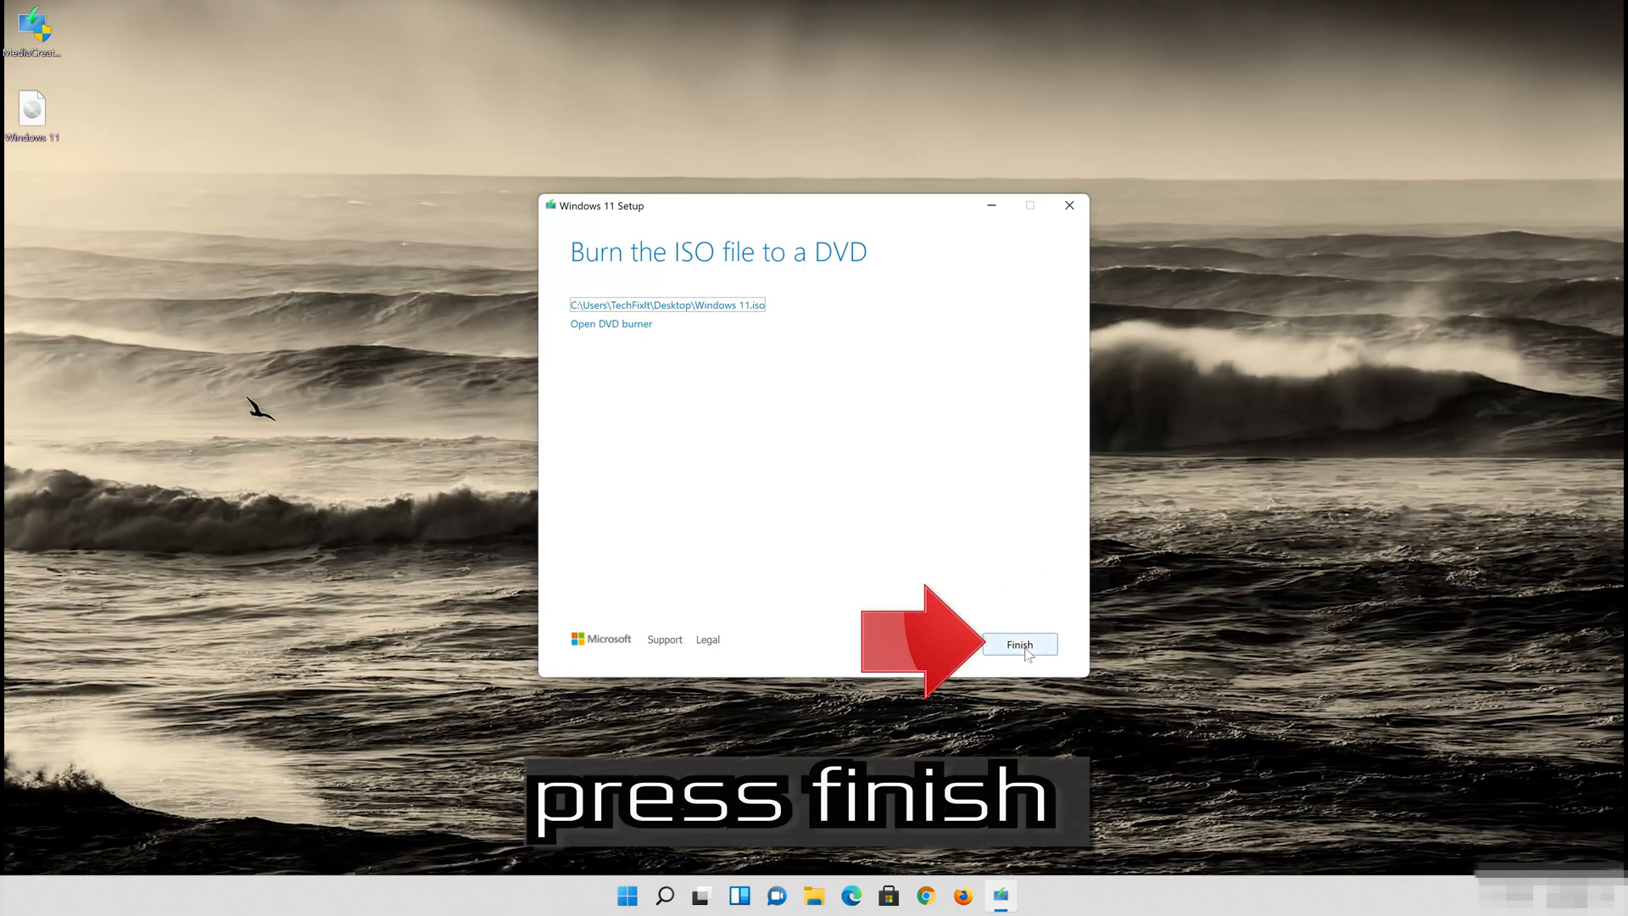
# Close the media tool and run setup from DVD Drive (E:) ESD-ISO, approving UAC.
pyautogui.click(1019, 644)
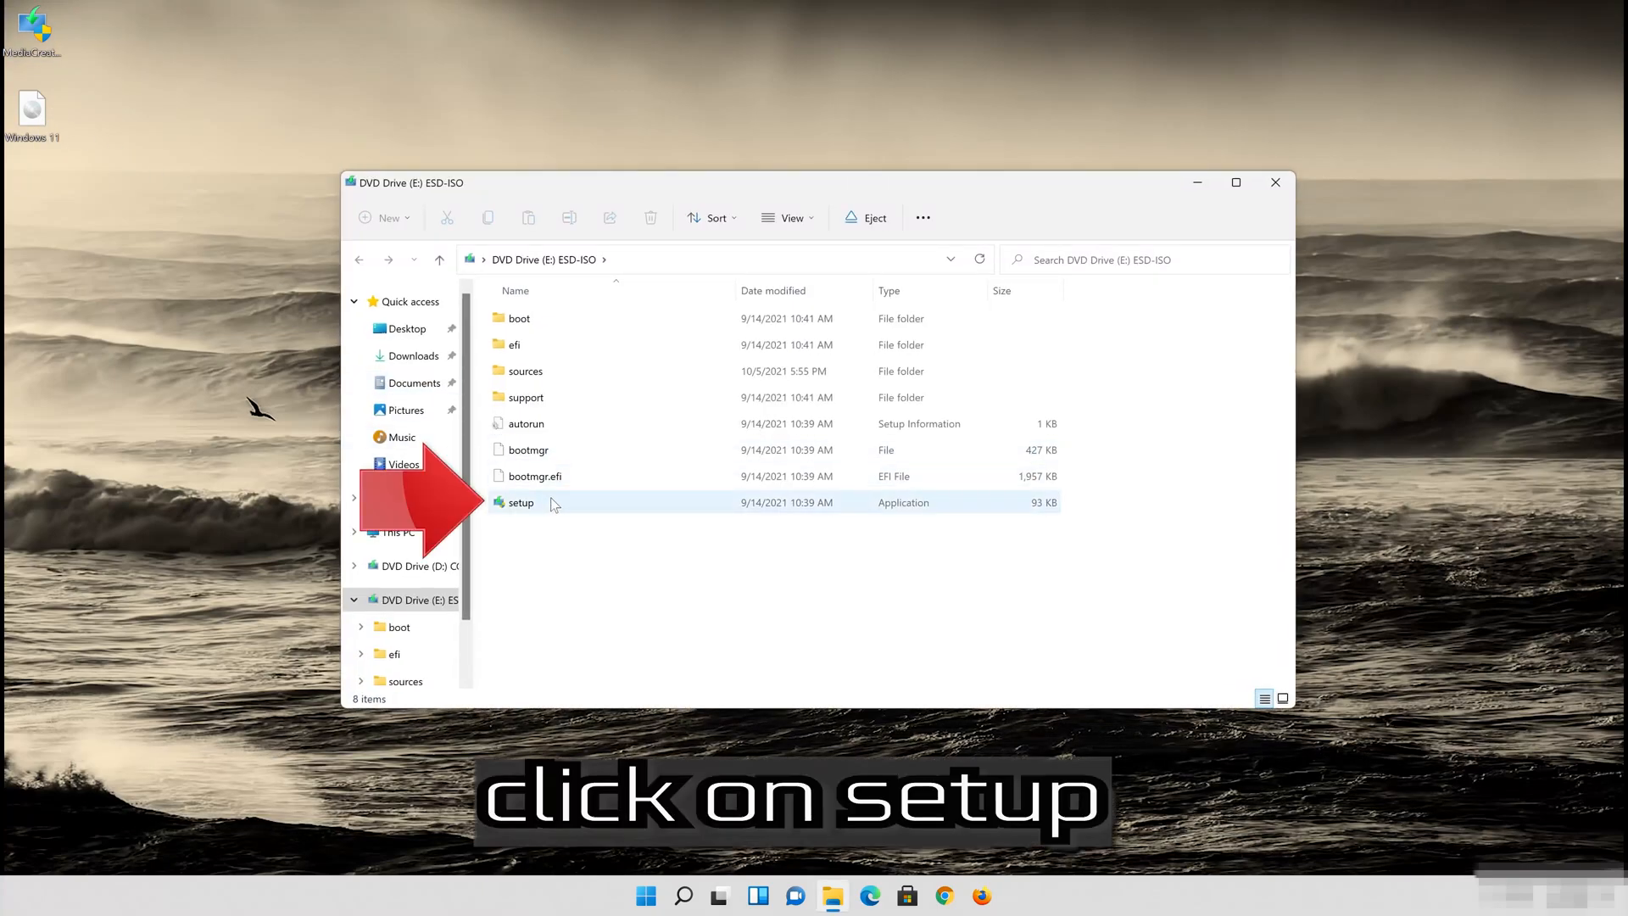
pyautogui.moveTo(552, 503)
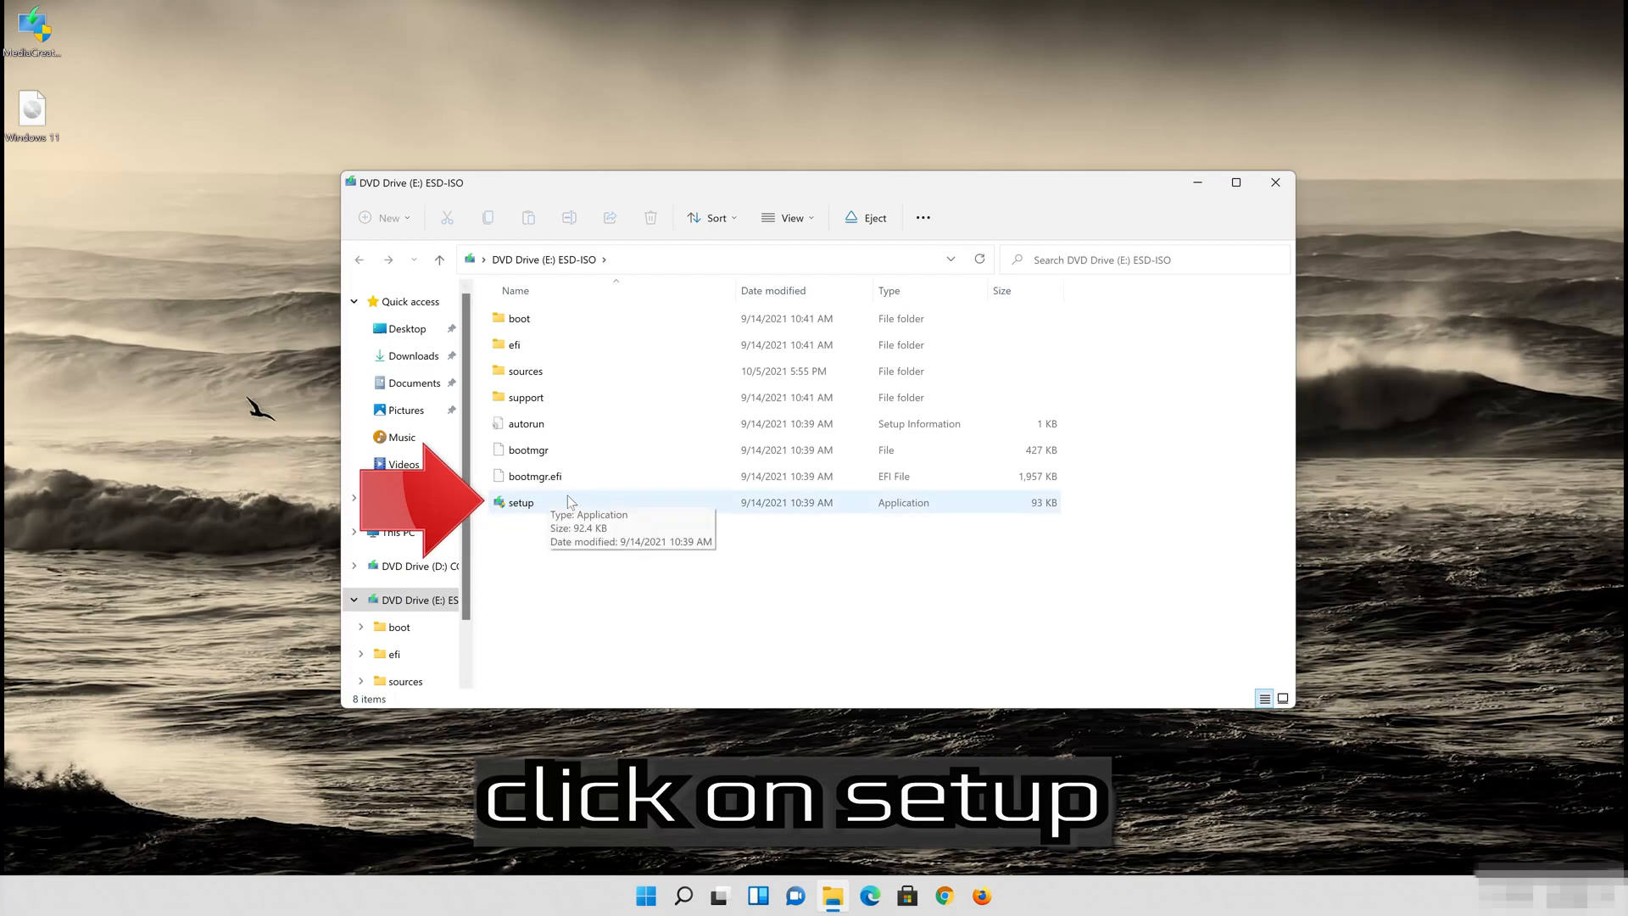
pyautogui.doubleClick(522, 501)
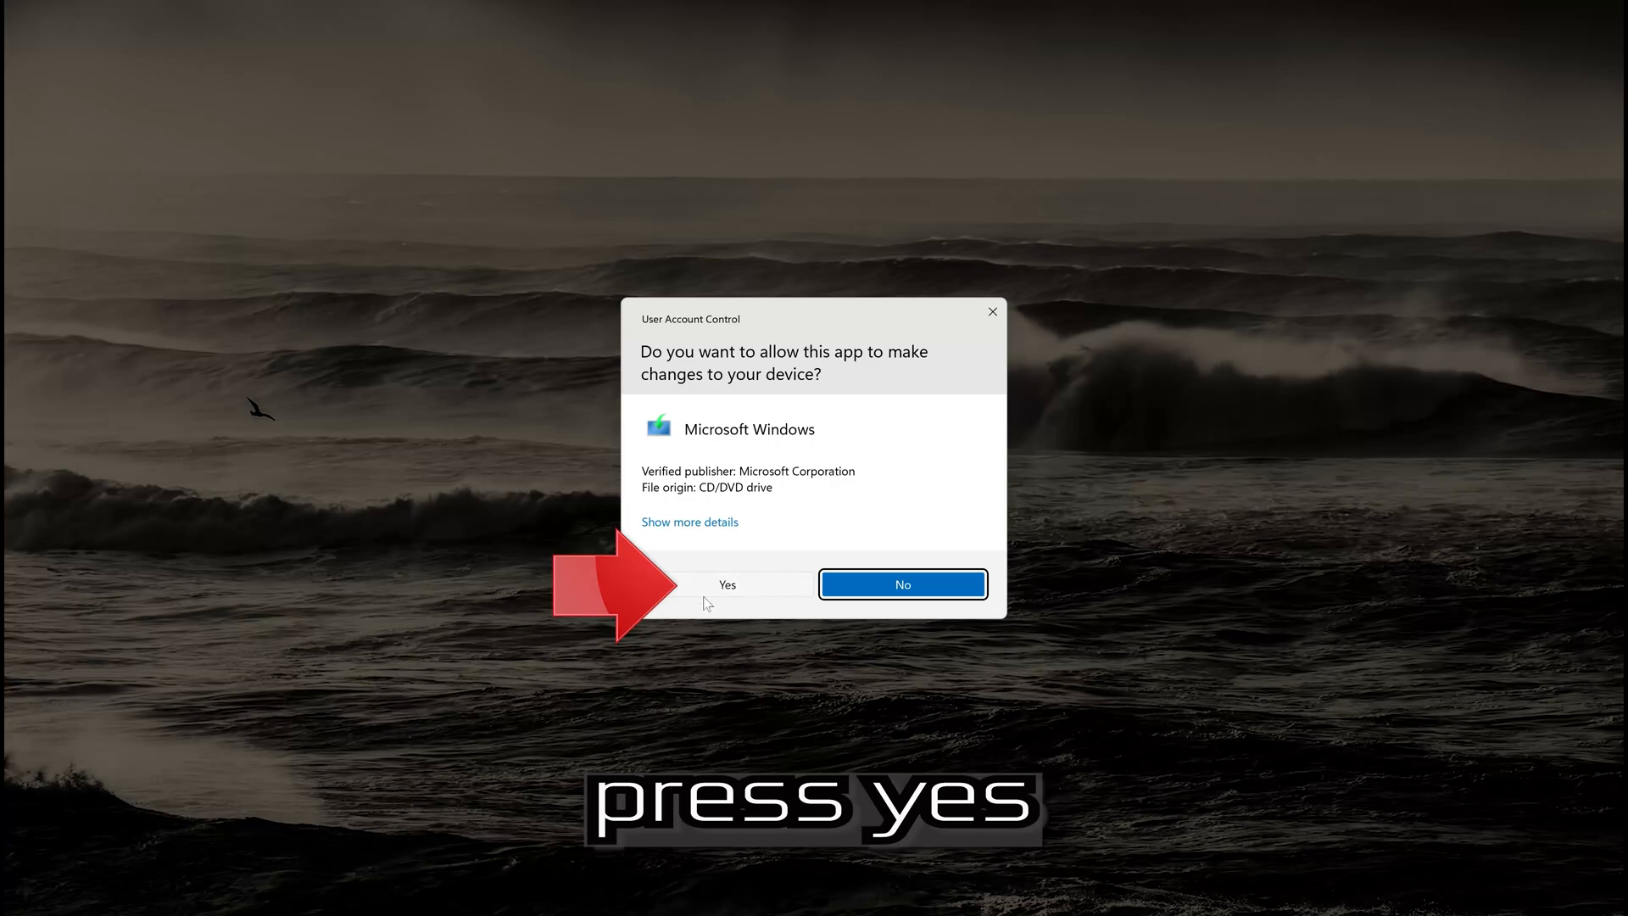
pyautogui.click(727, 583)
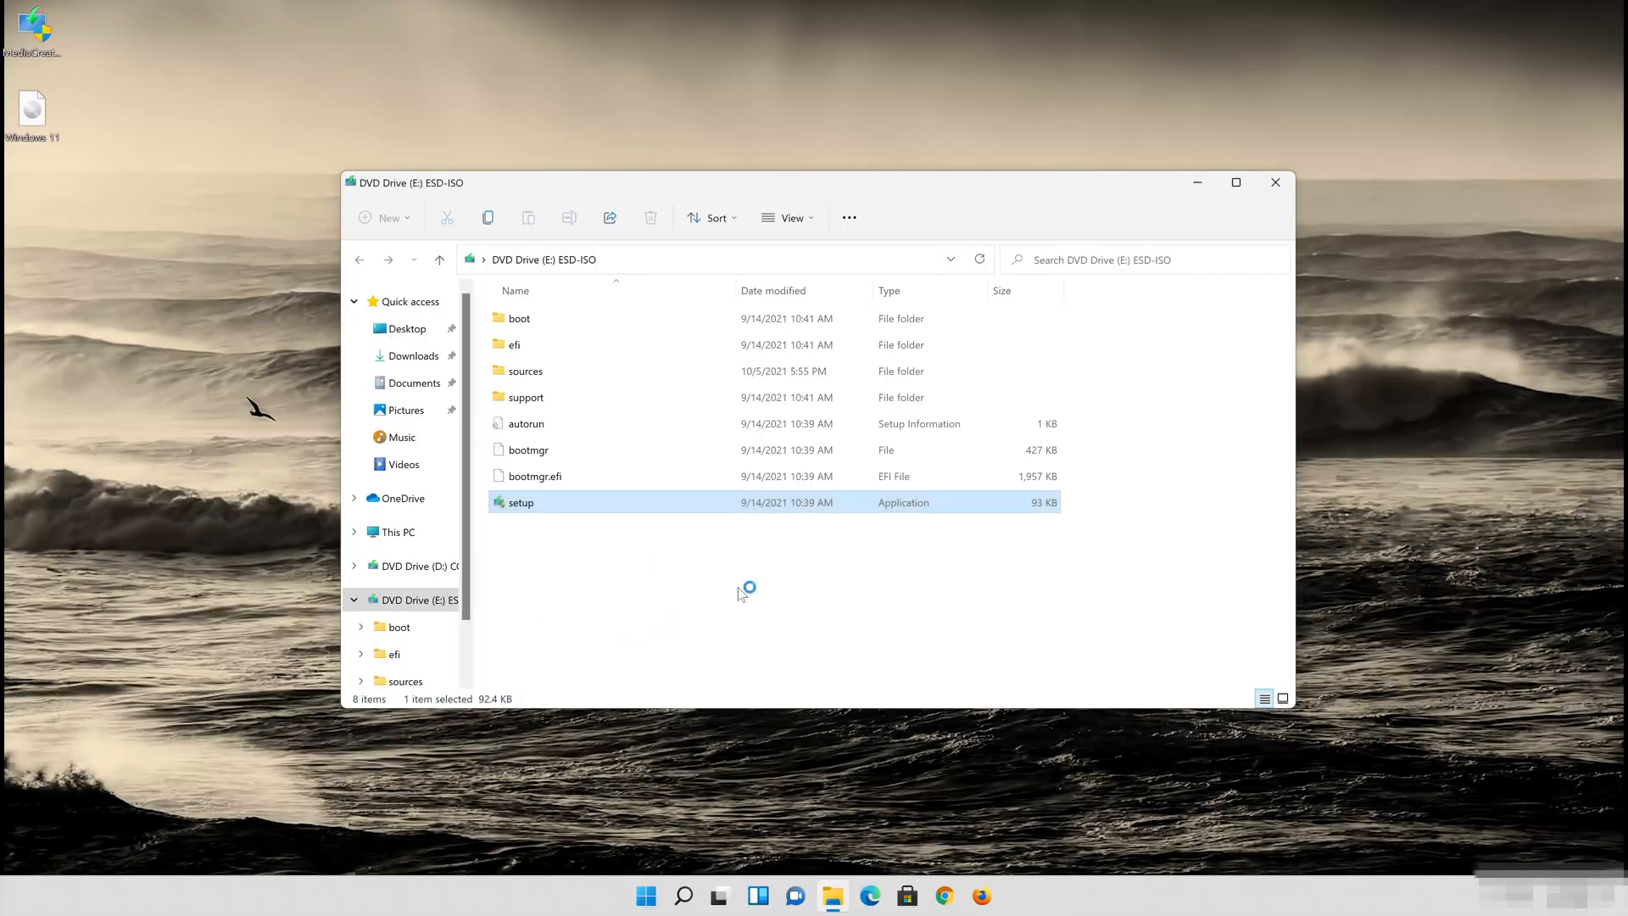
pyautogui.doubleClick(519, 501)
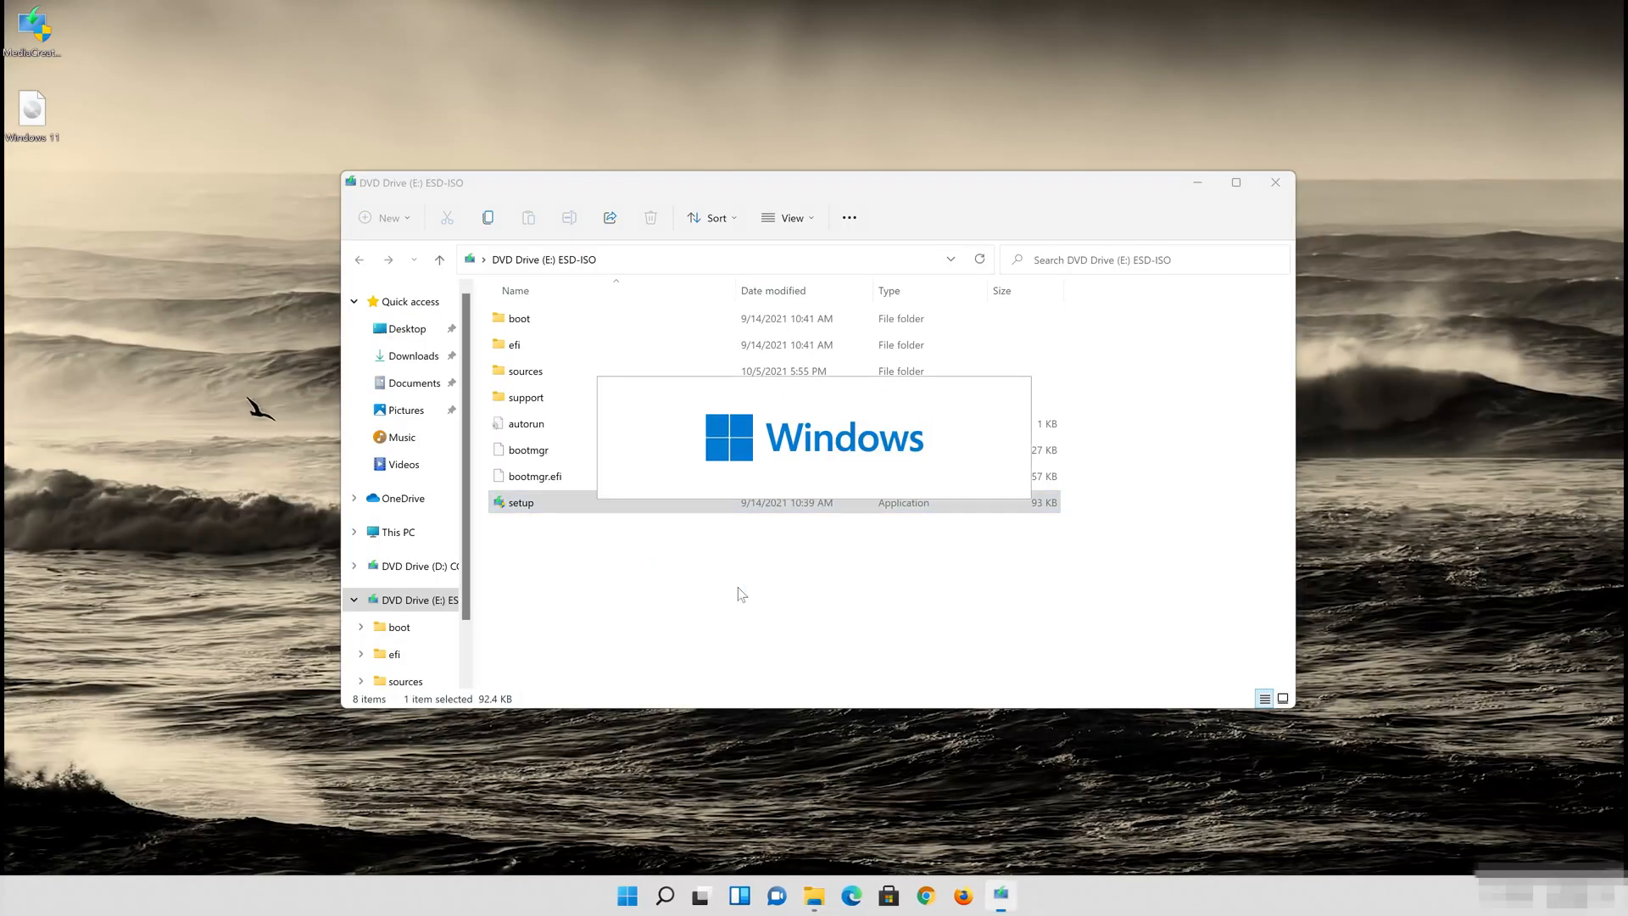
pyautogui.doubleClick(519, 501)
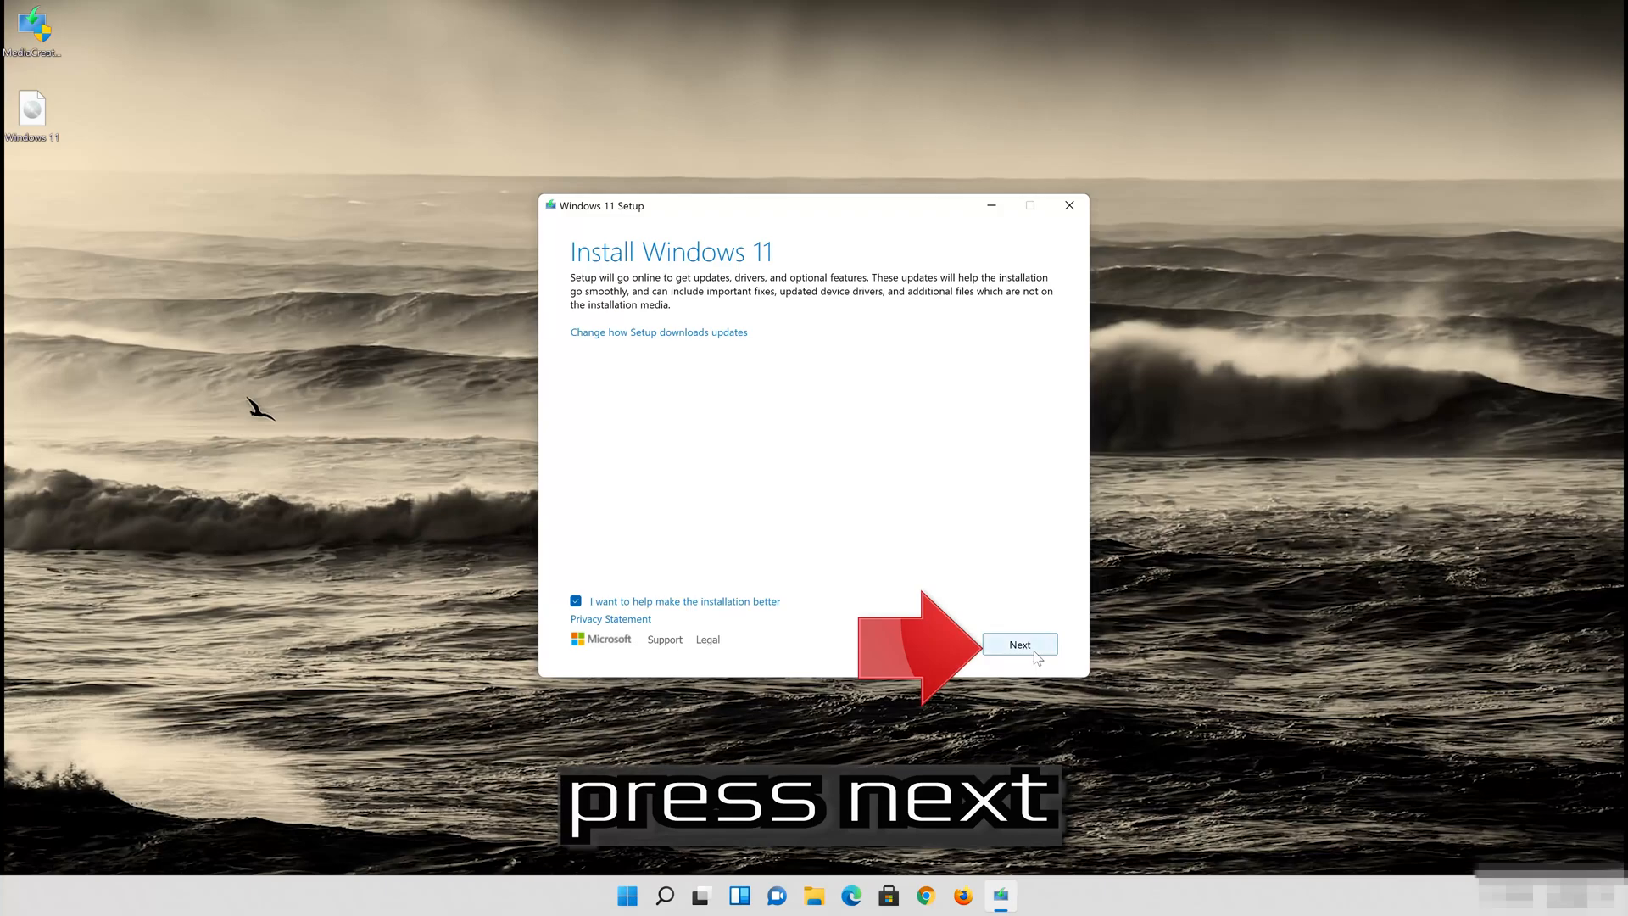
# Continue past the Install Windows 11 page until setup restarts to Ready to install.
pyautogui.click(1018, 644)
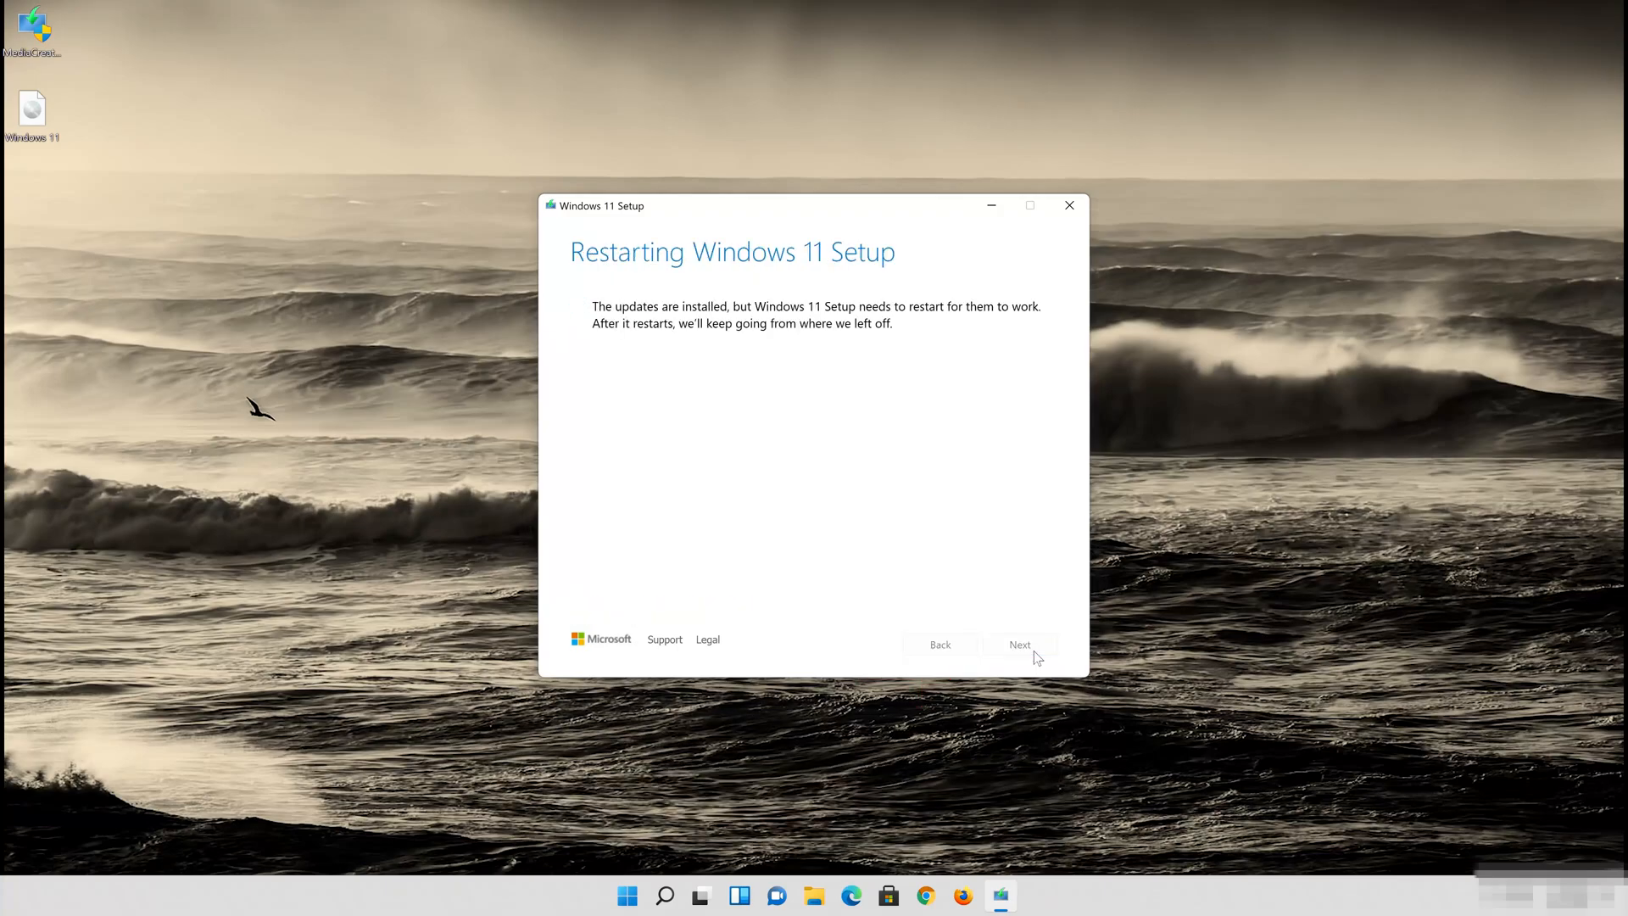
pyautogui.click(1018, 644)
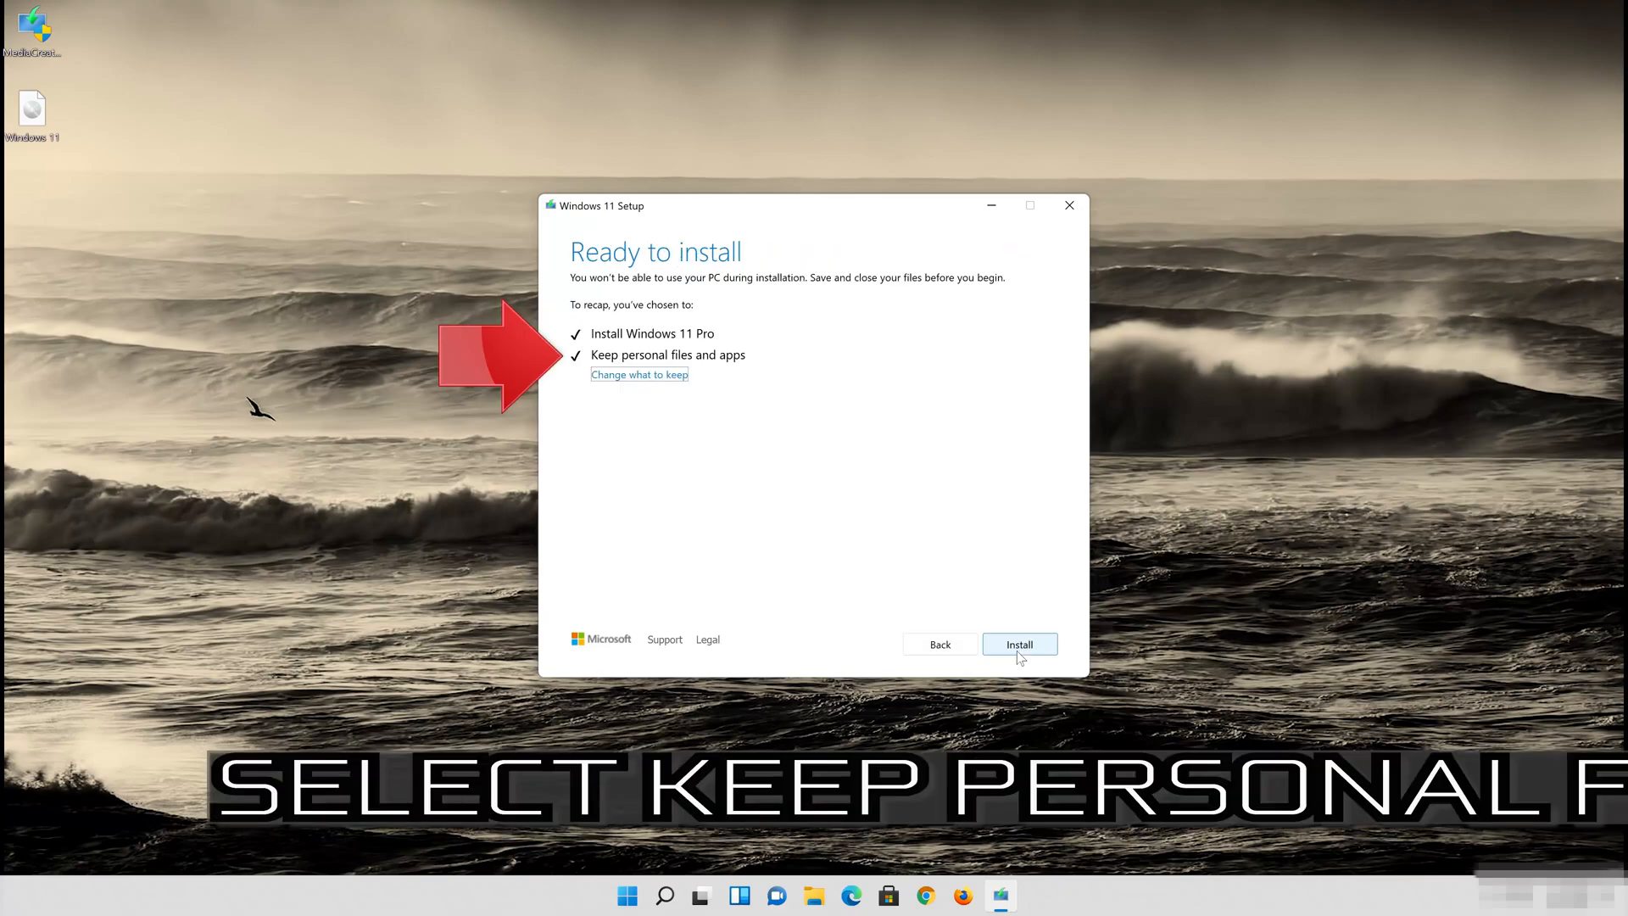
pyautogui.moveTo(1012, 657)
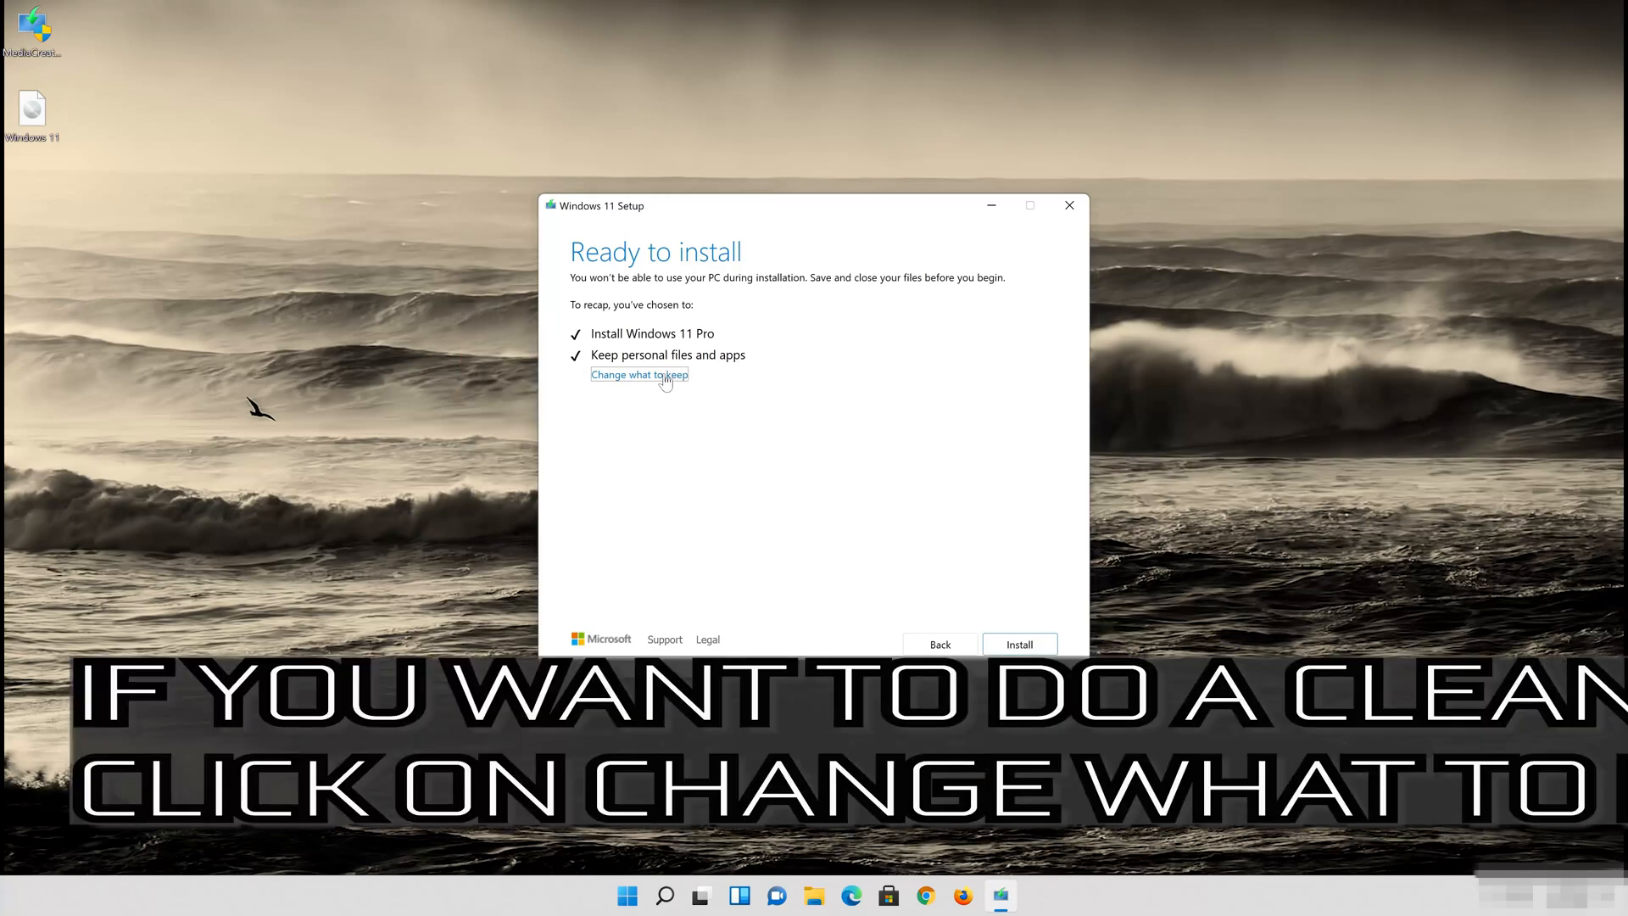
# Choose 'Keep personal files and apps' under Change what to keep, then start installation.
pyautogui.click(638, 375)
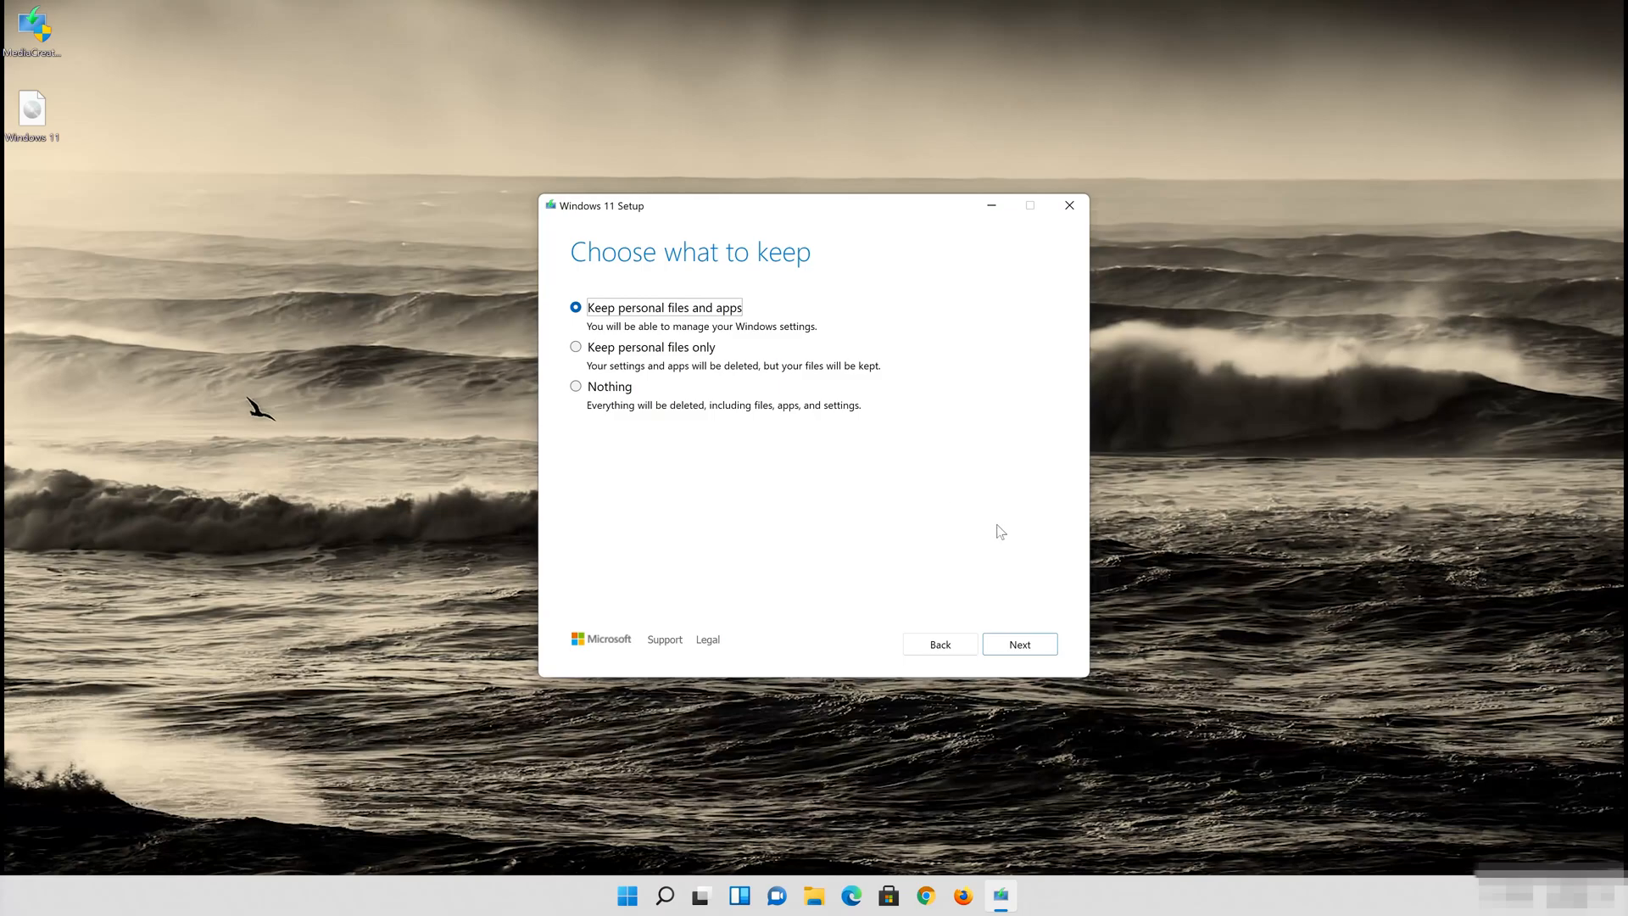
pyautogui.click(1018, 643)
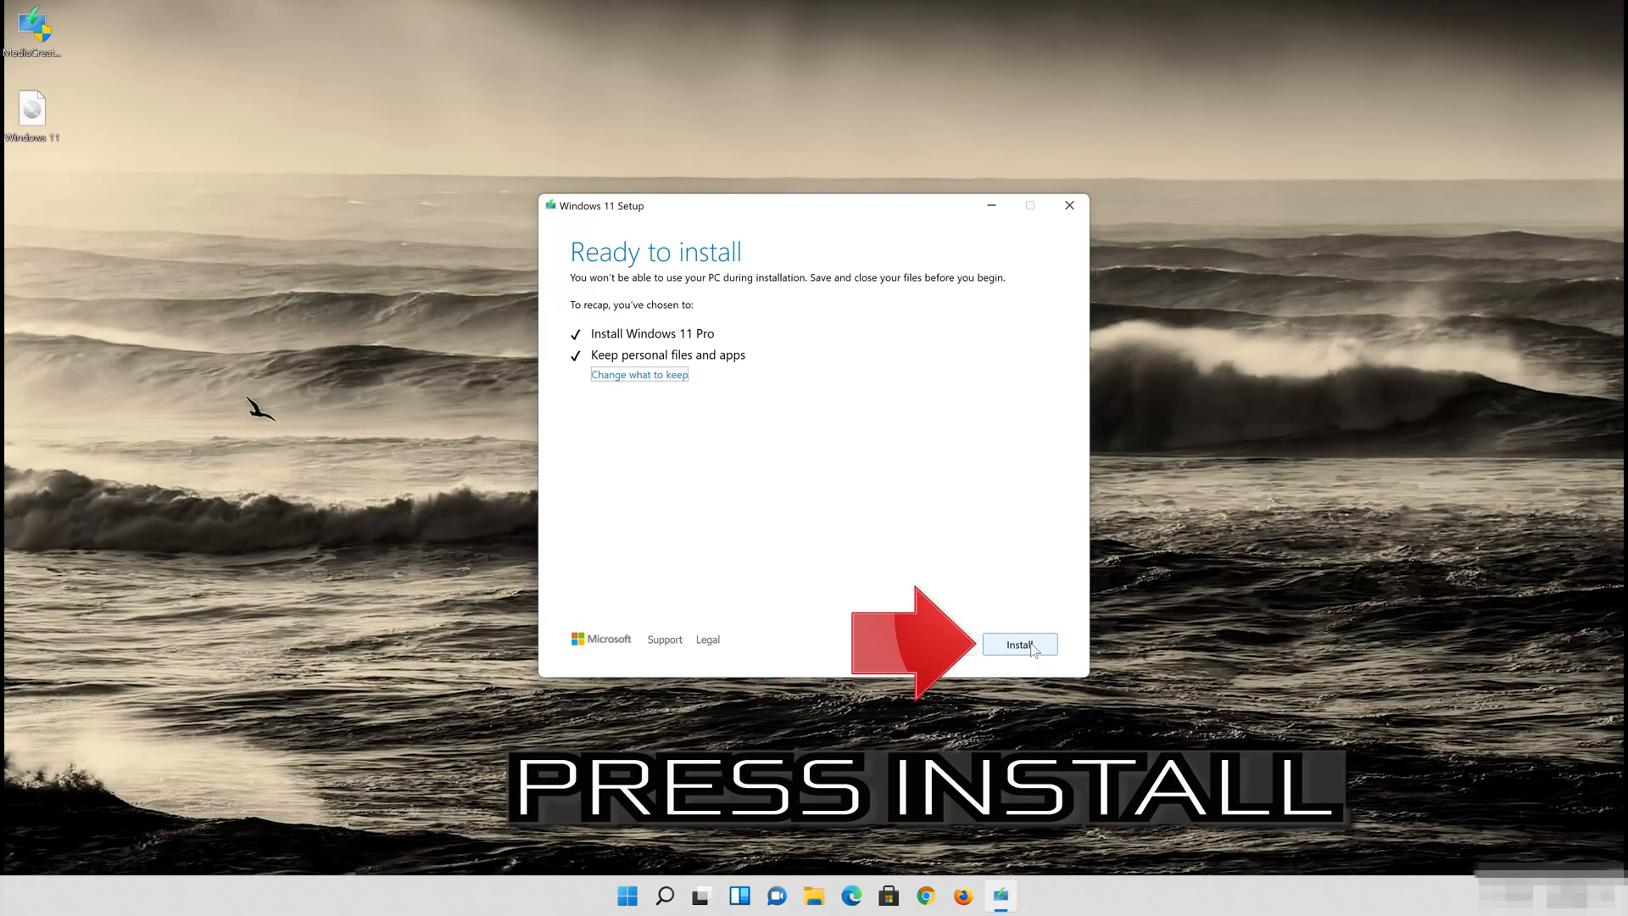
pyautogui.moveTo(1036, 603)
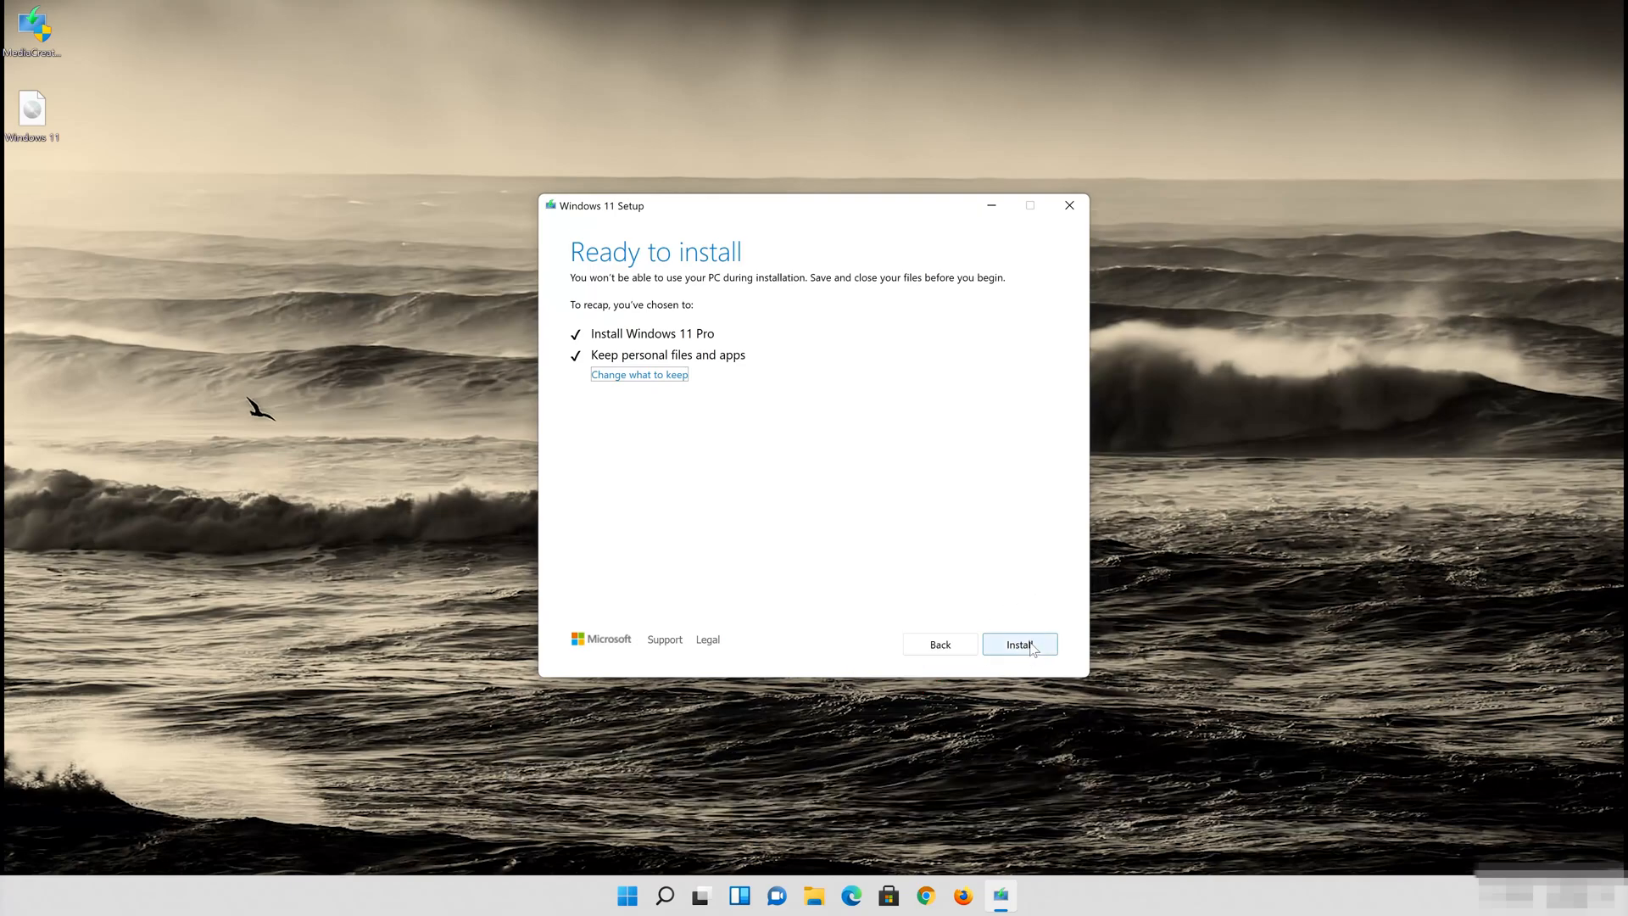
pyautogui.click(1019, 644)
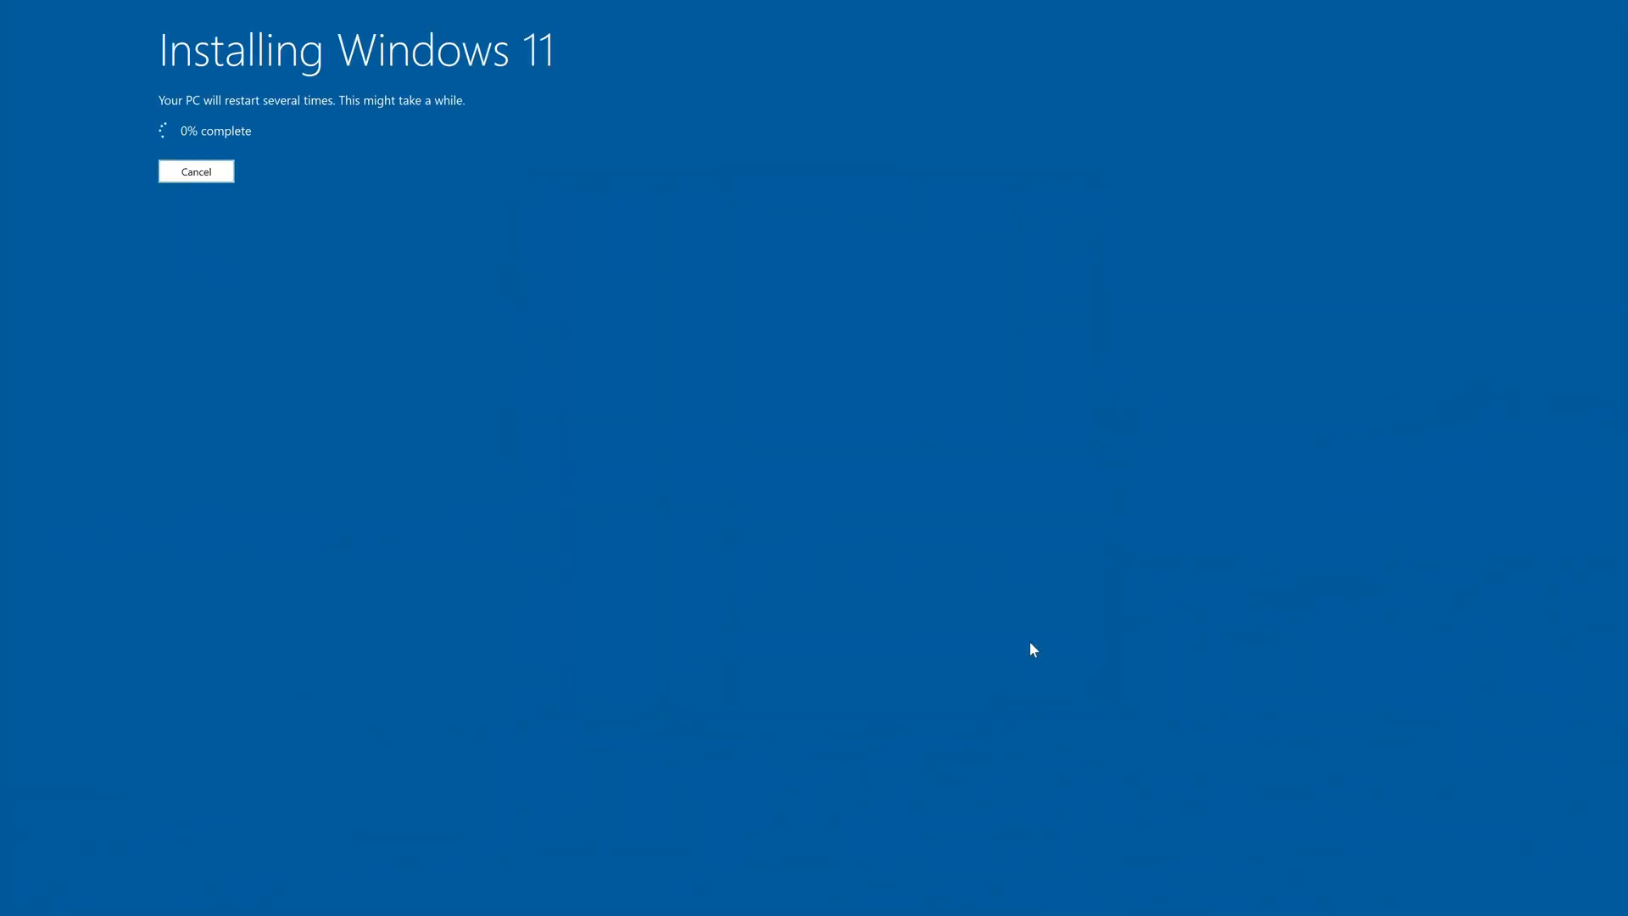